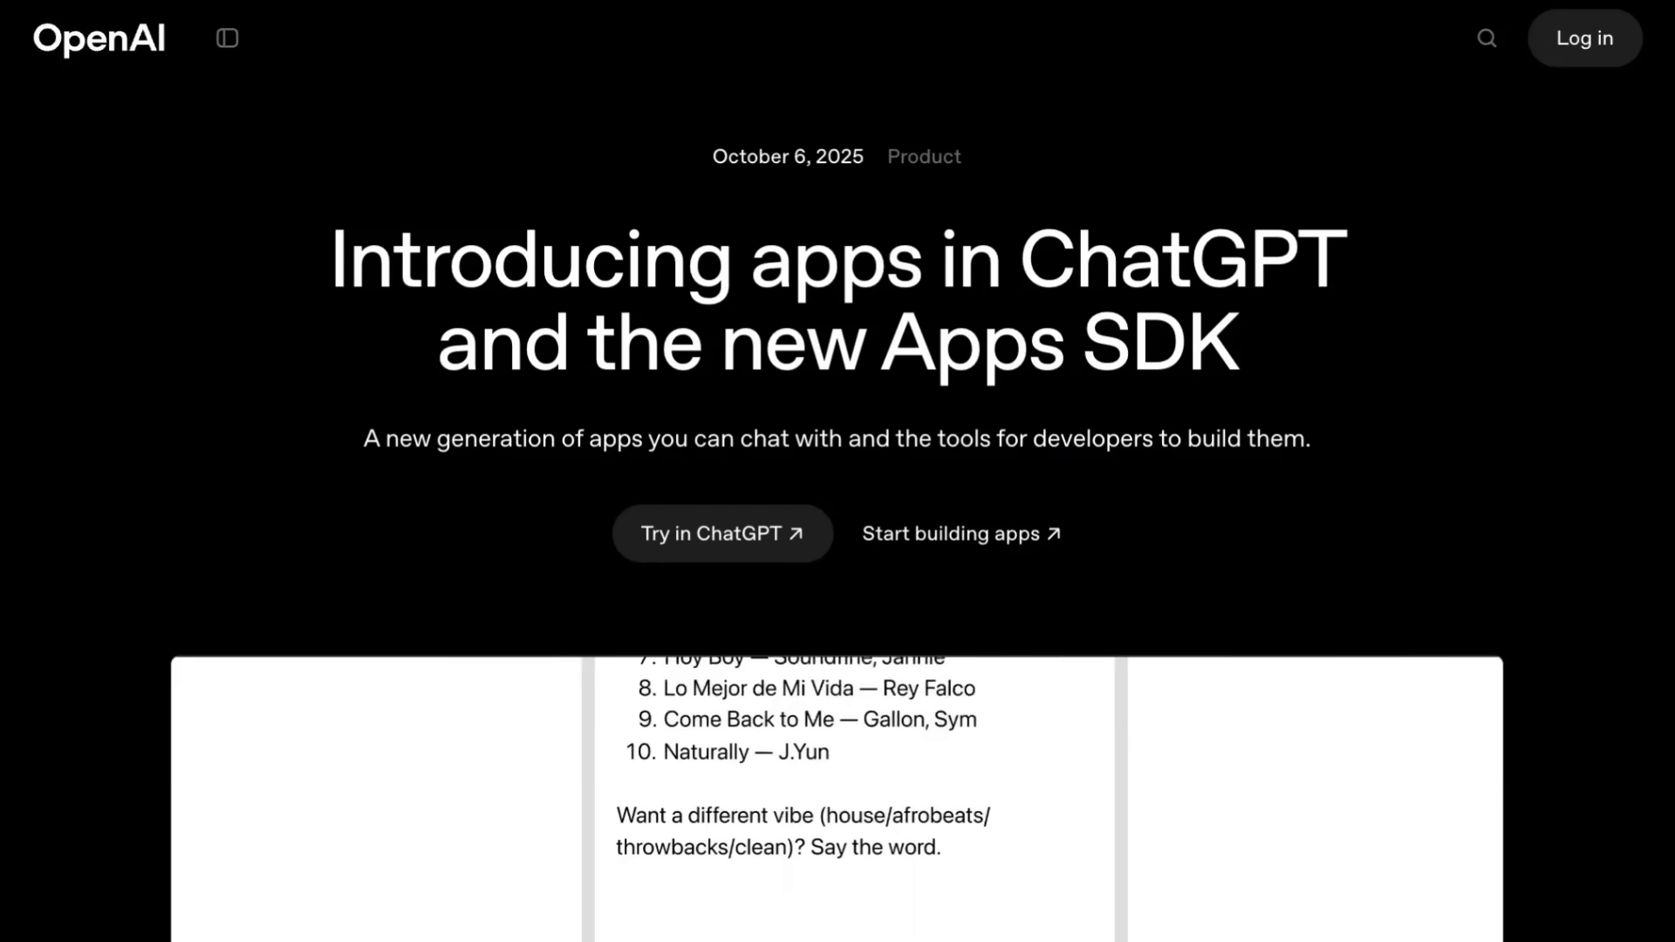
Scroll to the embedded apps-in-ChatGPT demo video and play the Spotify, Canva and Expedia examples.
scroll(down, 3)
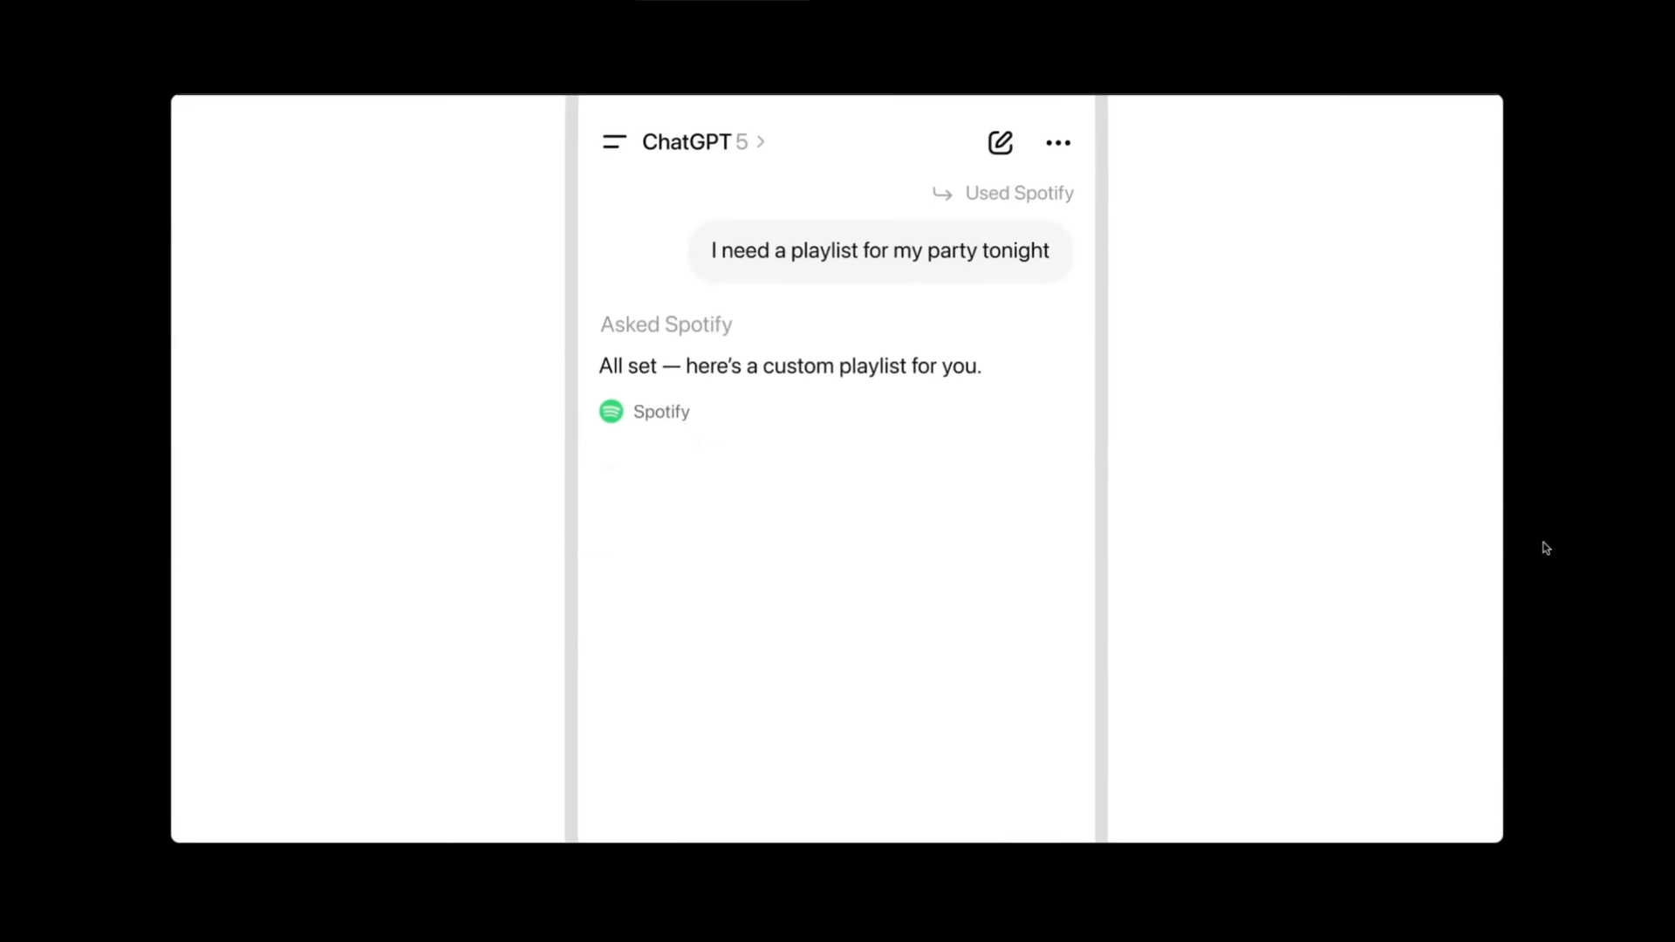
scroll(down, 3)
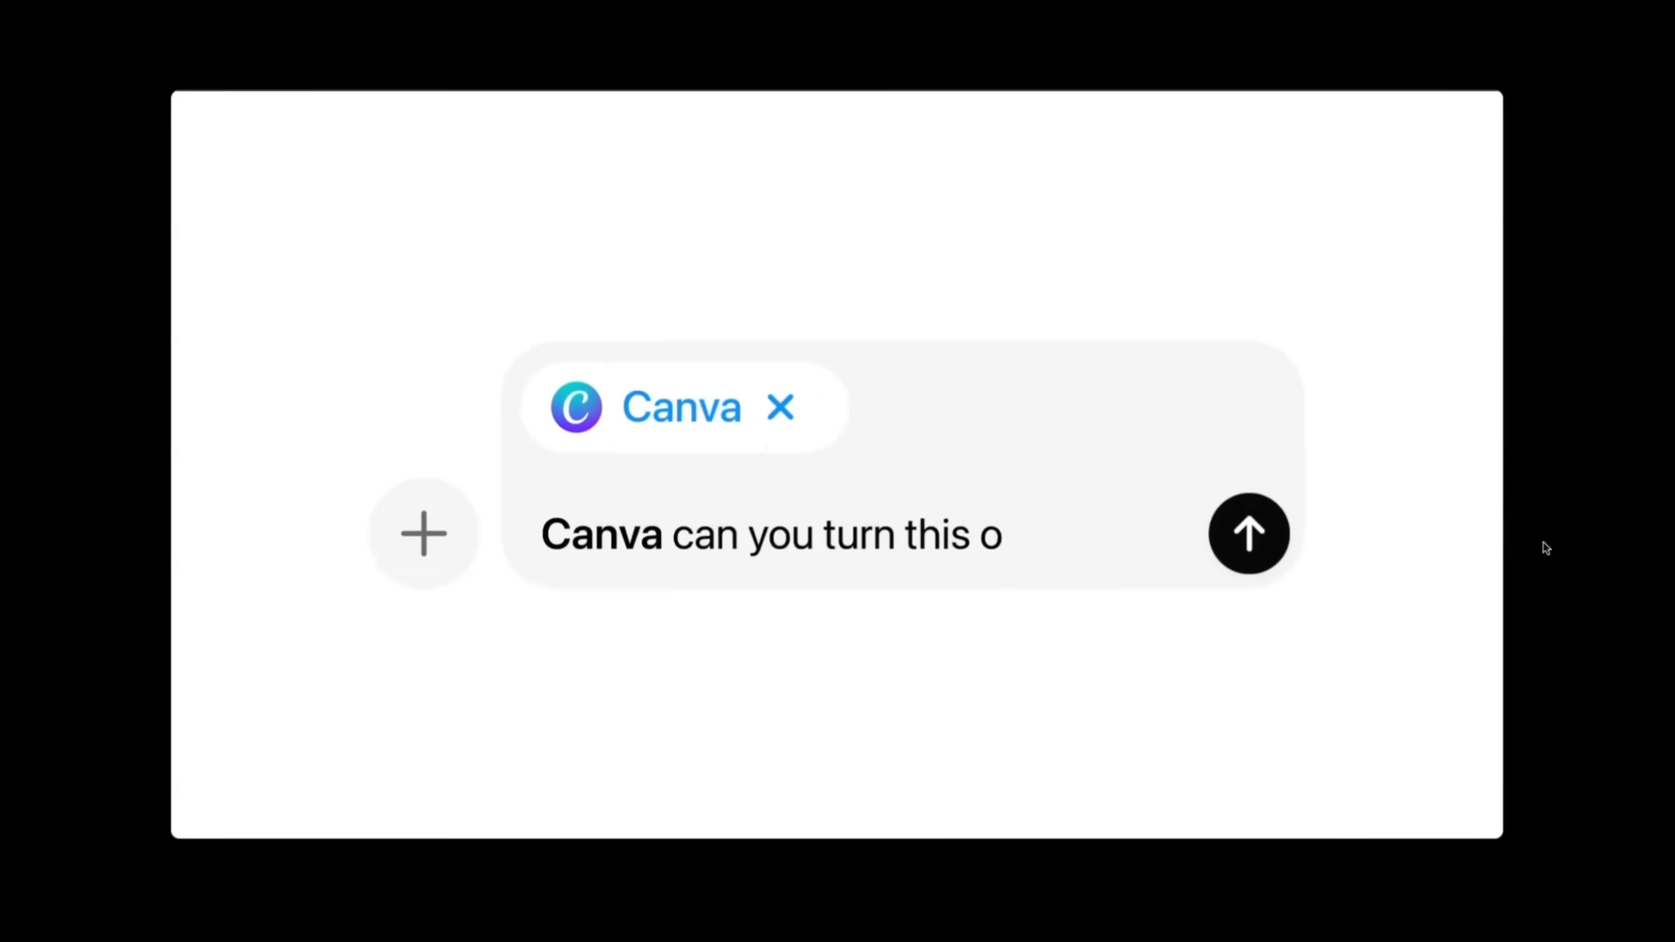
click(1249, 533)
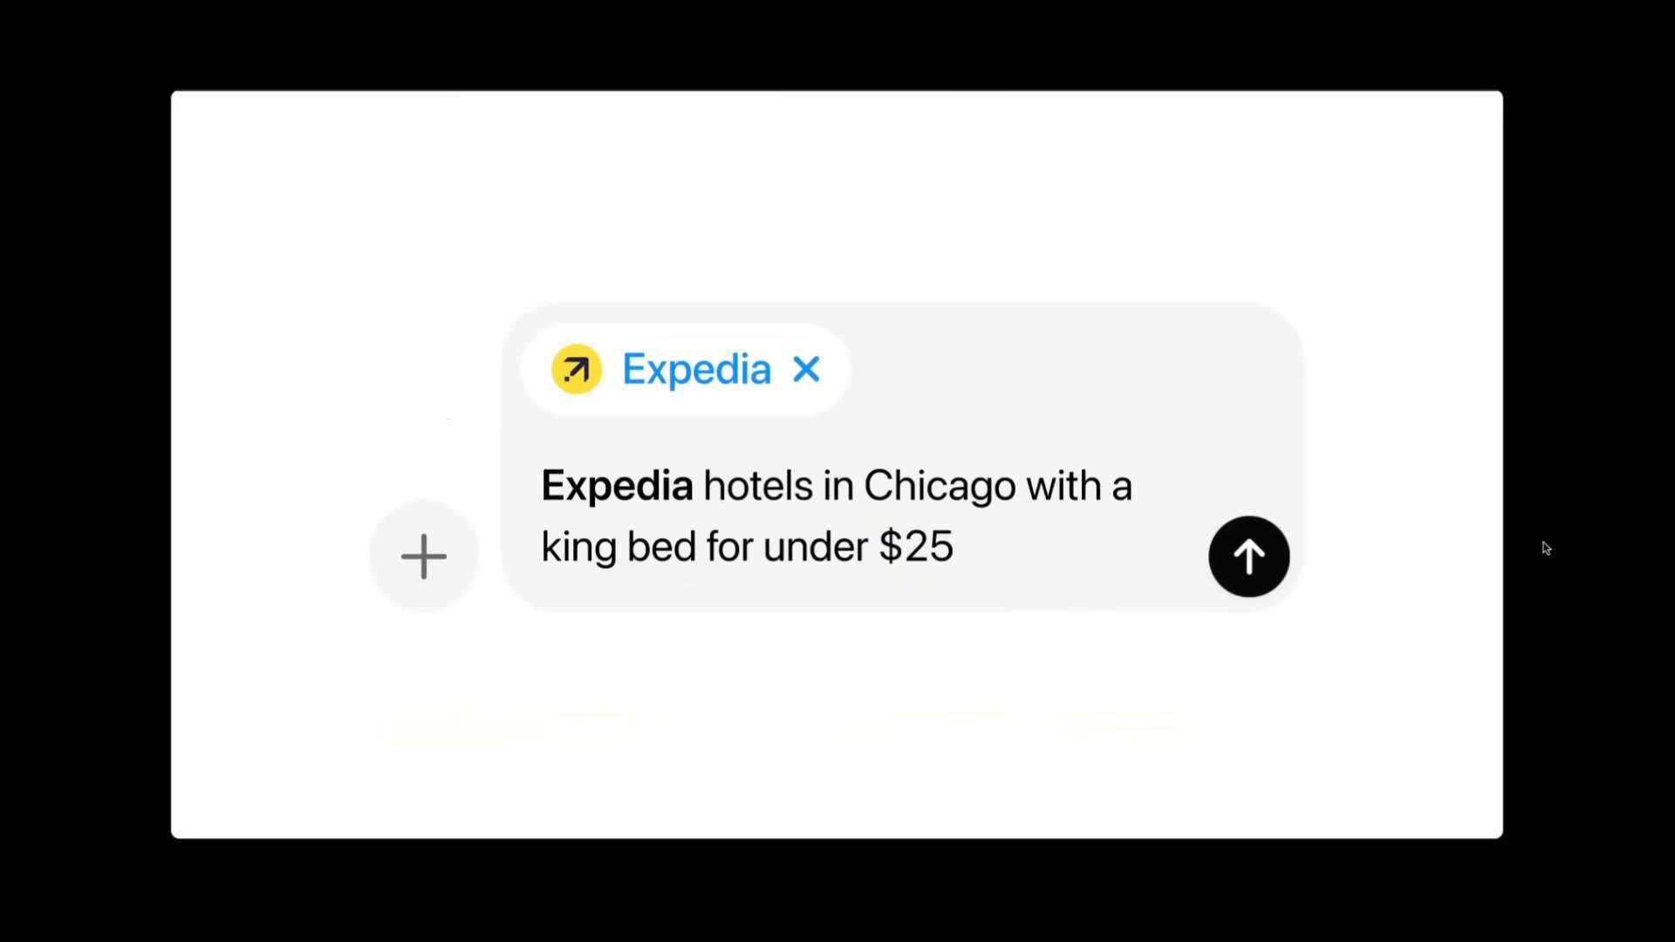
click(1249, 556)
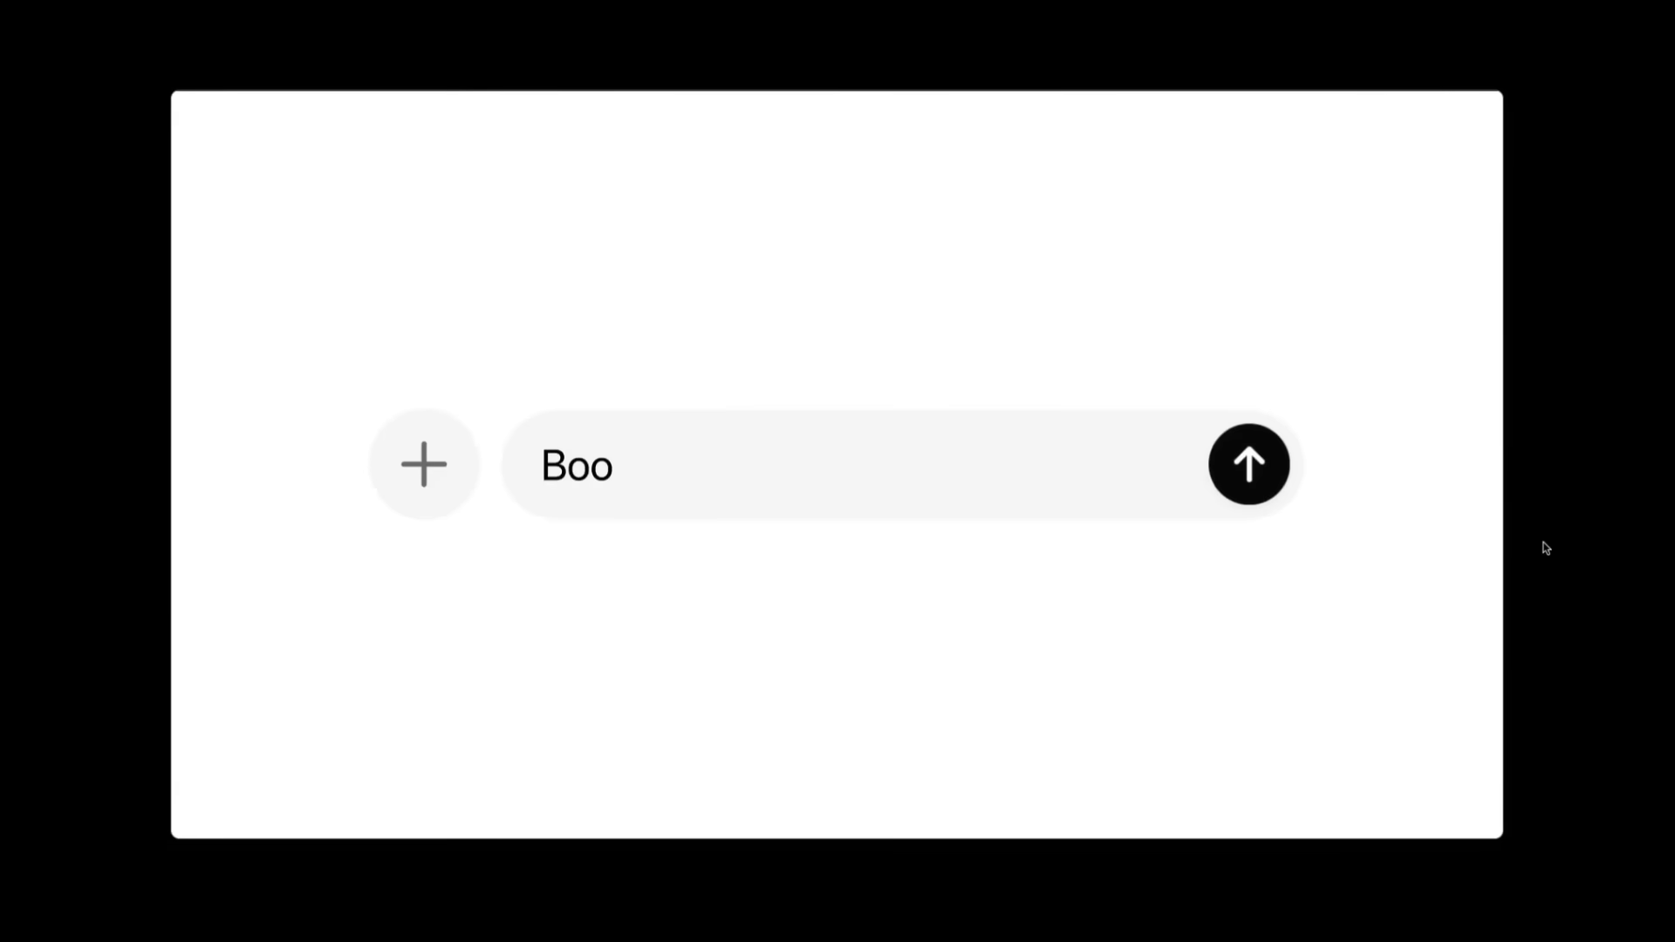
click(1247, 464)
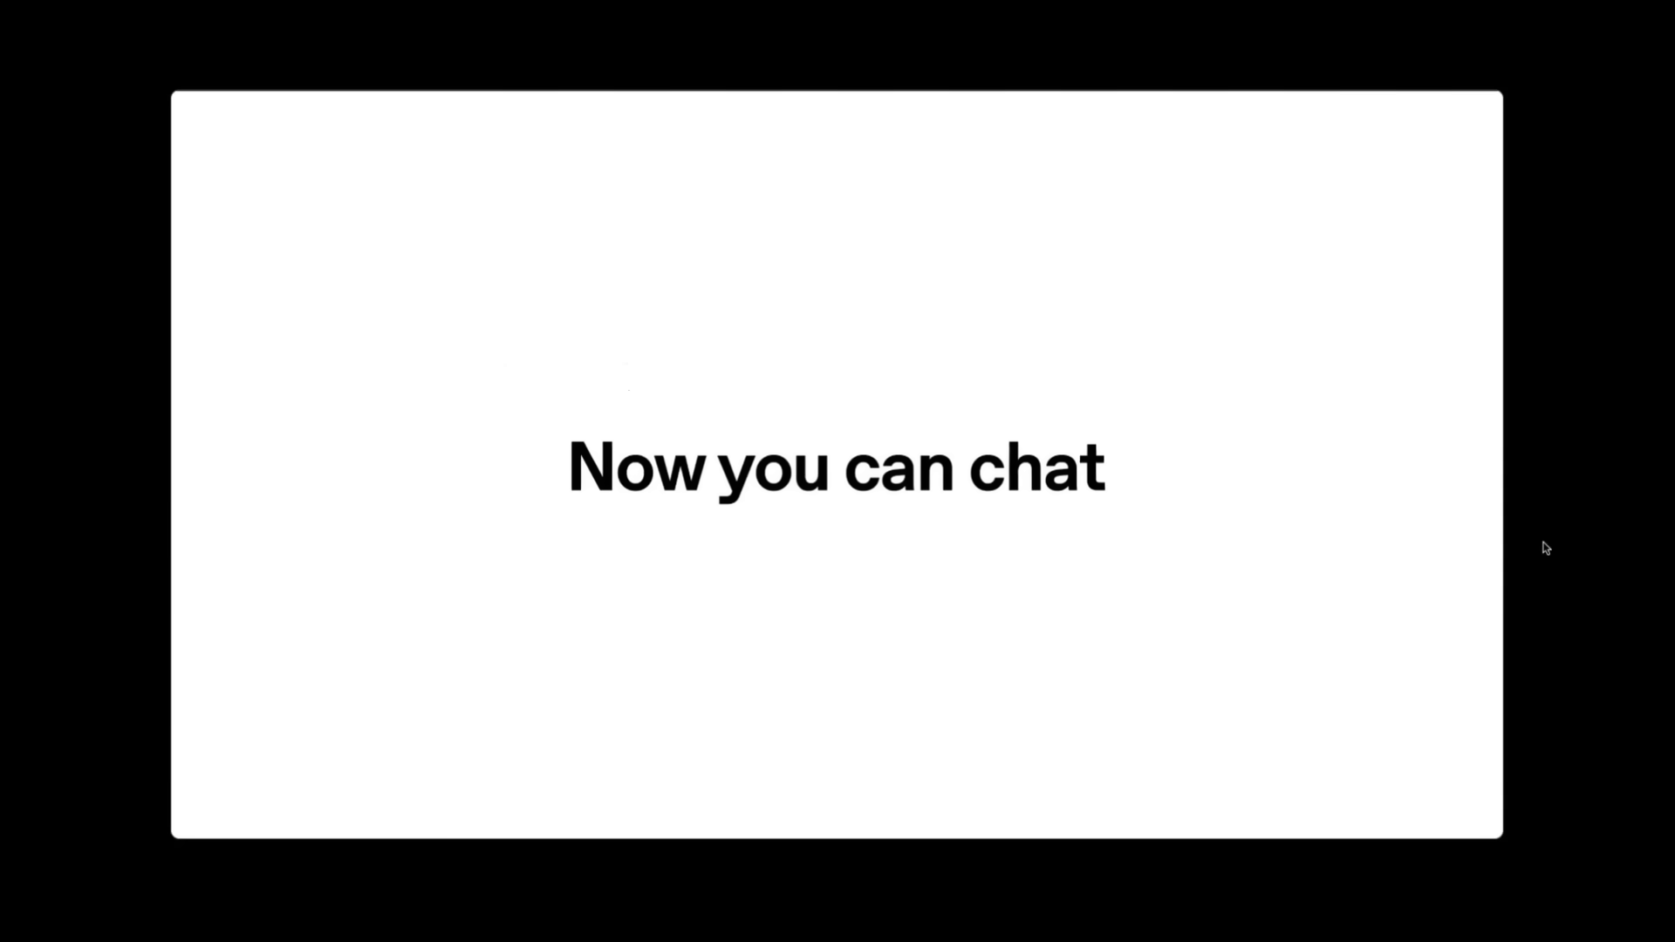
Scroll past the apps showcase and navigate to the Introducing AgentKit article.
scroll(down, 3)
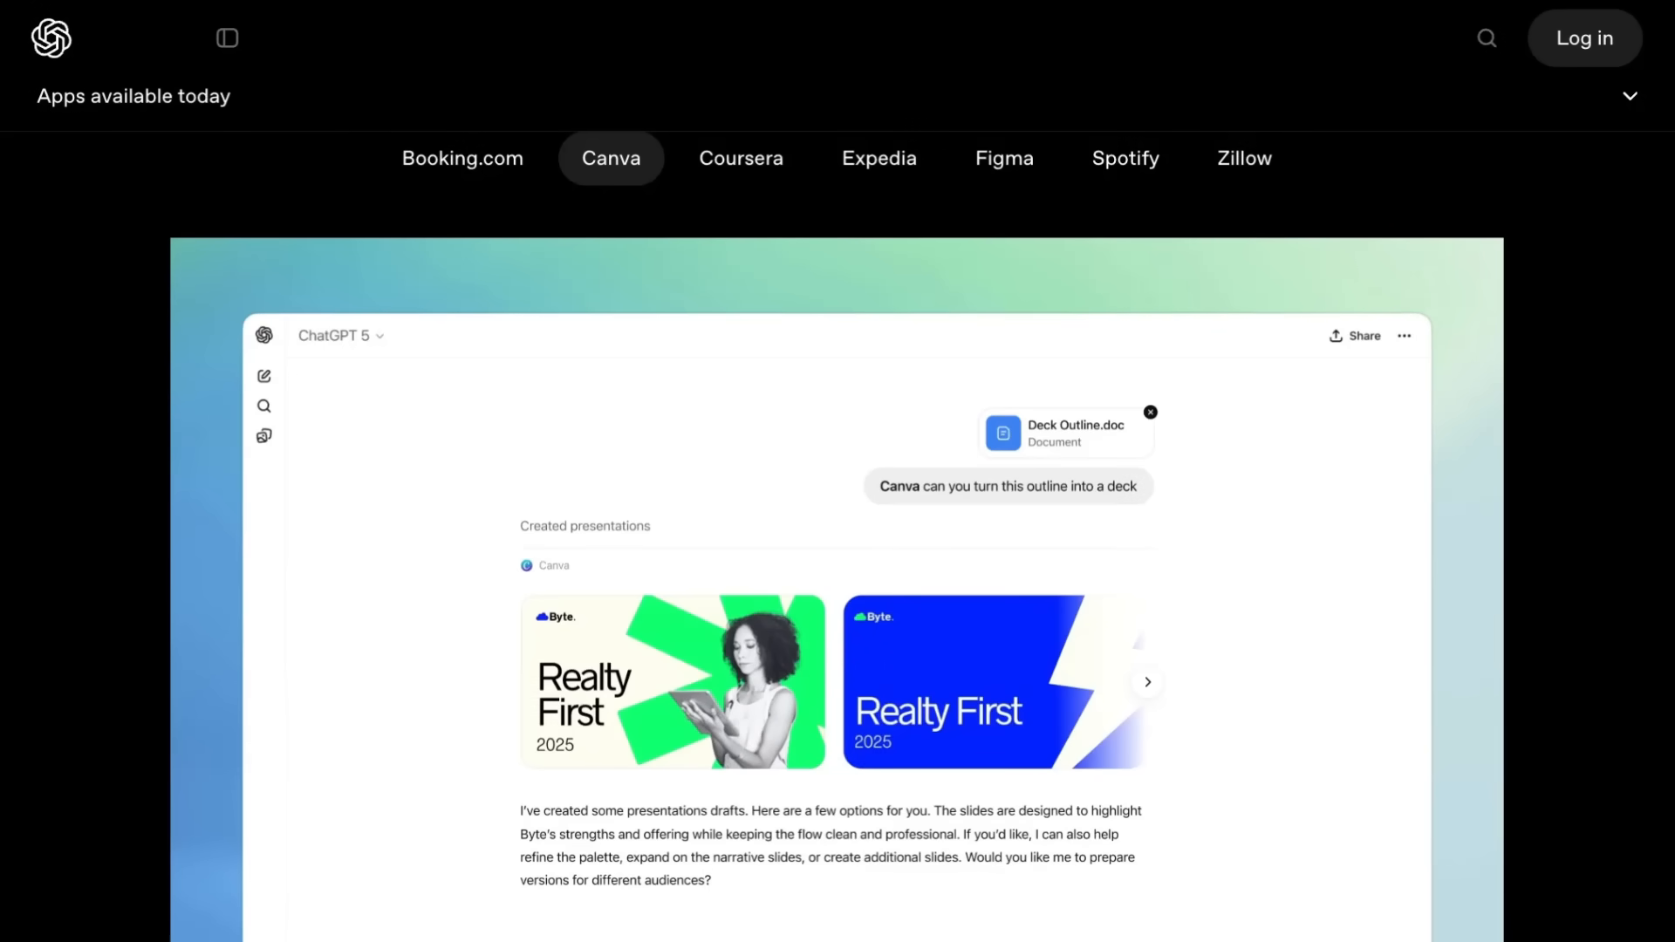
click(739, 158)
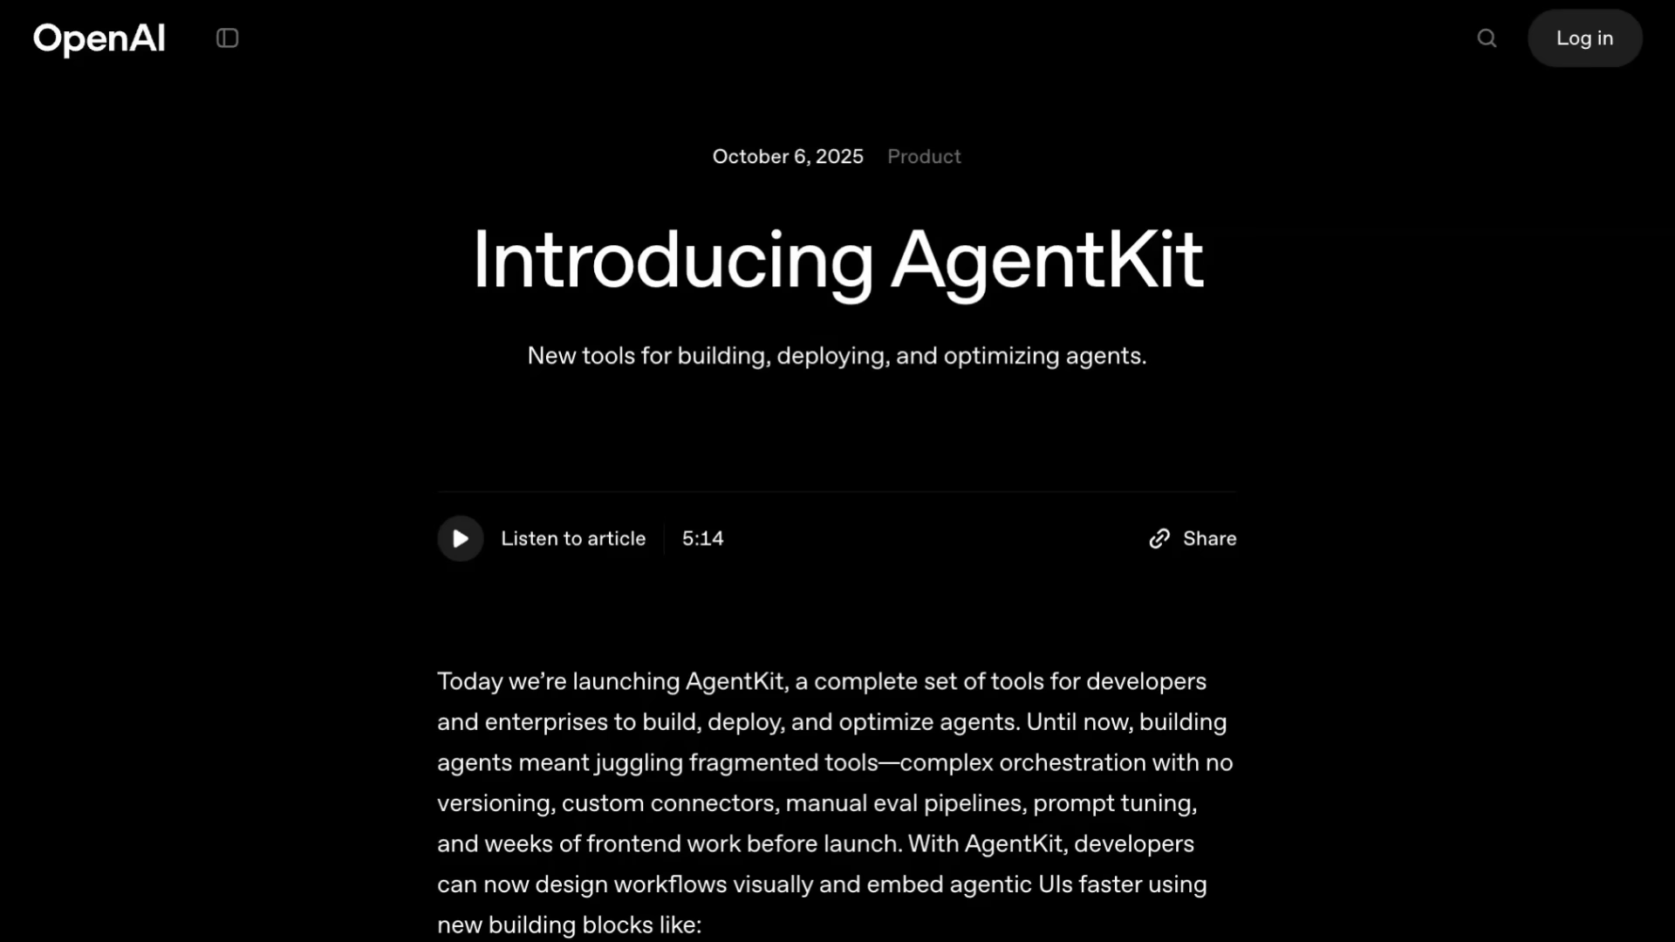
mouse_move(1575, 553)
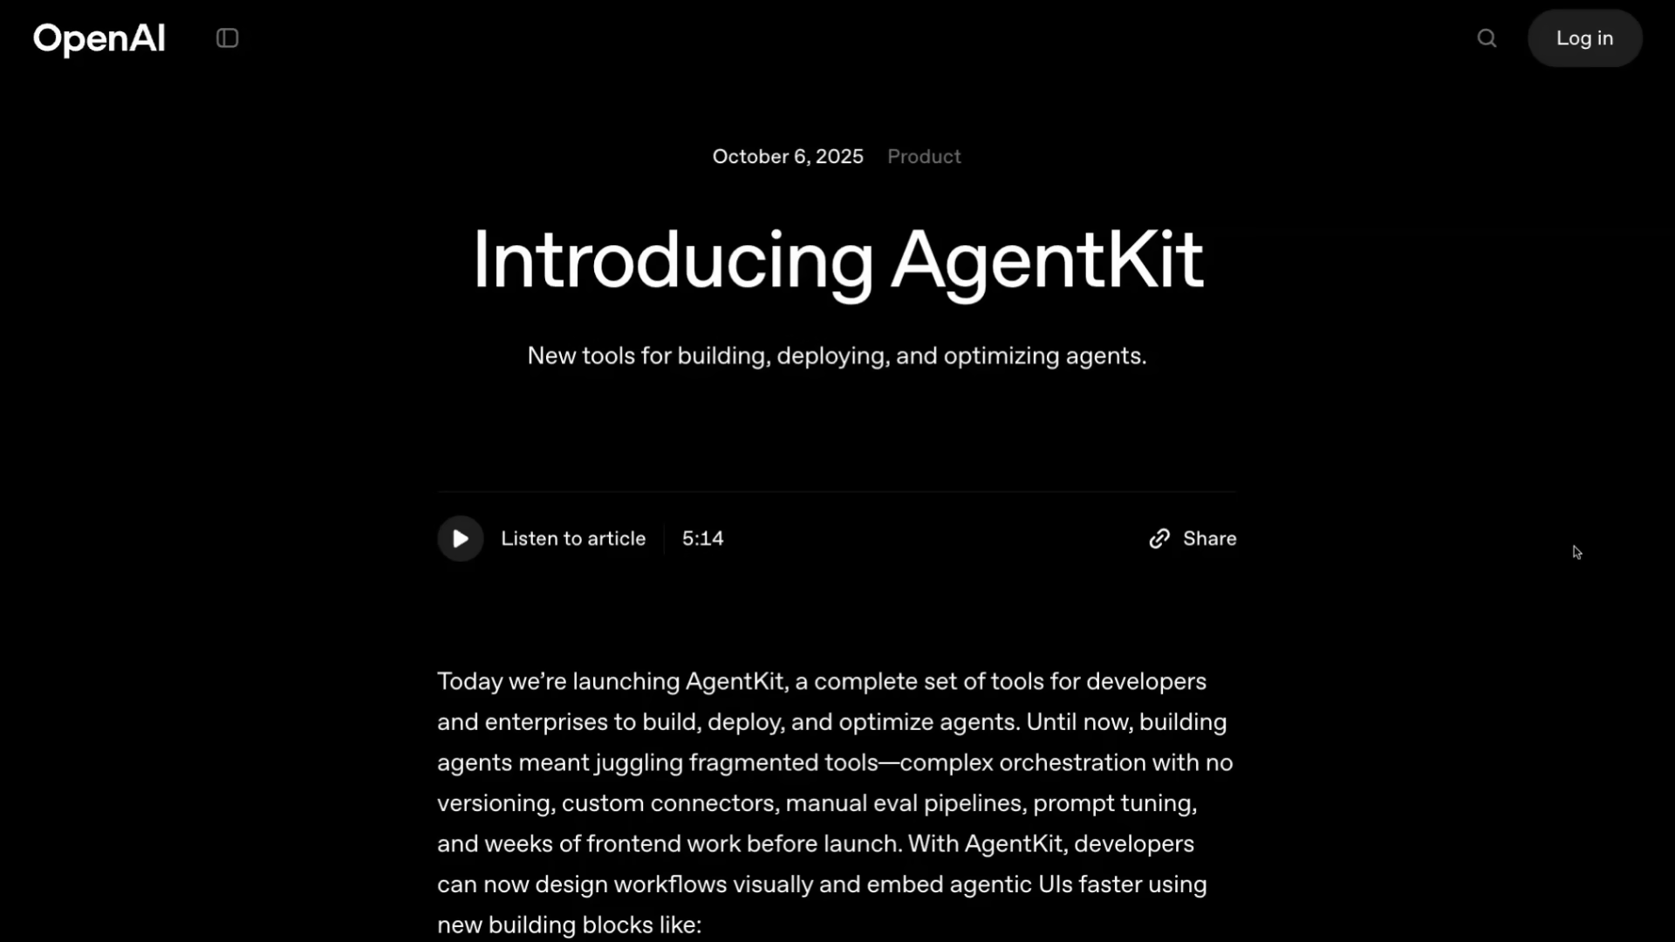
Scroll to AgentKit's building blocks: Agent Builder, Connector Registry and ChatKit.
scroll(down, 3)
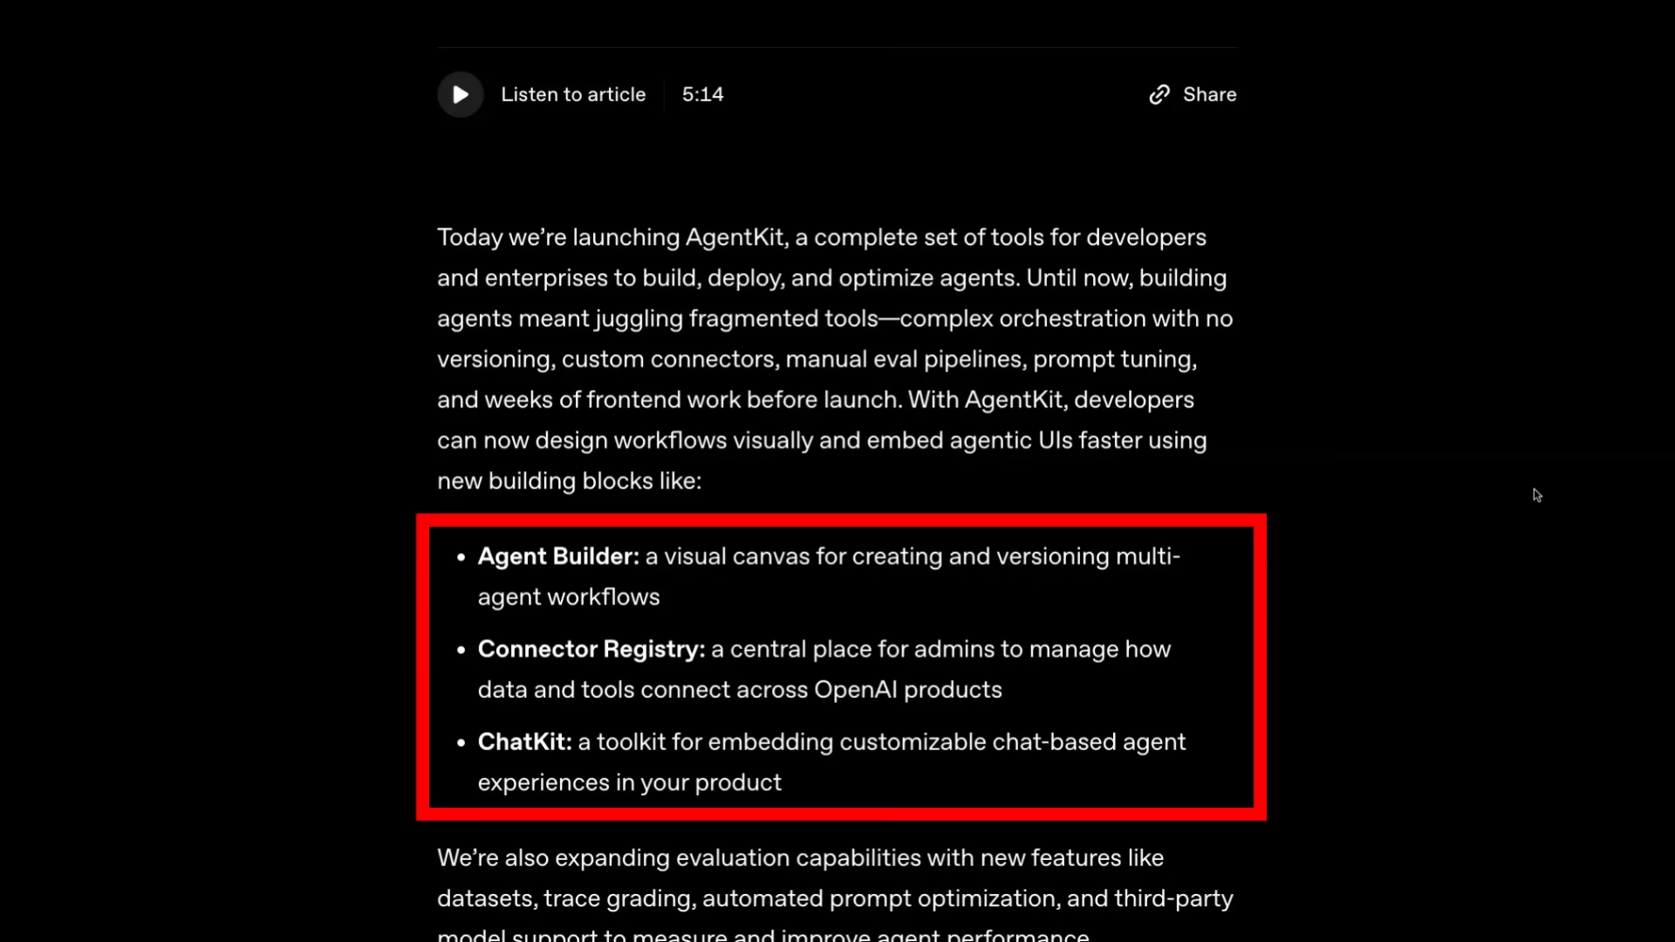
mouse_move(1567, 555)
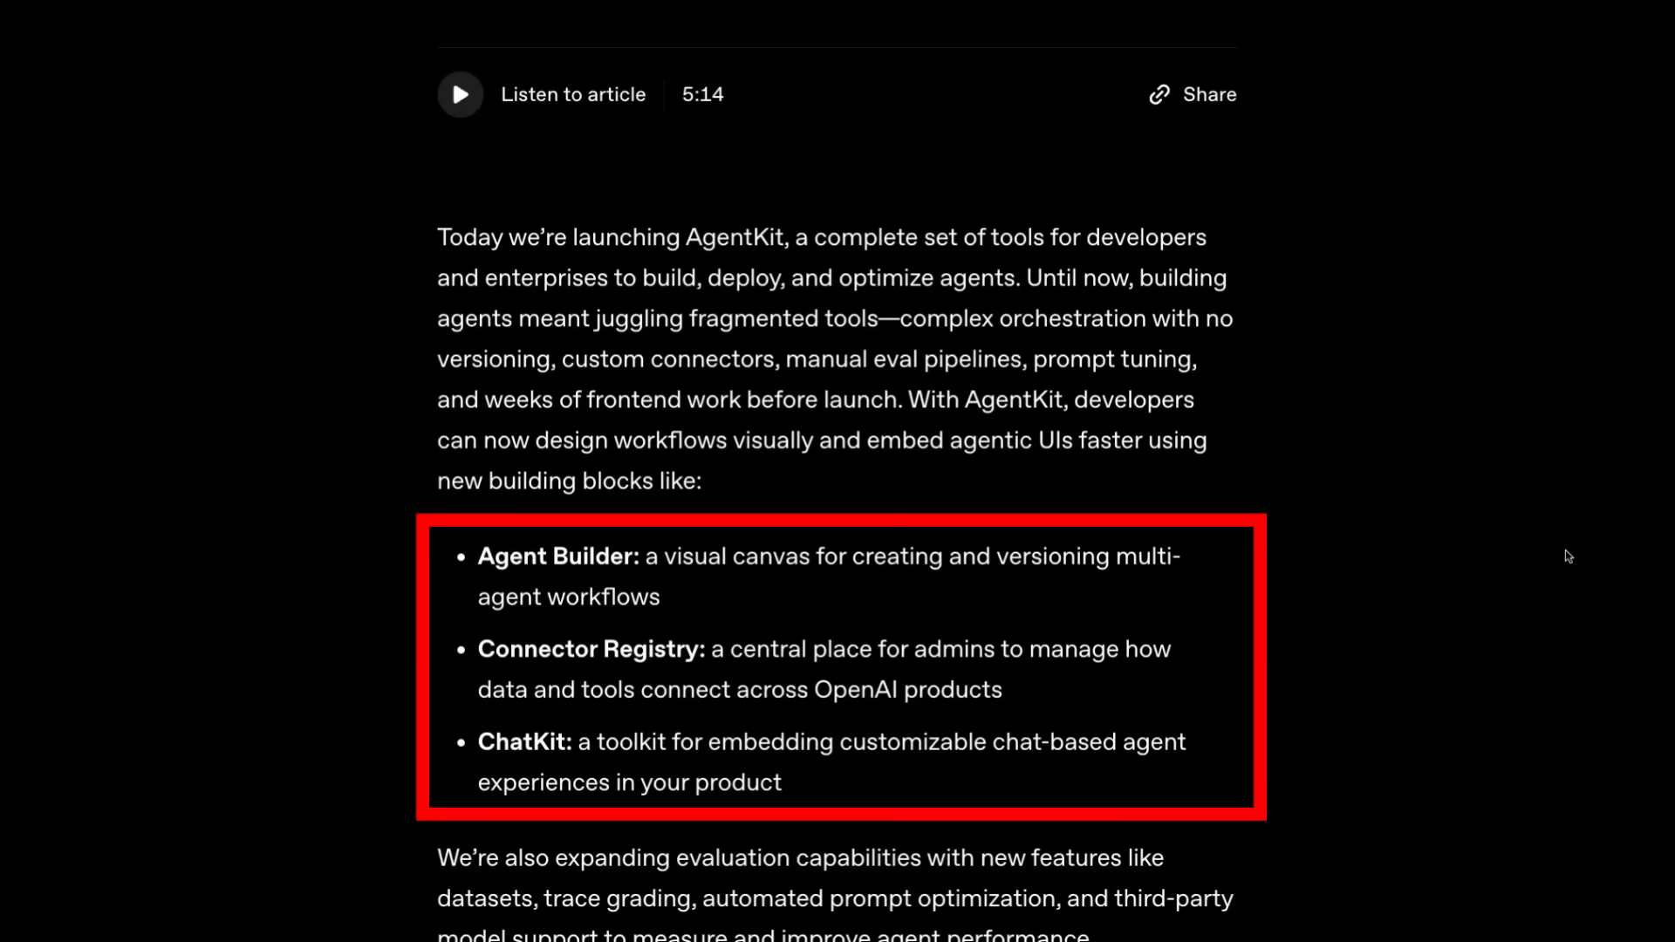
mouse_move(1496, 513)
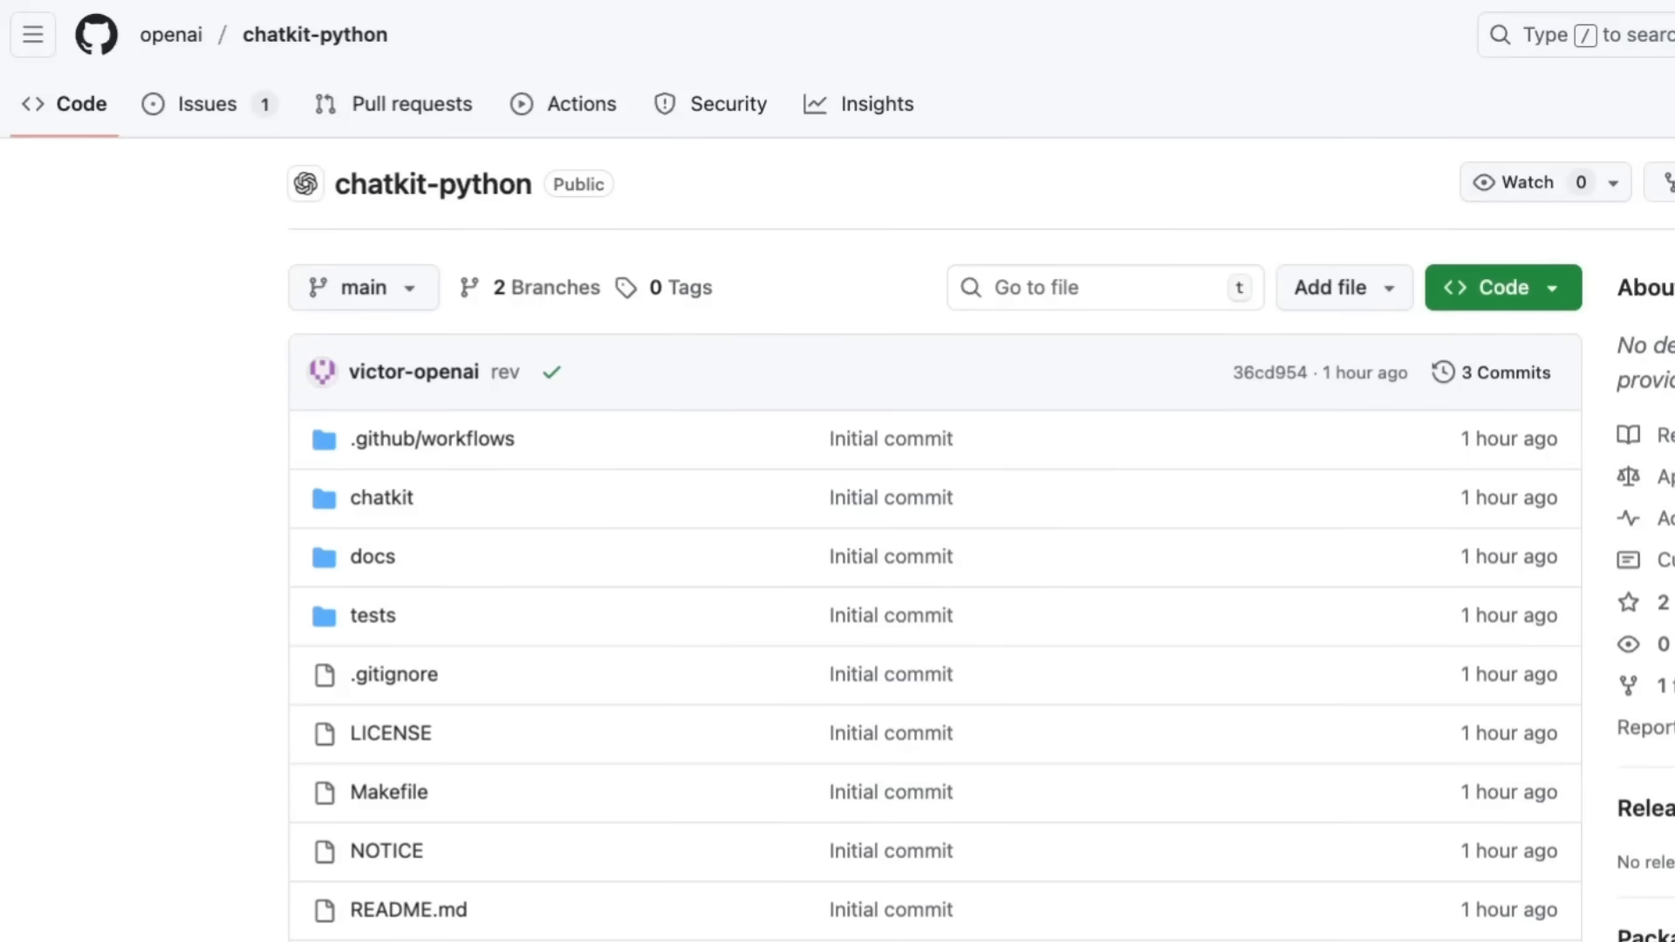
mouse_move(1577, 206)
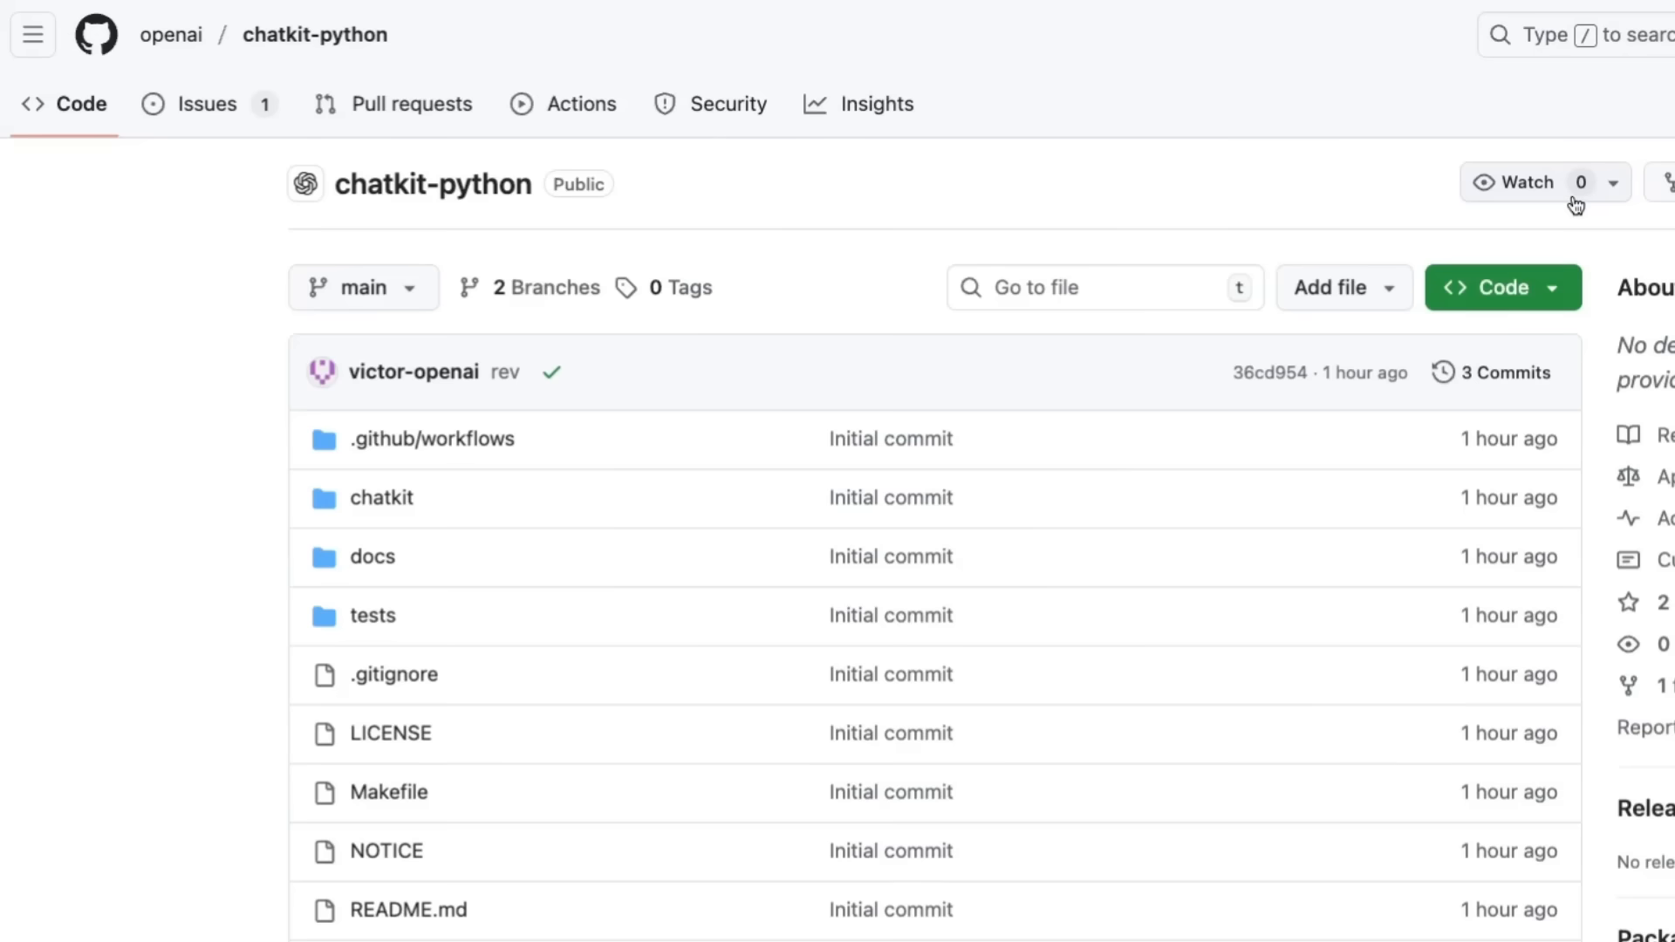
mouse_move(188, 396)
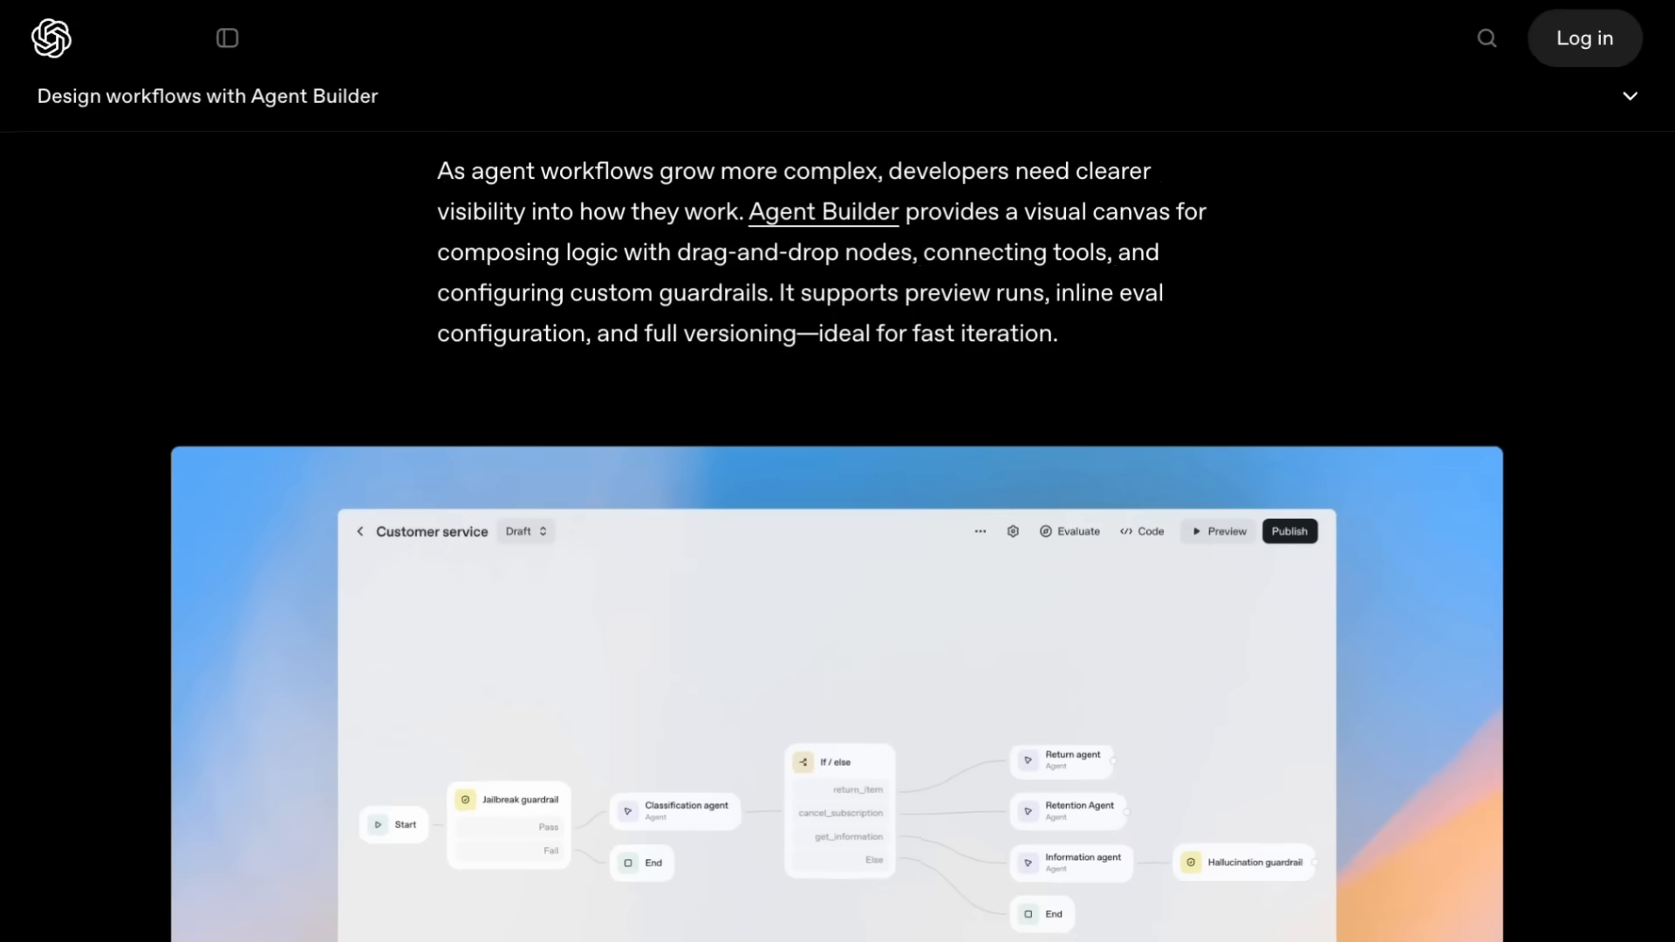
mouse_move(1579, 378)
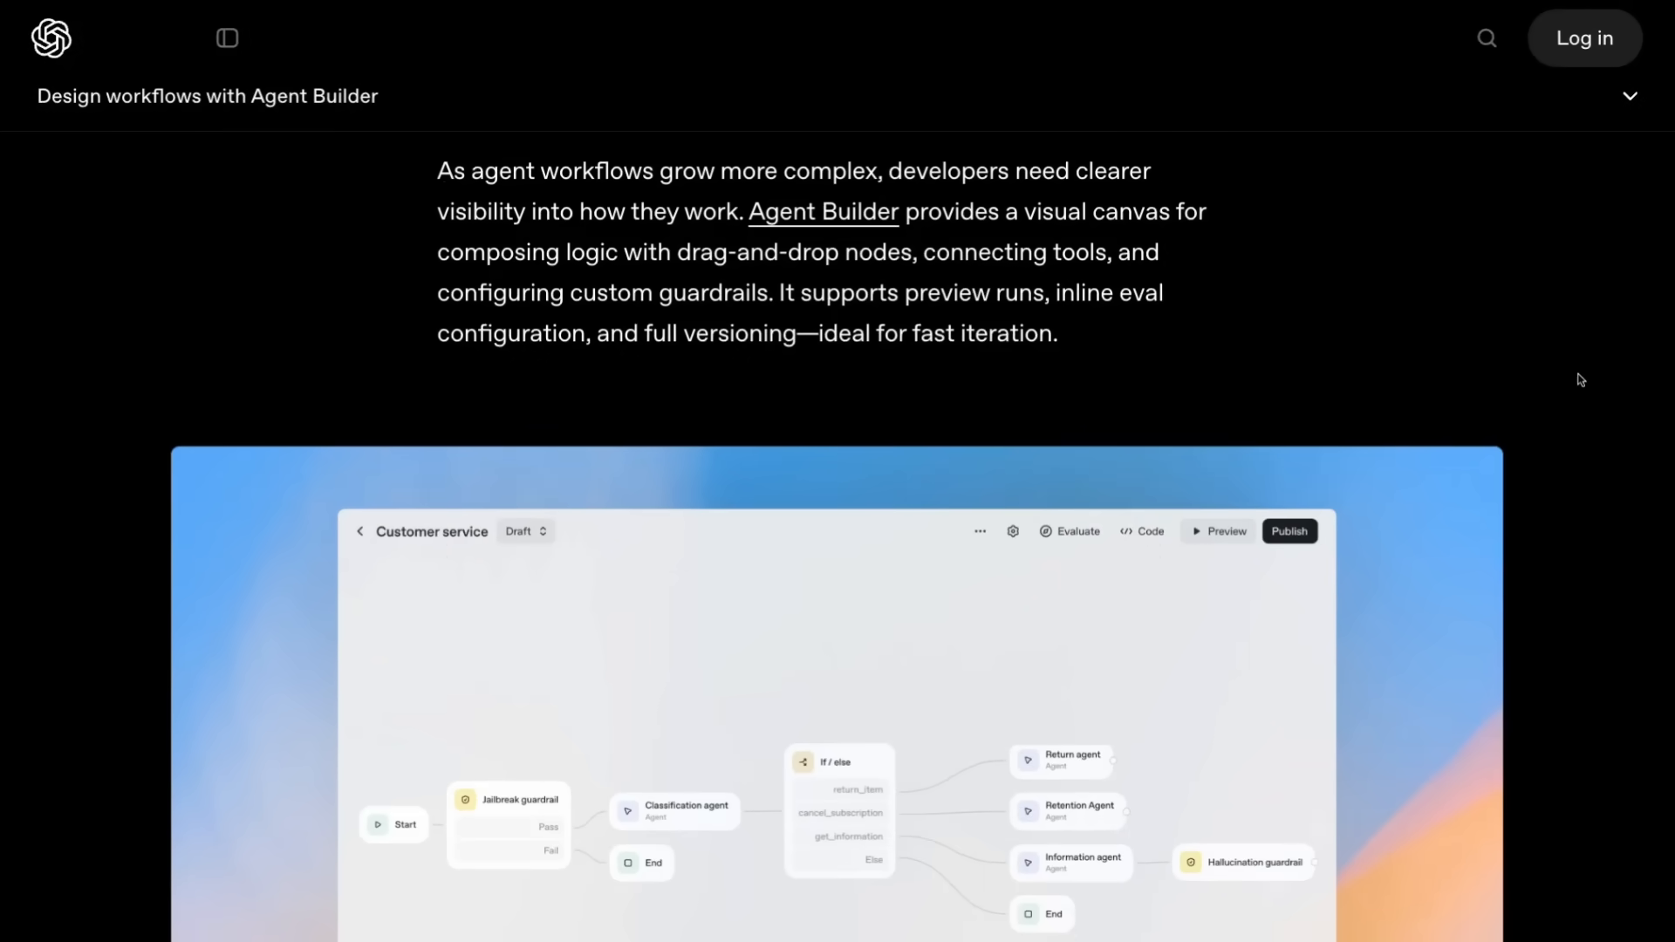
Scroll so the Customer service workflow canvas with its agent and guardrail nodes fills the screen.
scroll(down, 3)
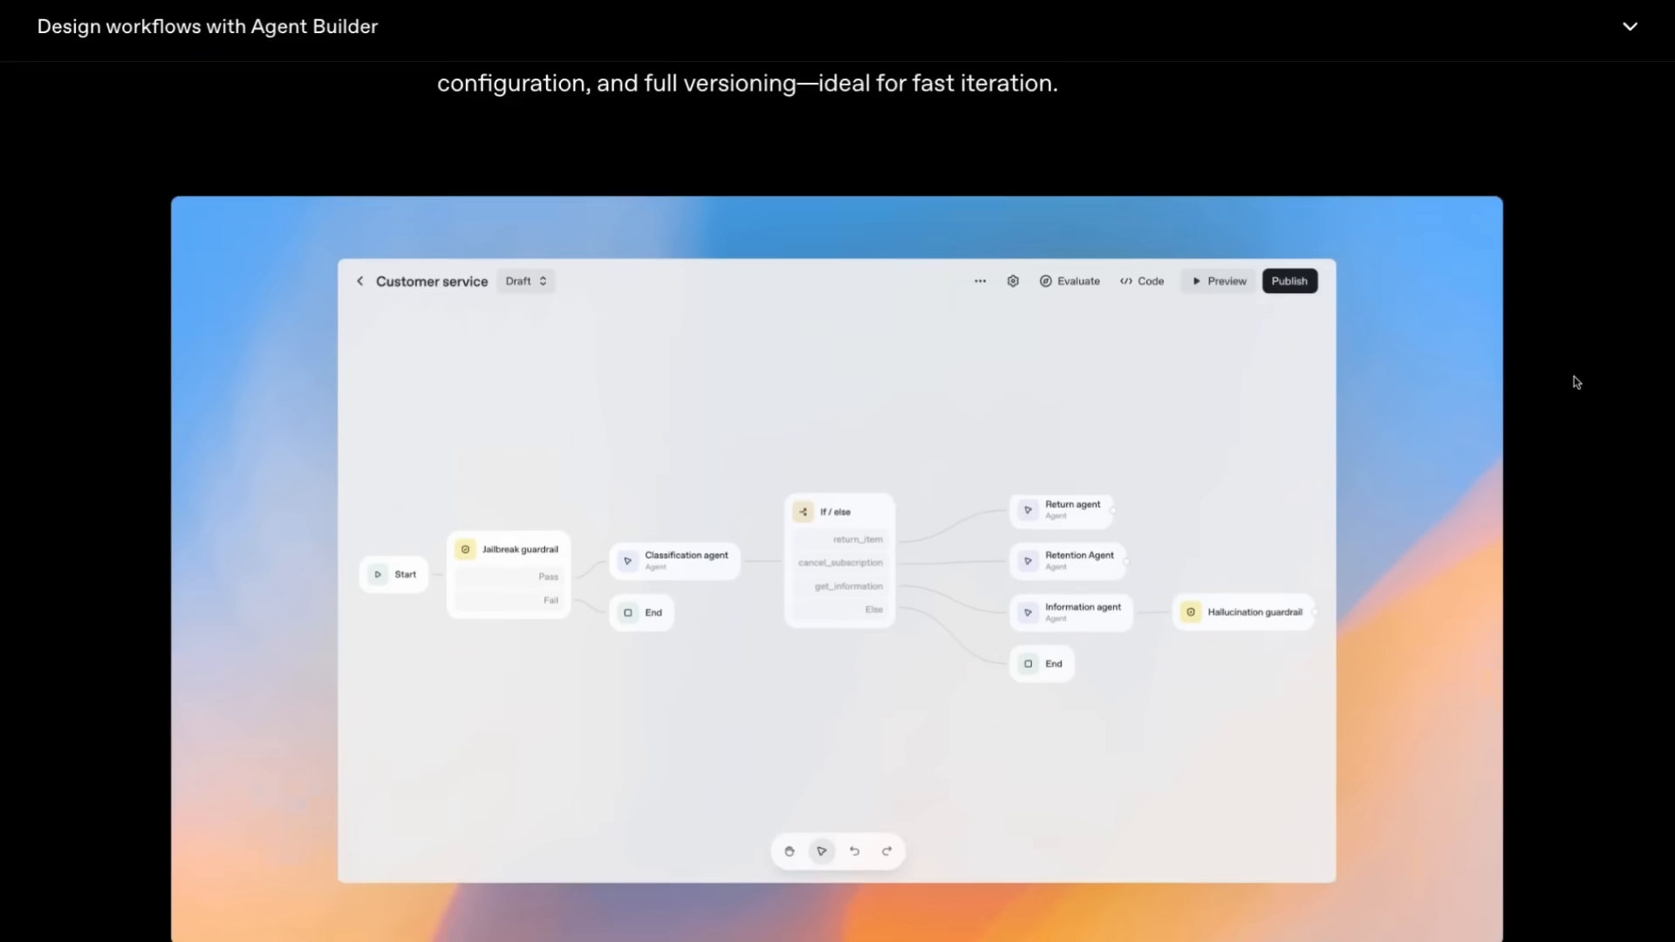
scroll(up, 3)
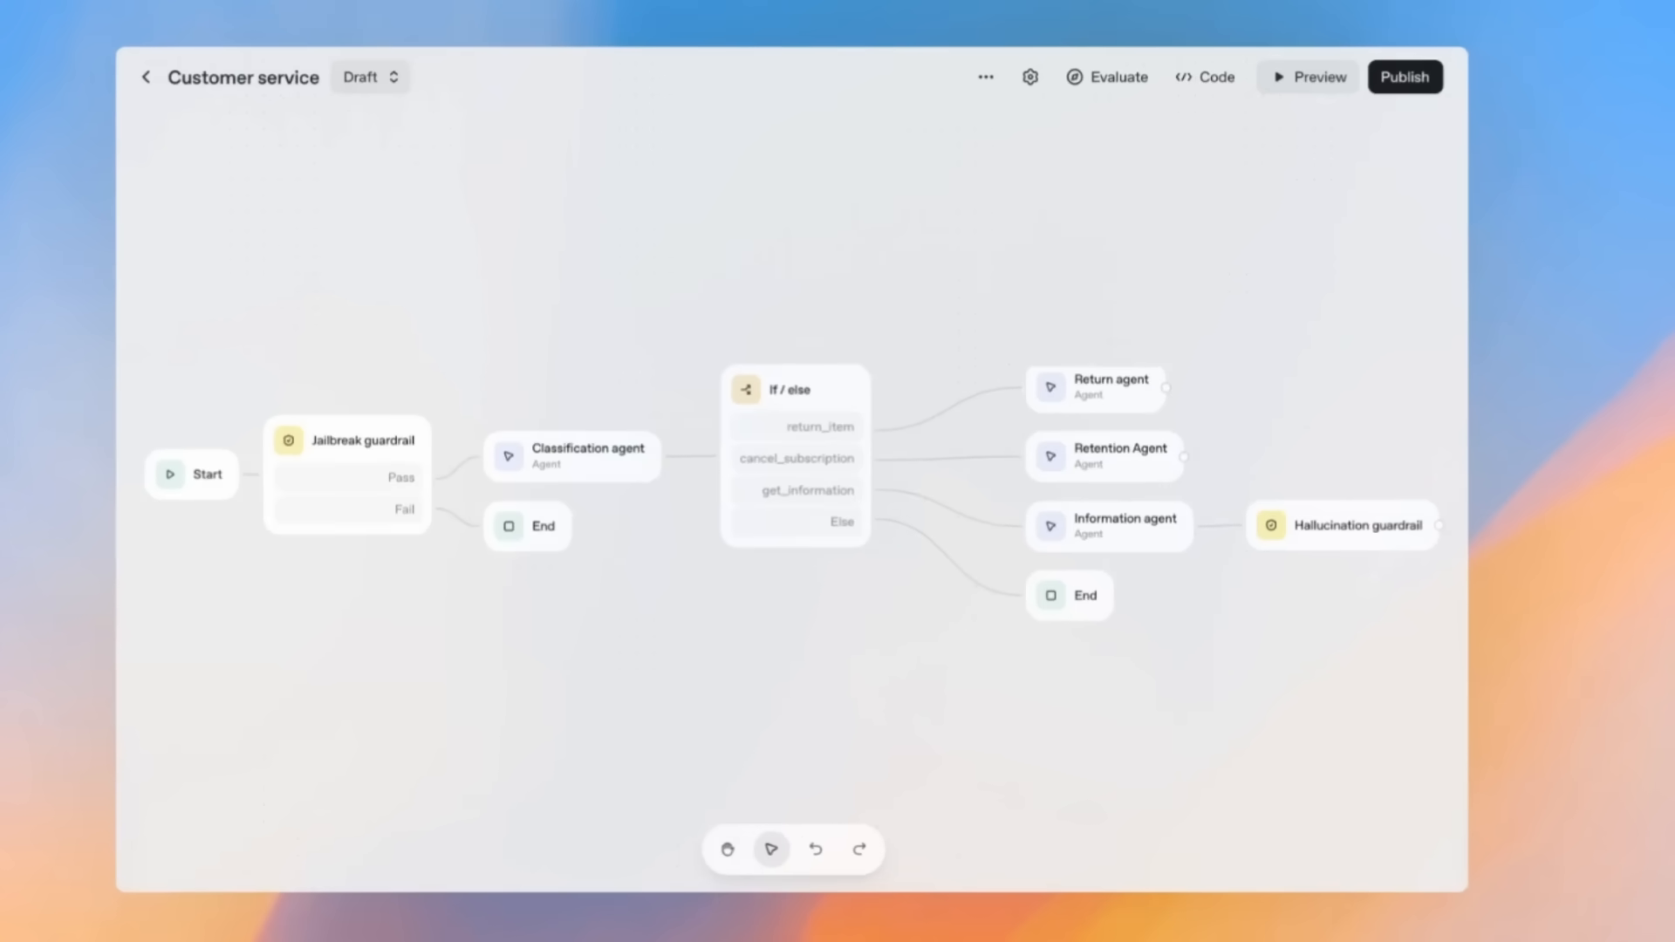
mouse_move(1467, 693)
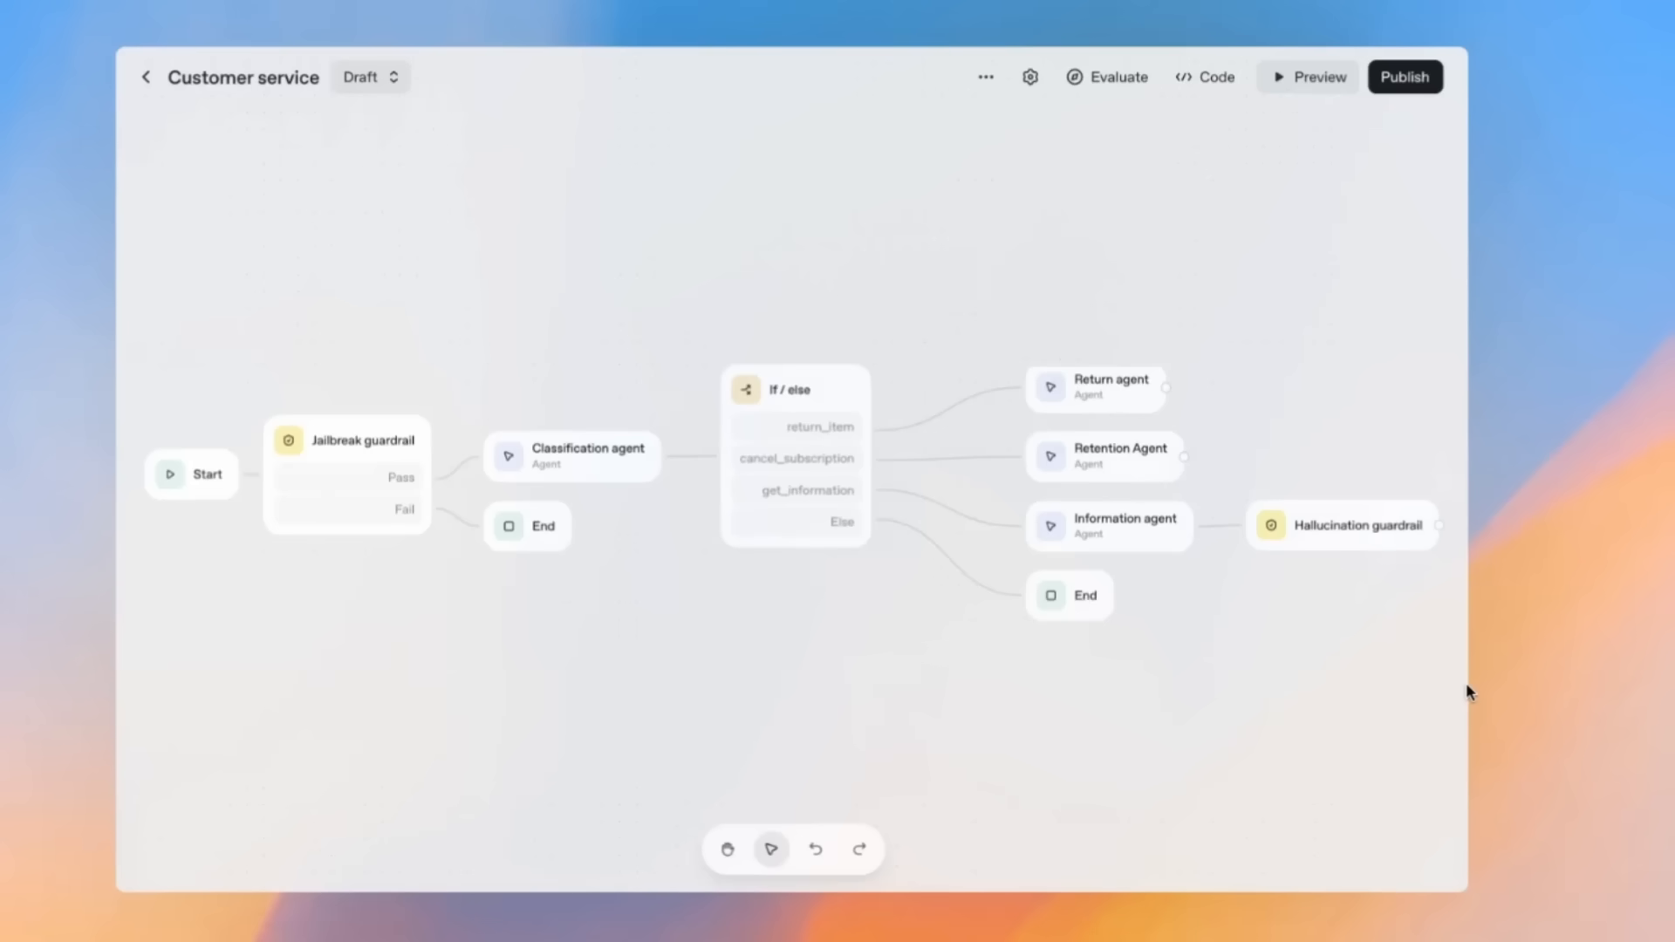
mouse_move(1275, 728)
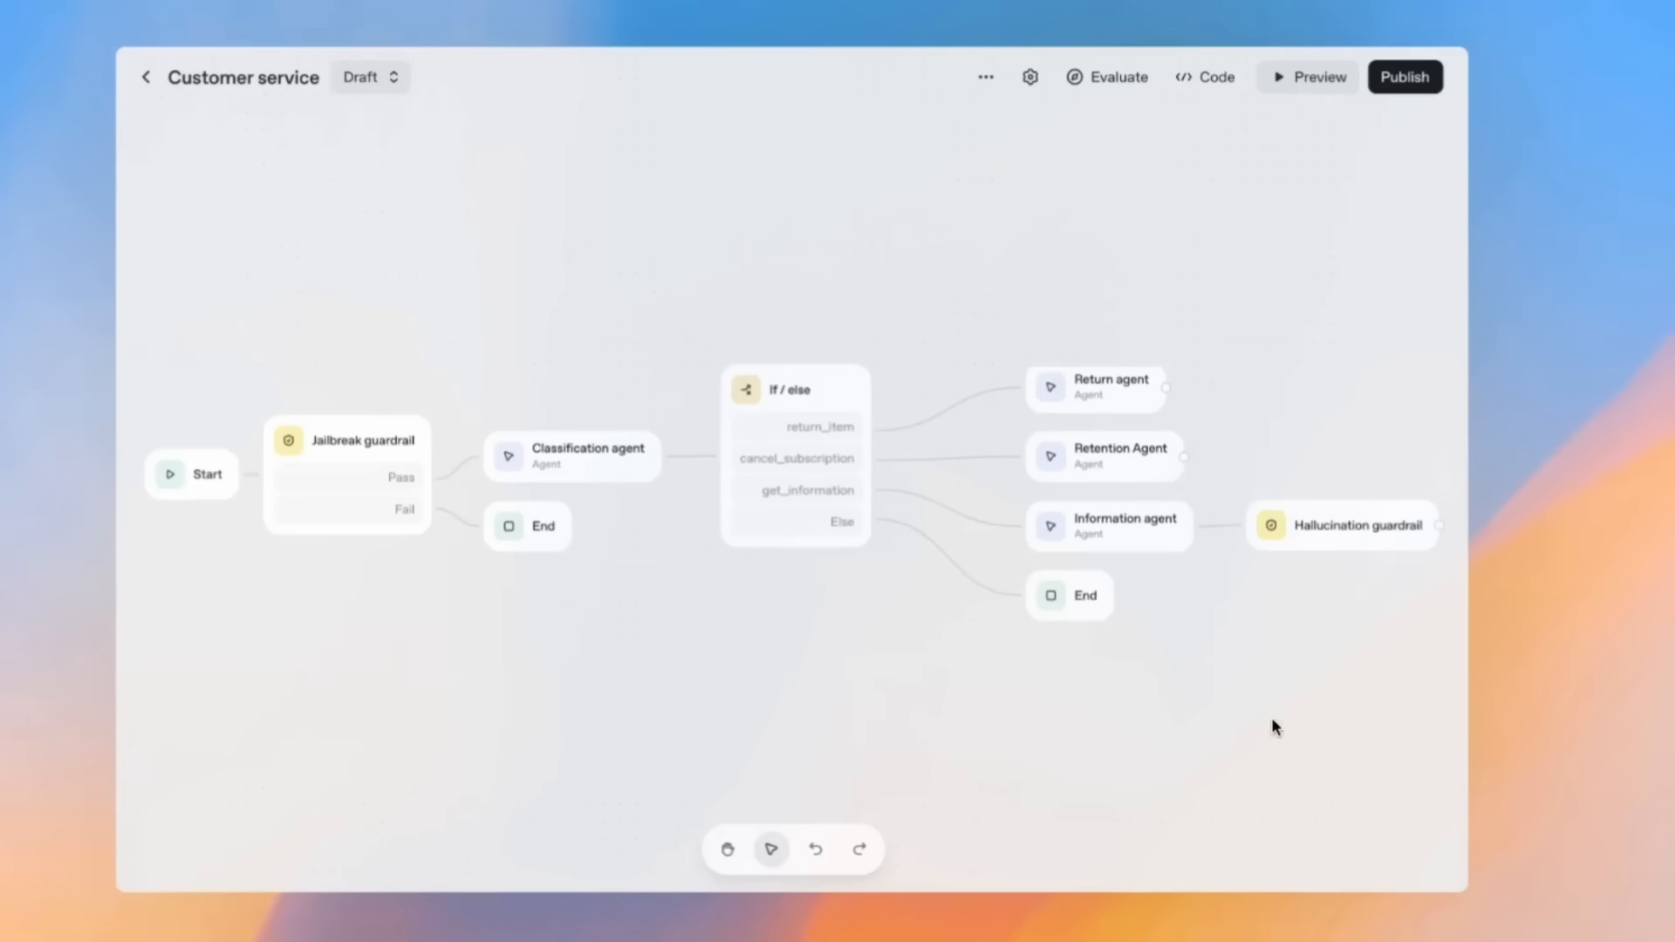
mouse_move(1344, 729)
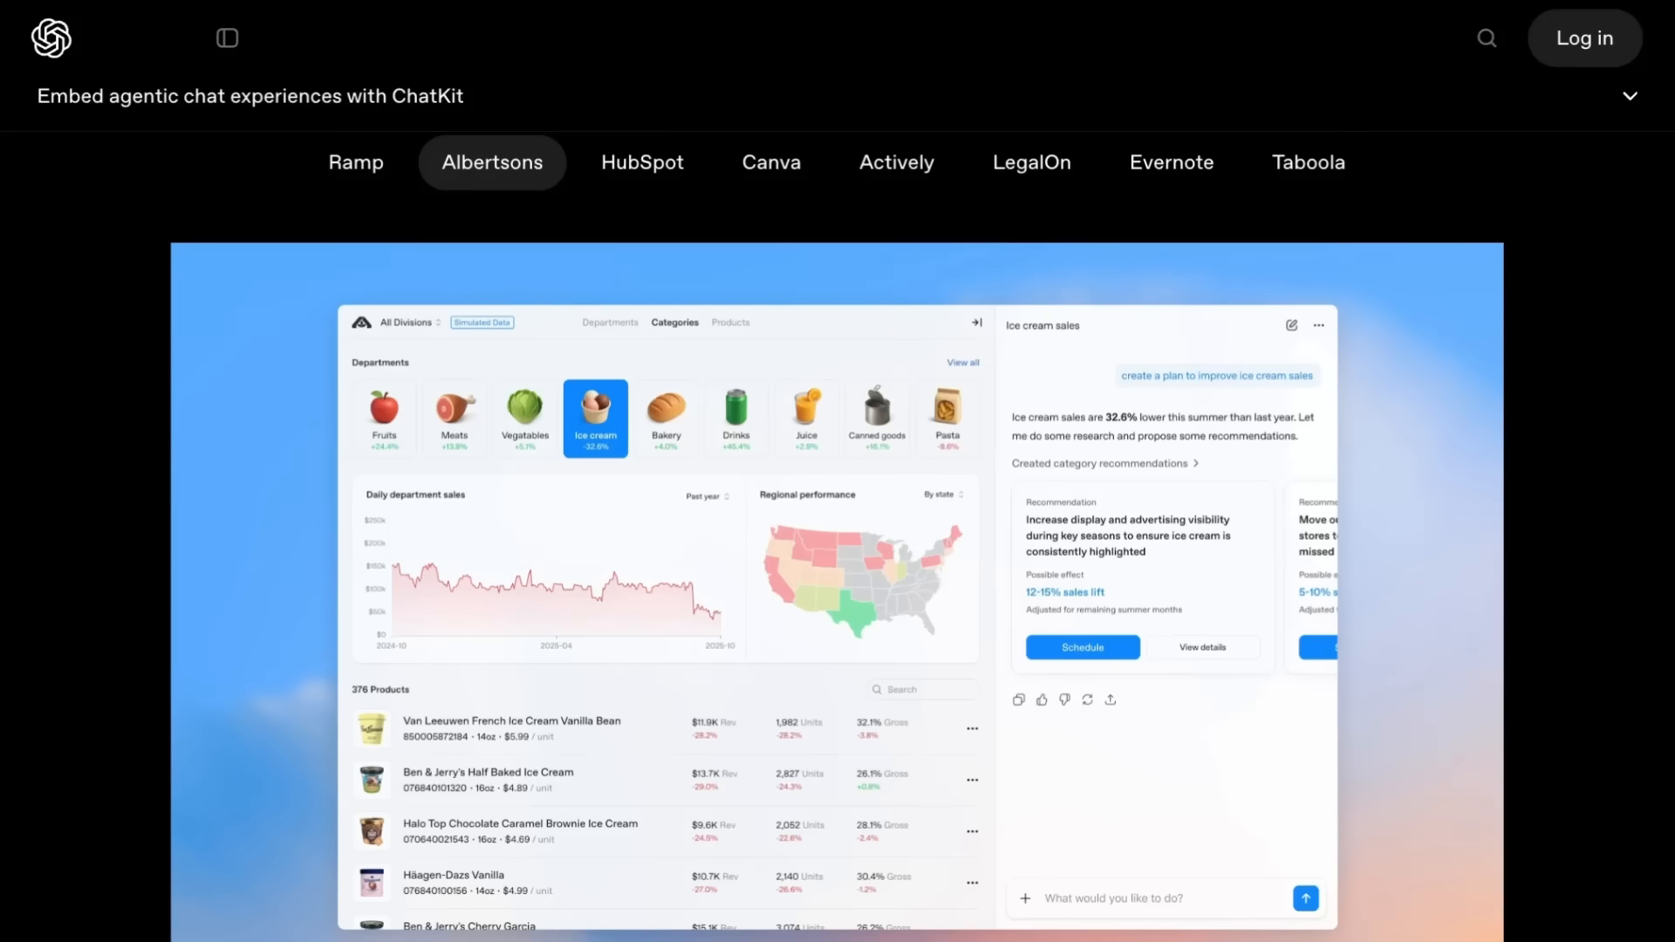
mouse_move(1394, 245)
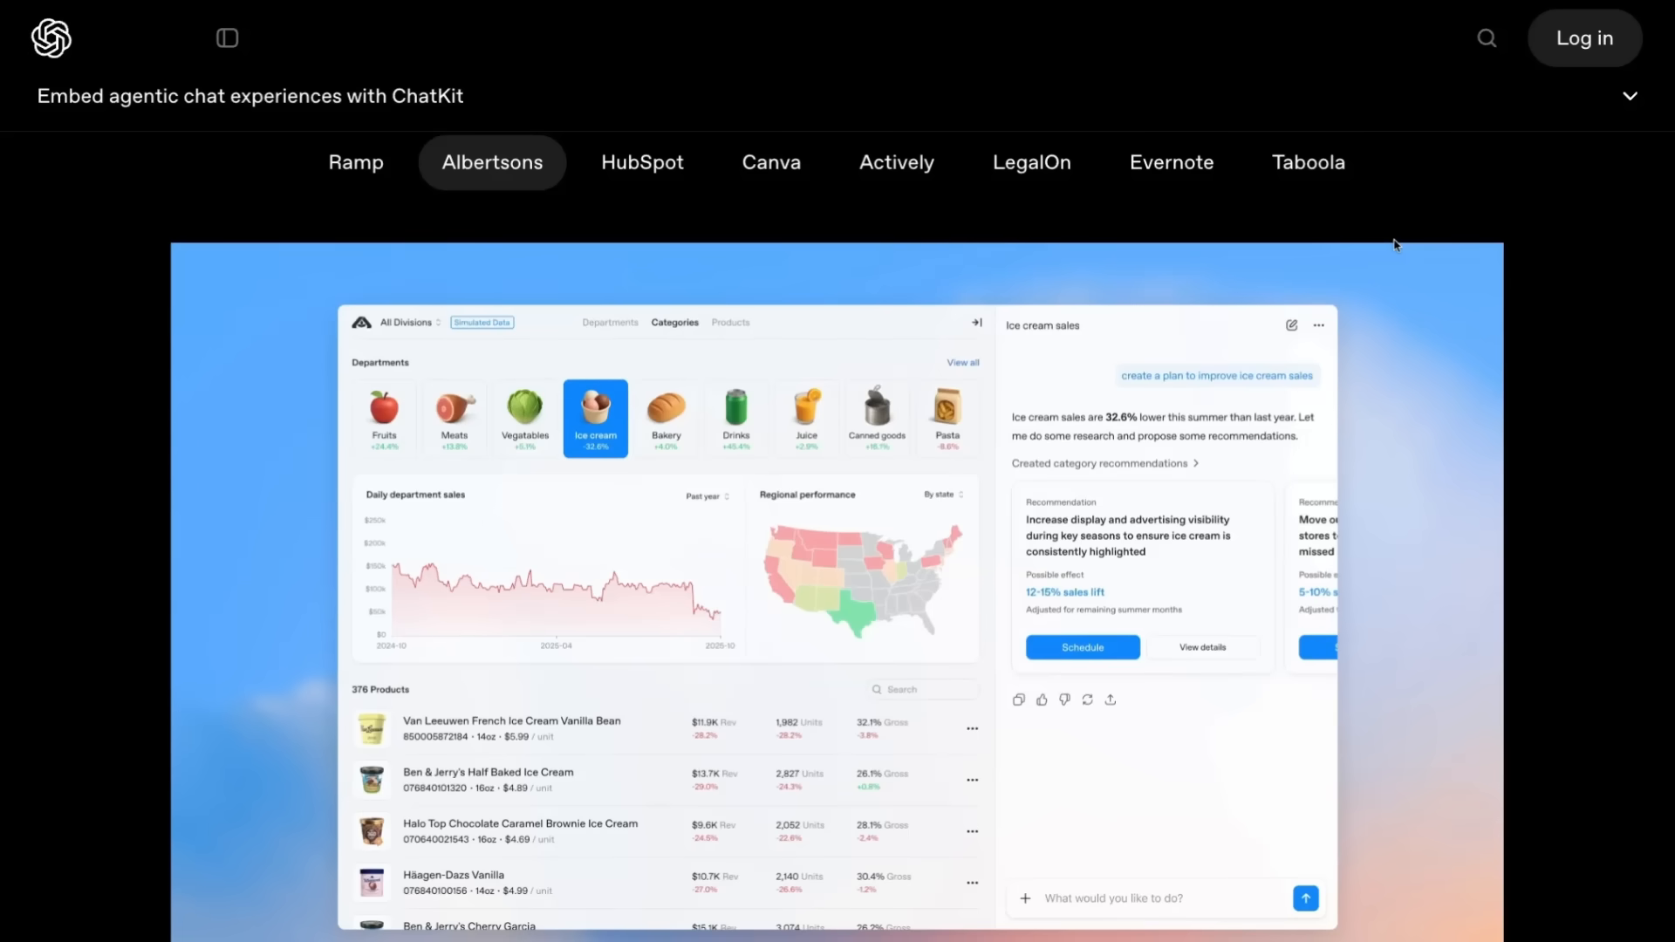
Select the Actively tab in the ChatKit customer showcase.
click(640, 162)
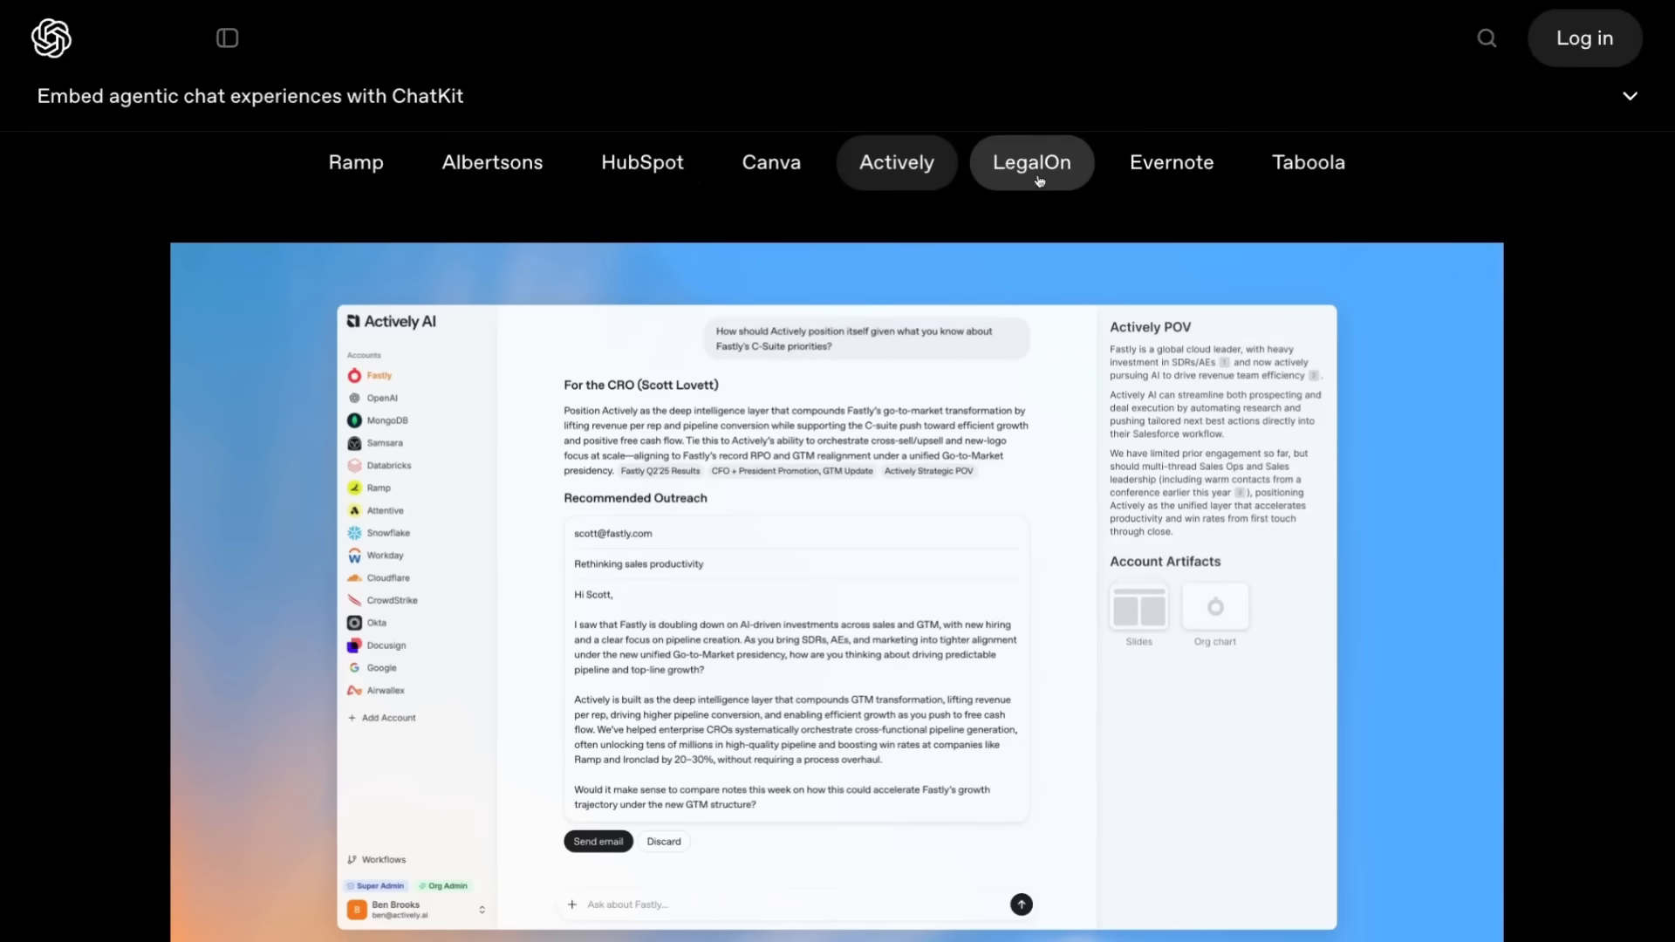
mouse_move(795, 214)
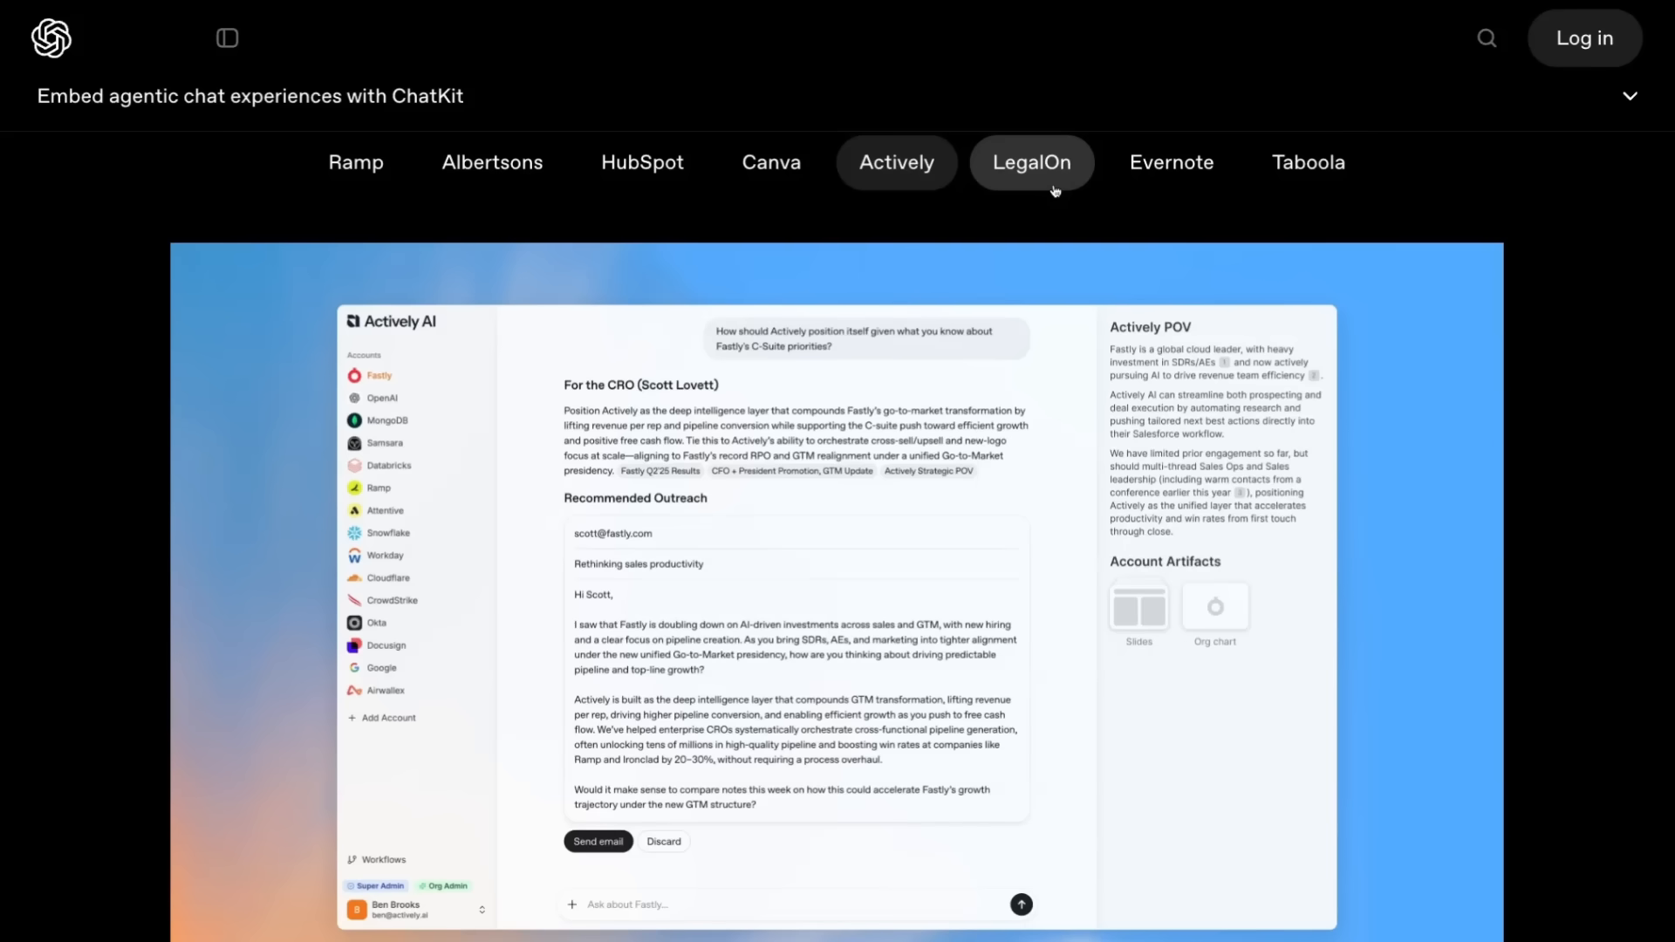
Scroll to the Evals section listing Datasets, Trace grading and other new capabilities.
scroll(up, 3)
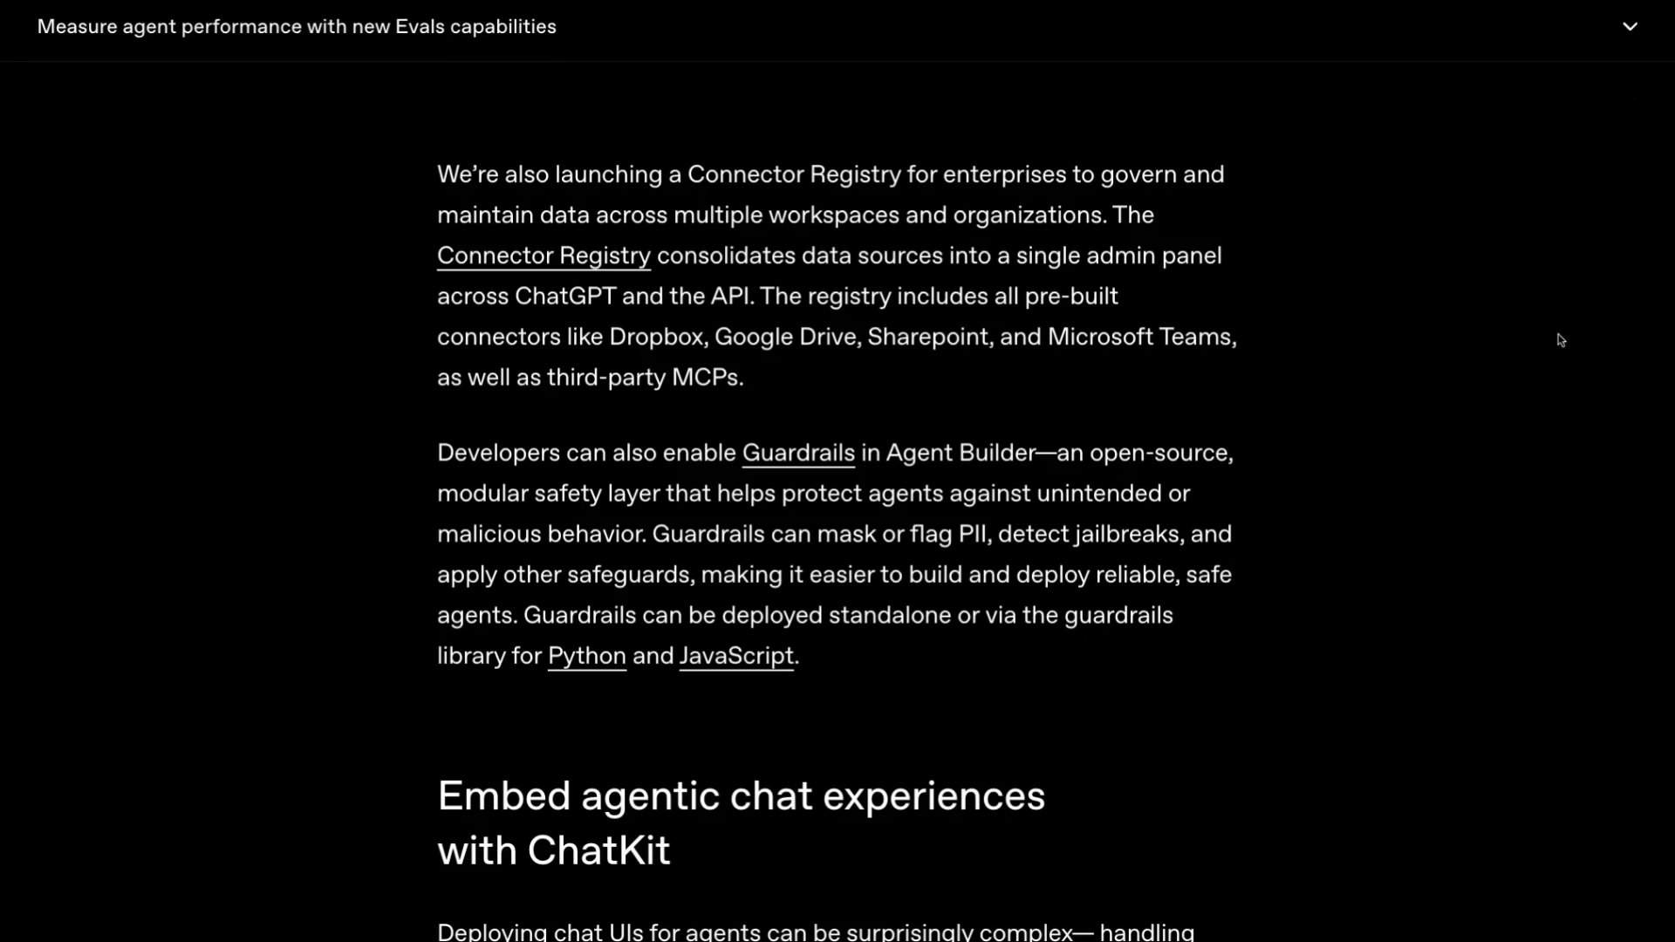
mouse_move(985, 315)
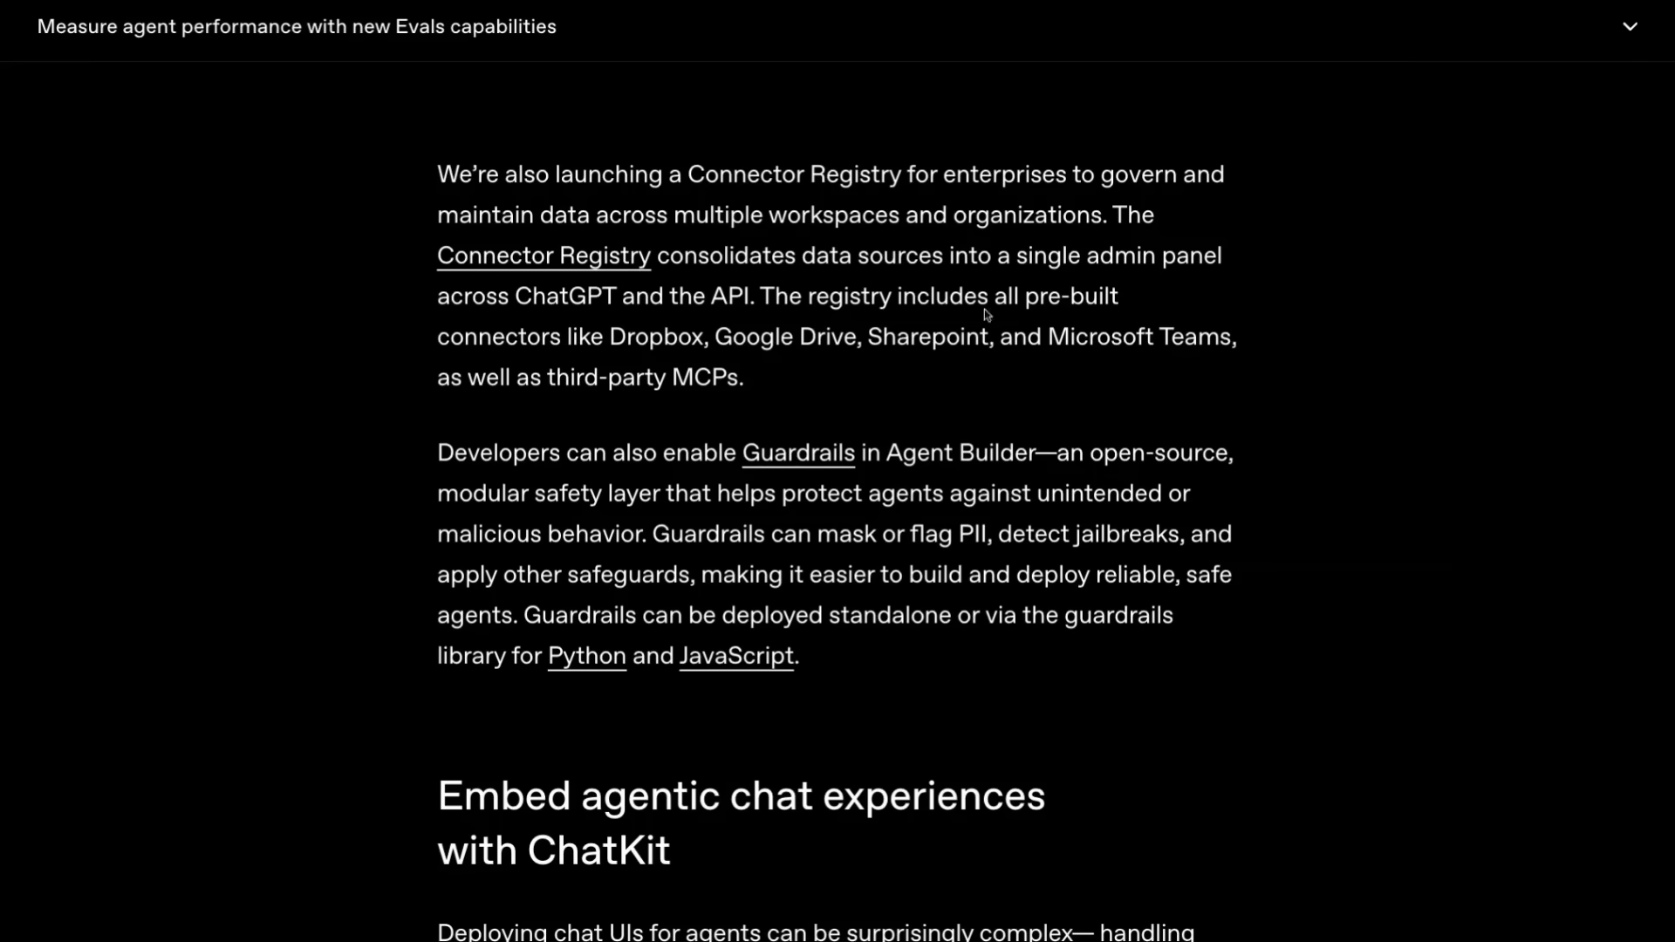
mouse_move(1073, 321)
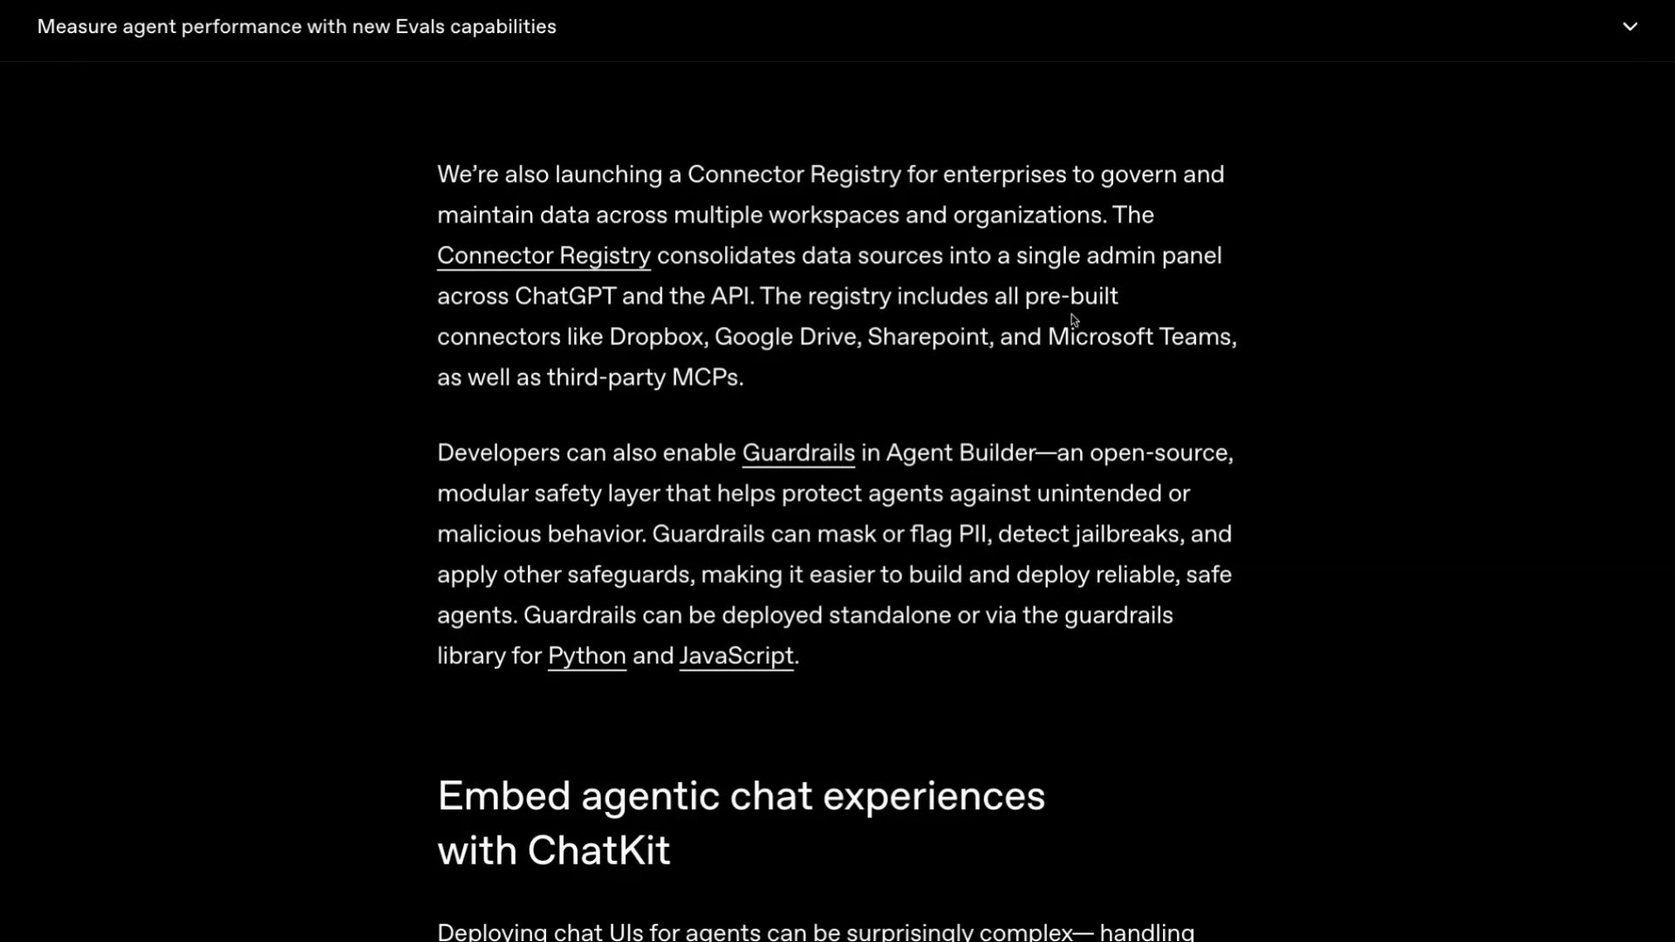
mouse_move(671, 295)
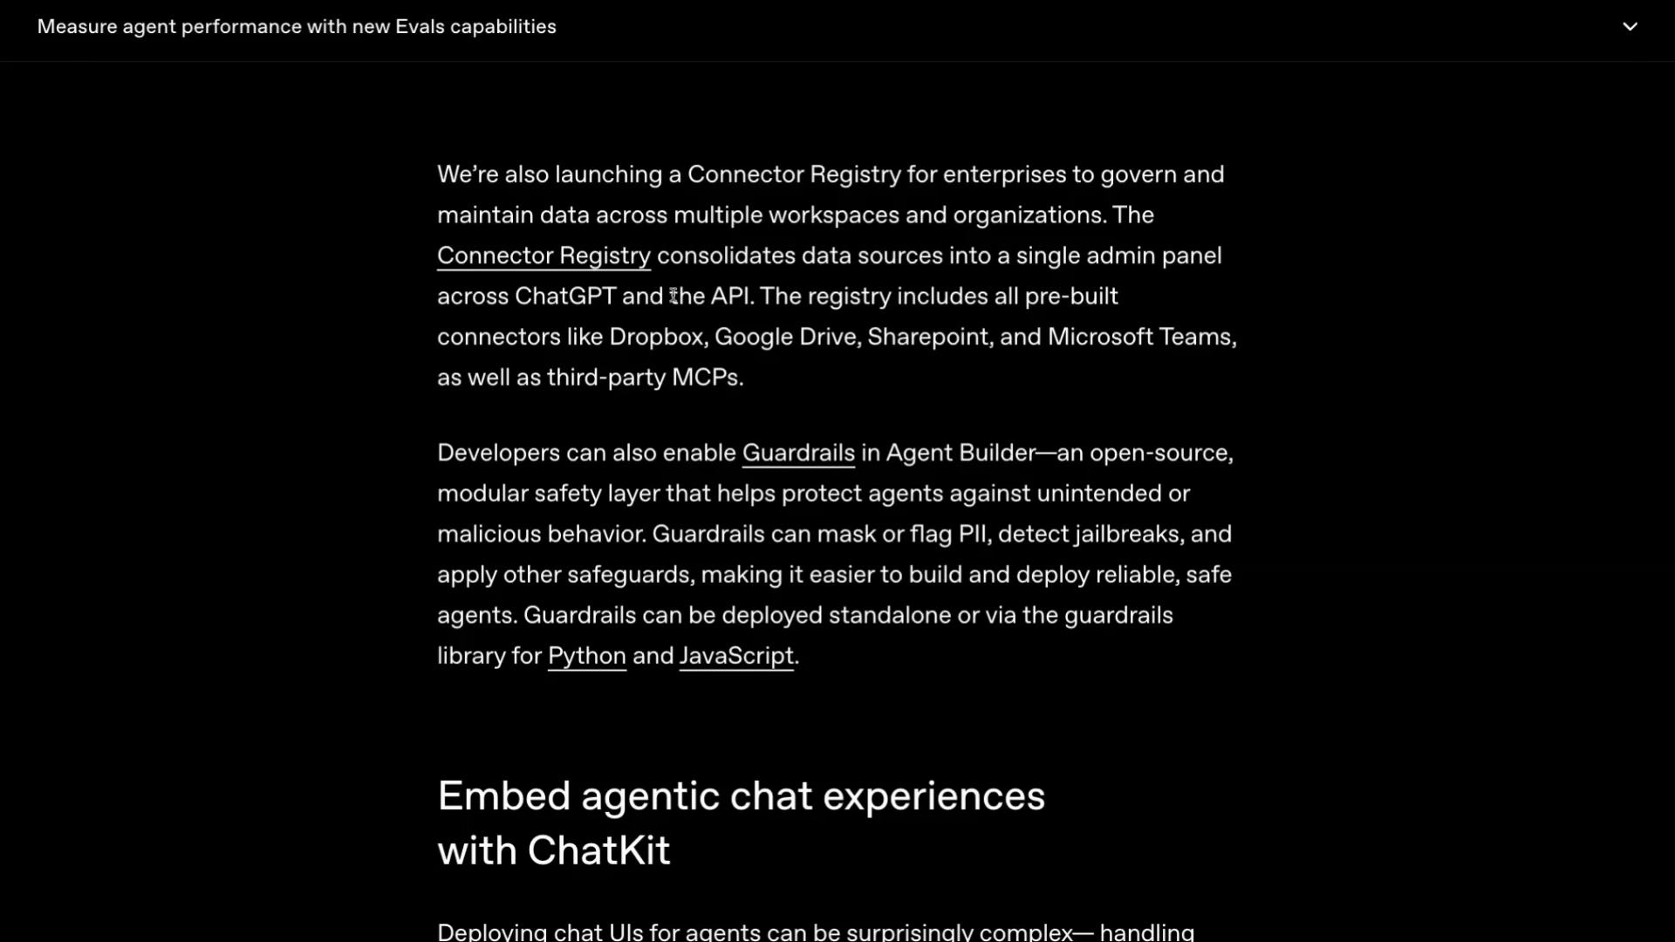
mouse_move(1188, 332)
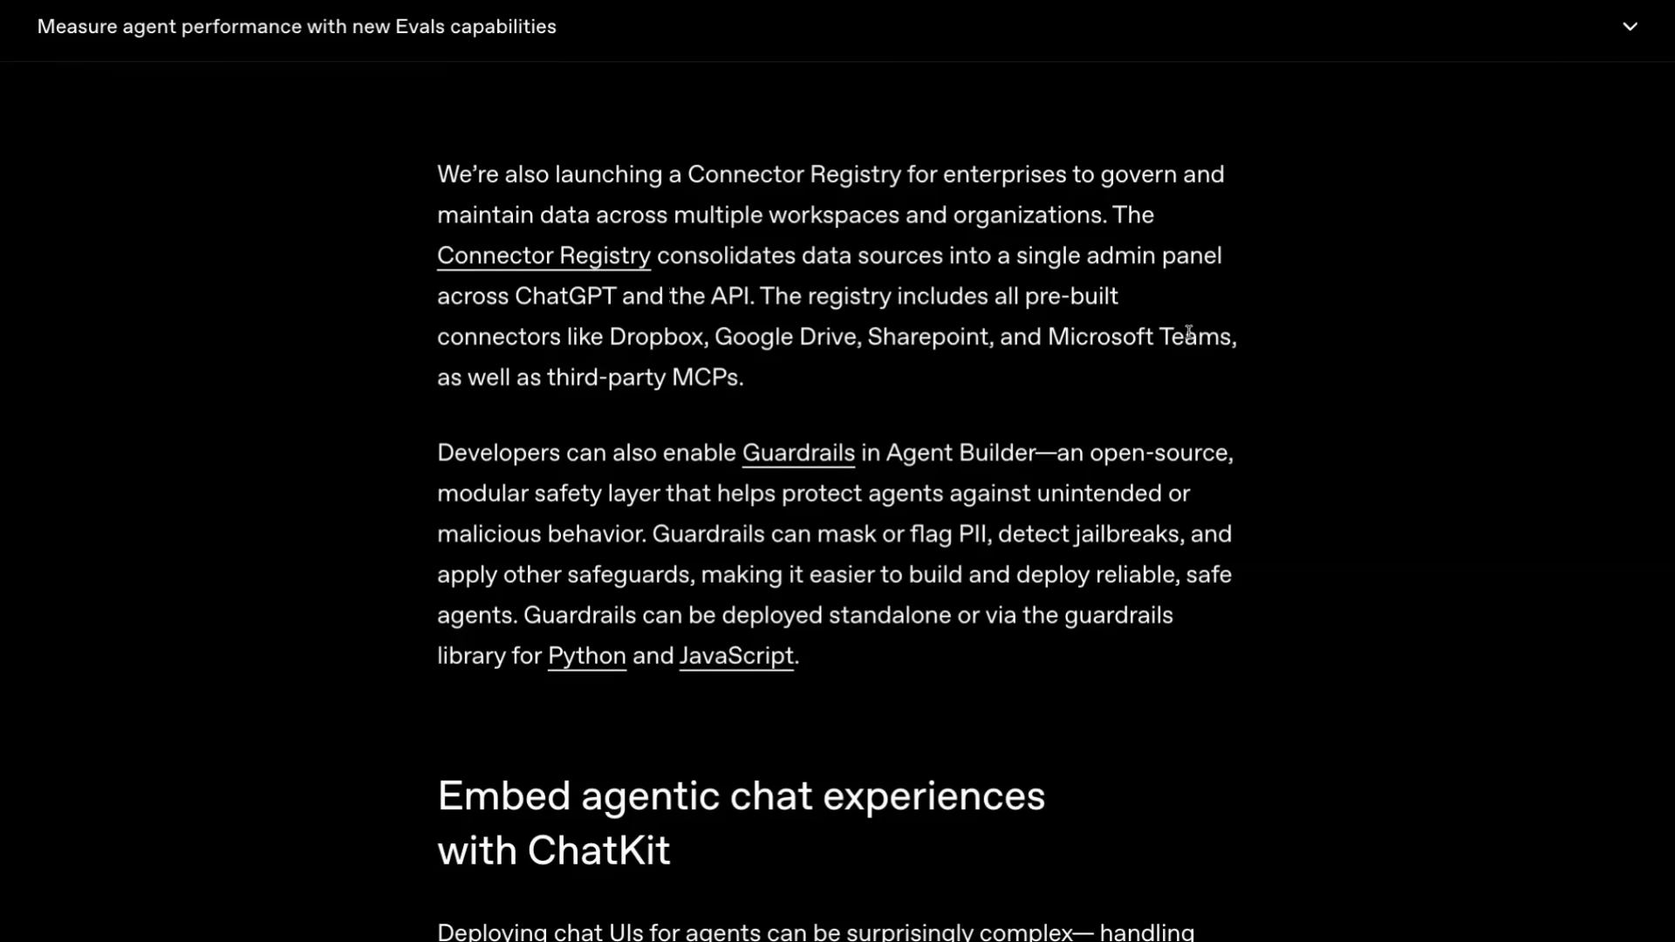
mouse_move(743, 423)
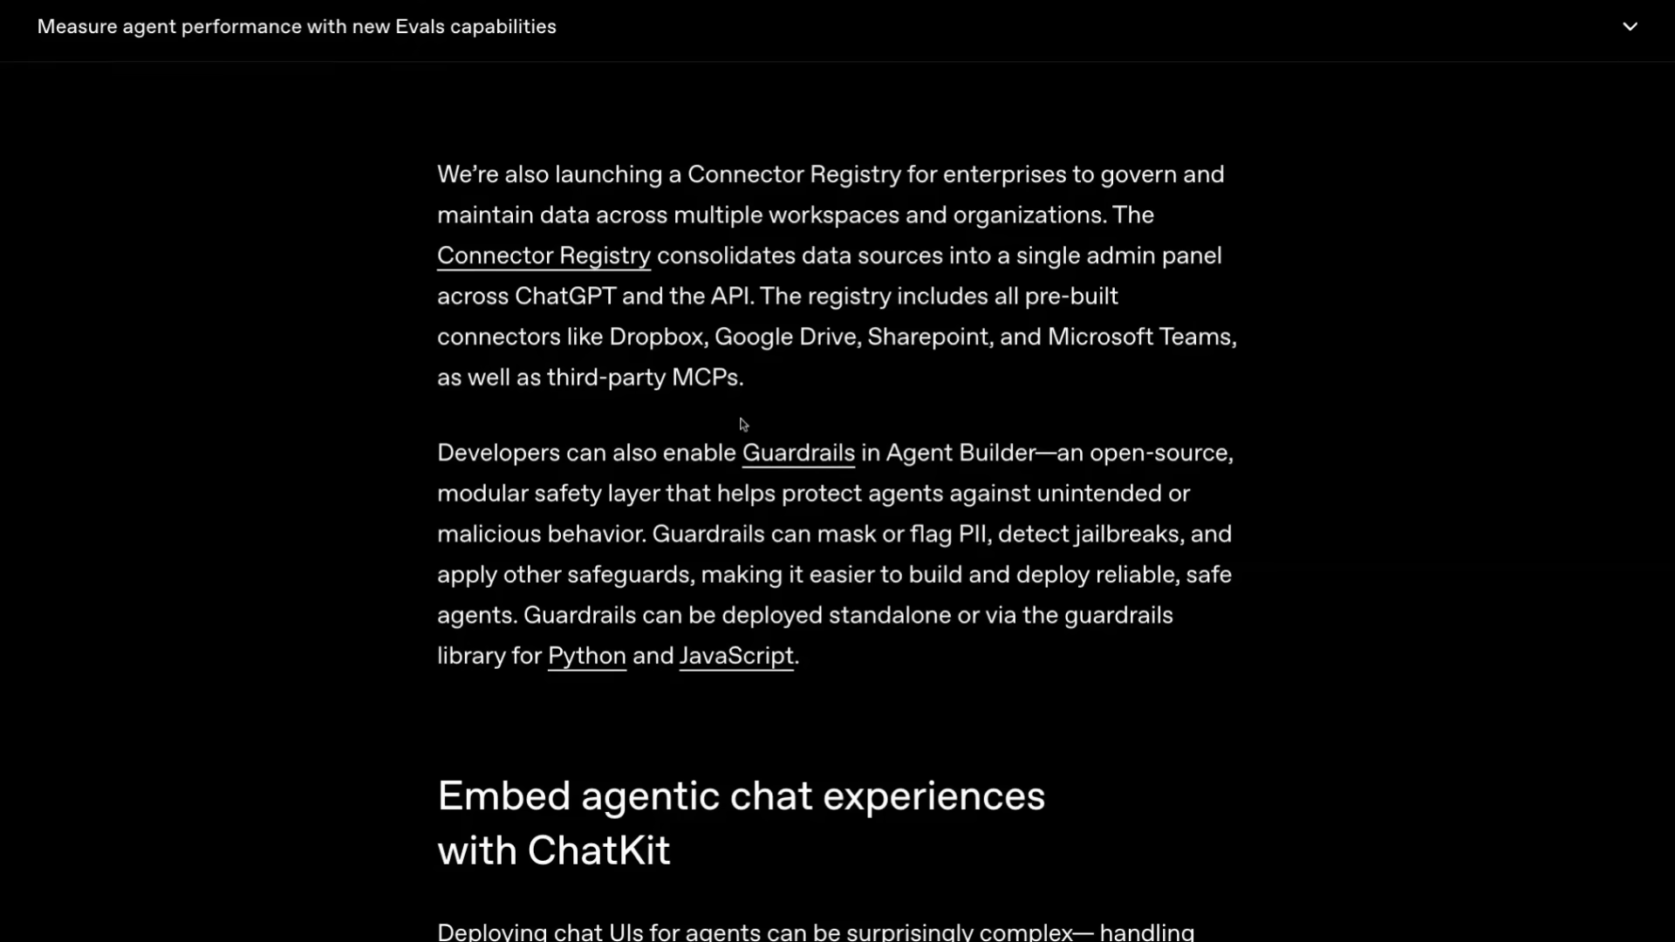
mouse_move(726, 415)
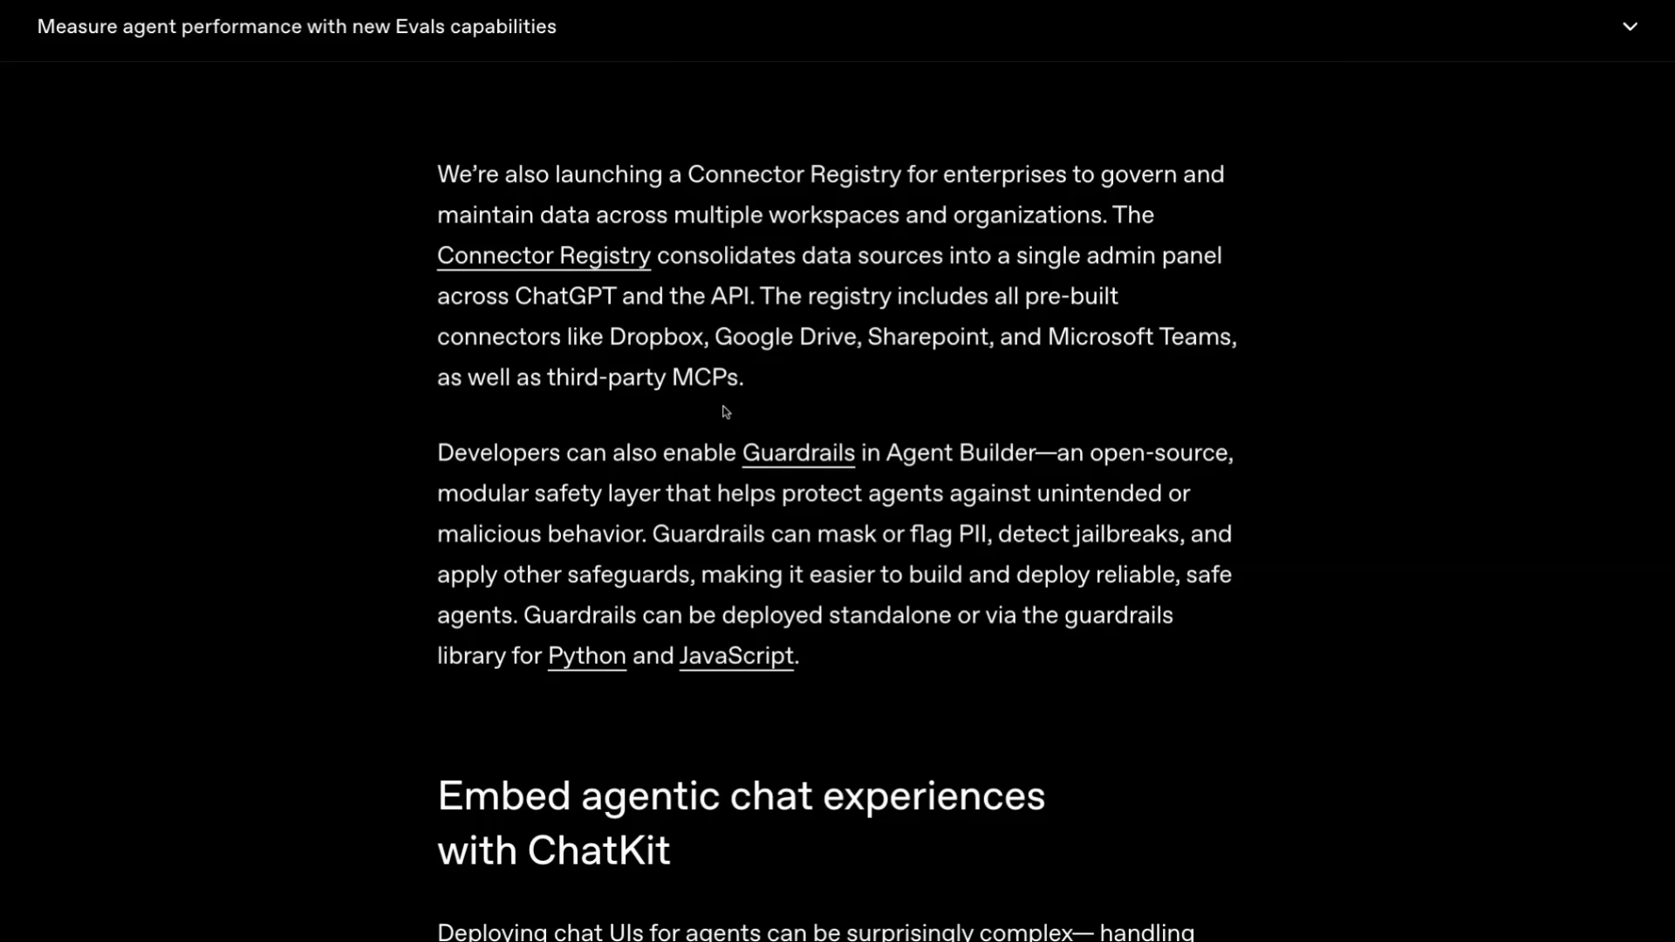
mouse_move(771, 481)
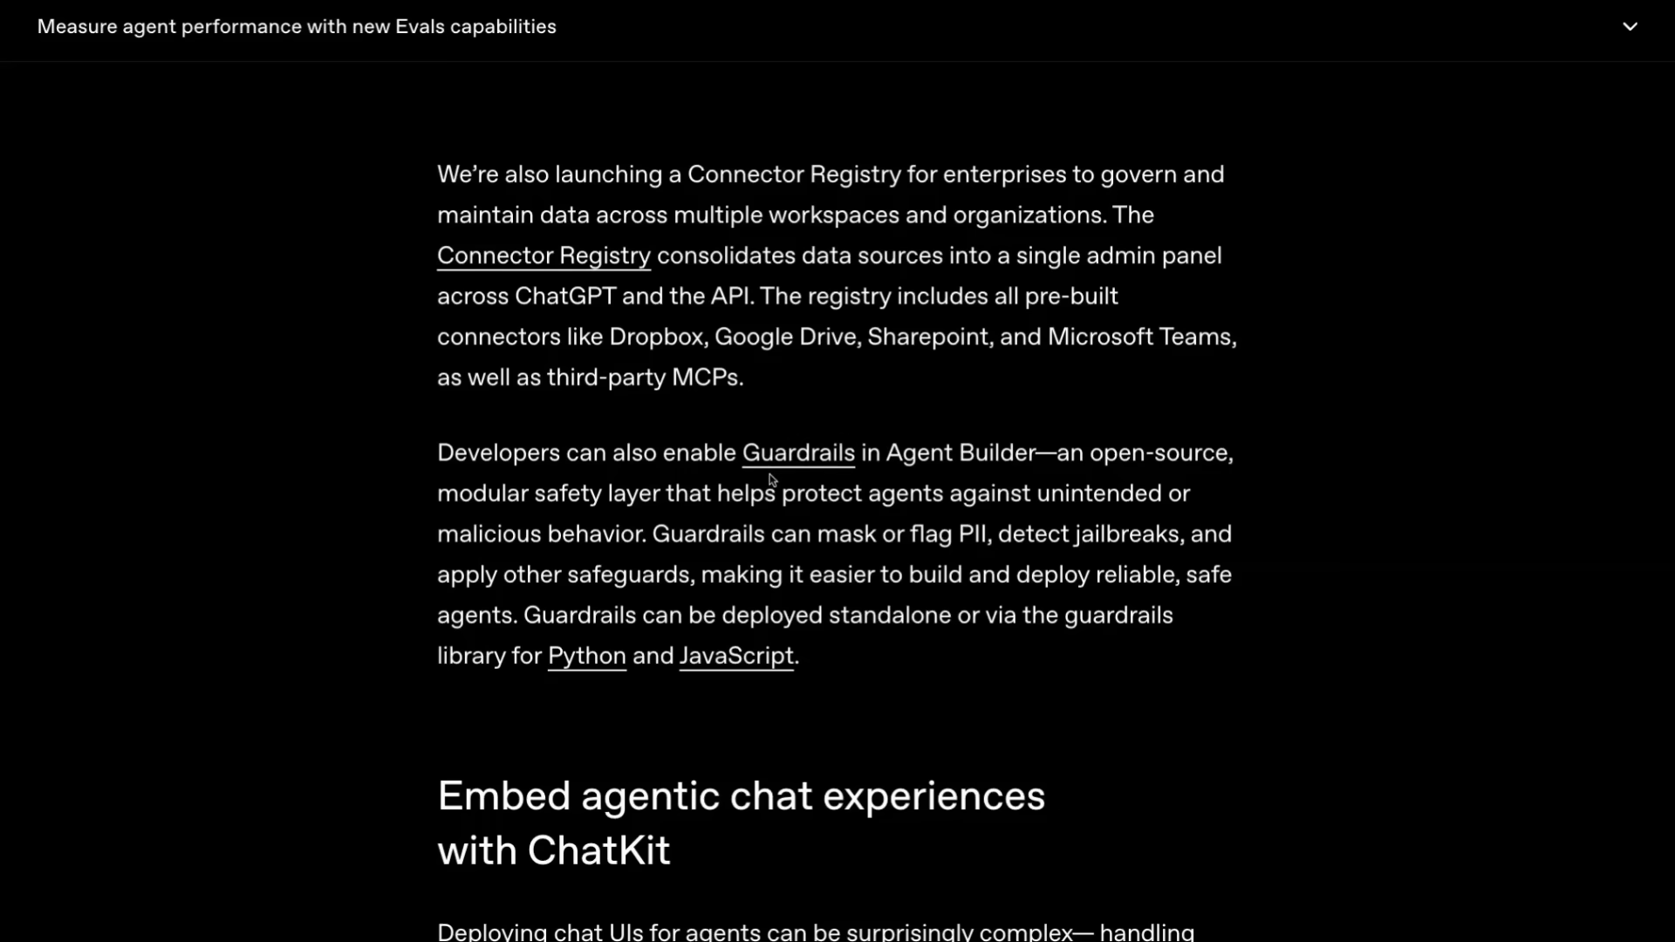
click(586, 656)
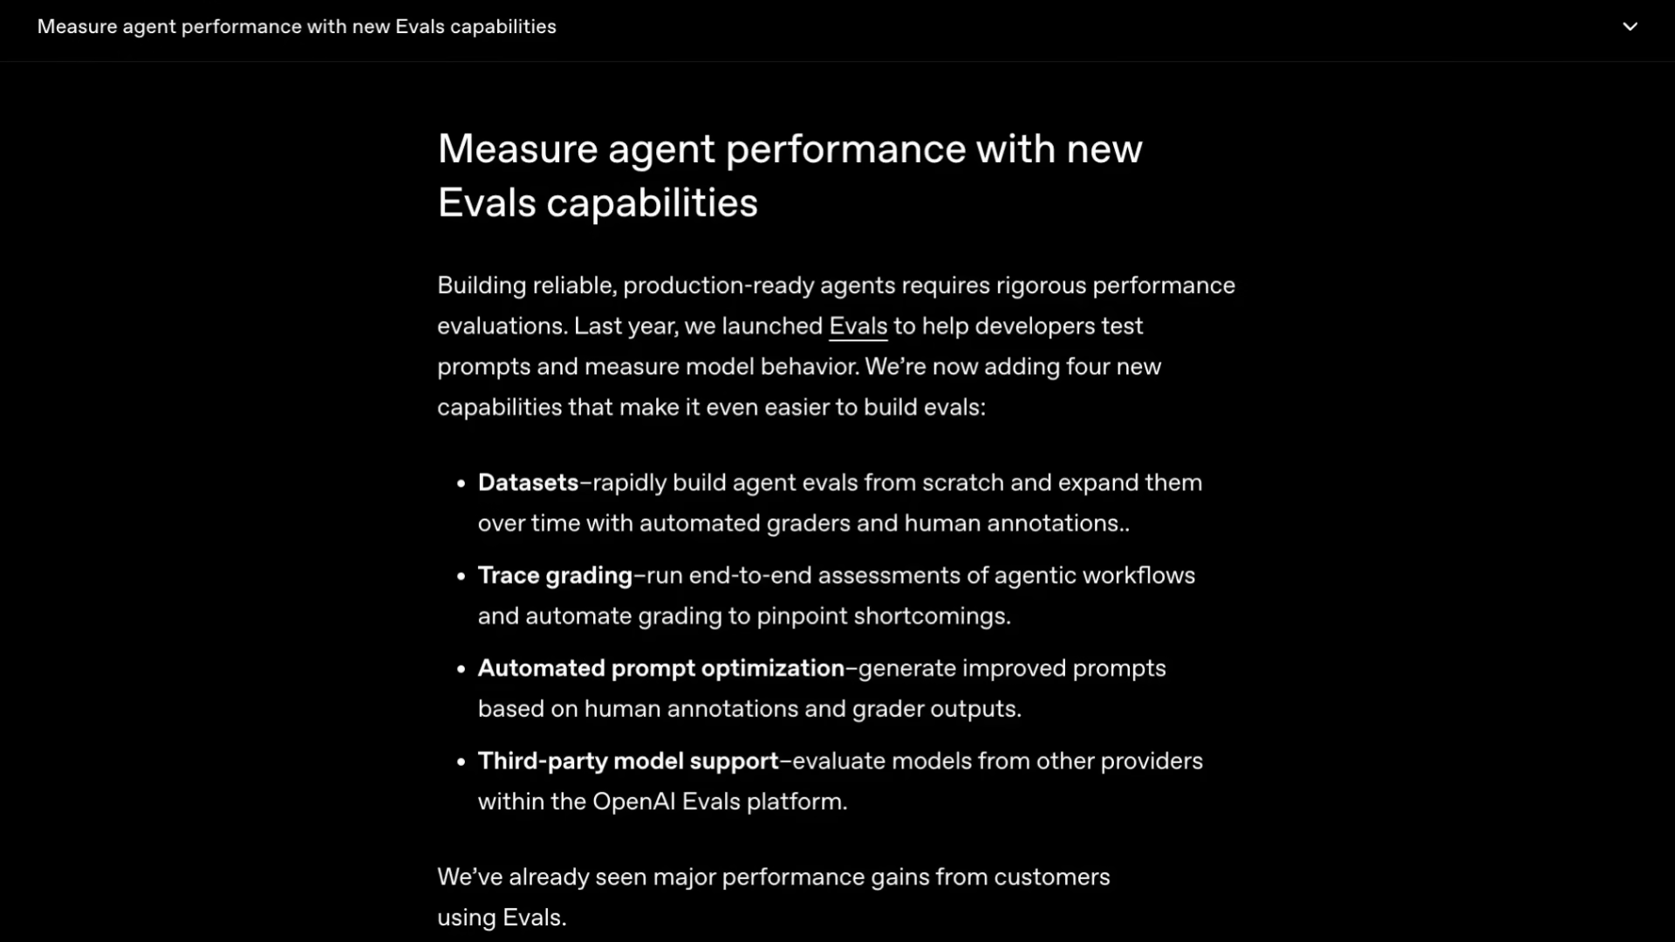
Navigate to the 'Codex is now generally available' article.
scroll(up, 3)
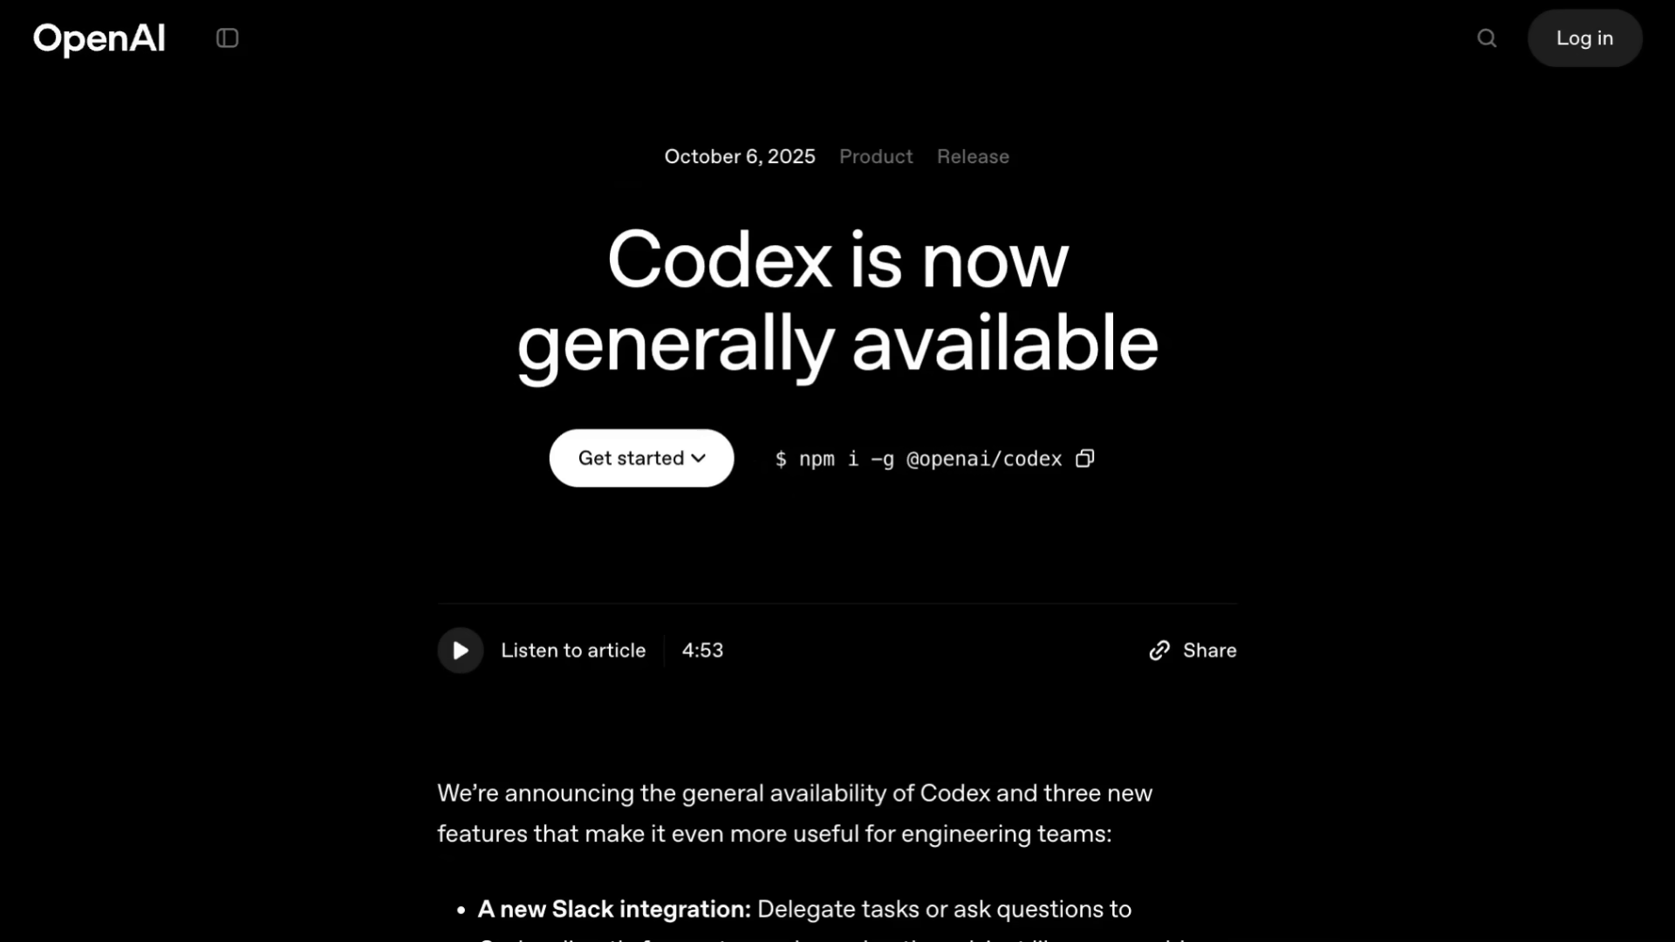
Scroll through the Codex article to the 'Sora 2 in the API' keynote slide.
scroll(down, 3)
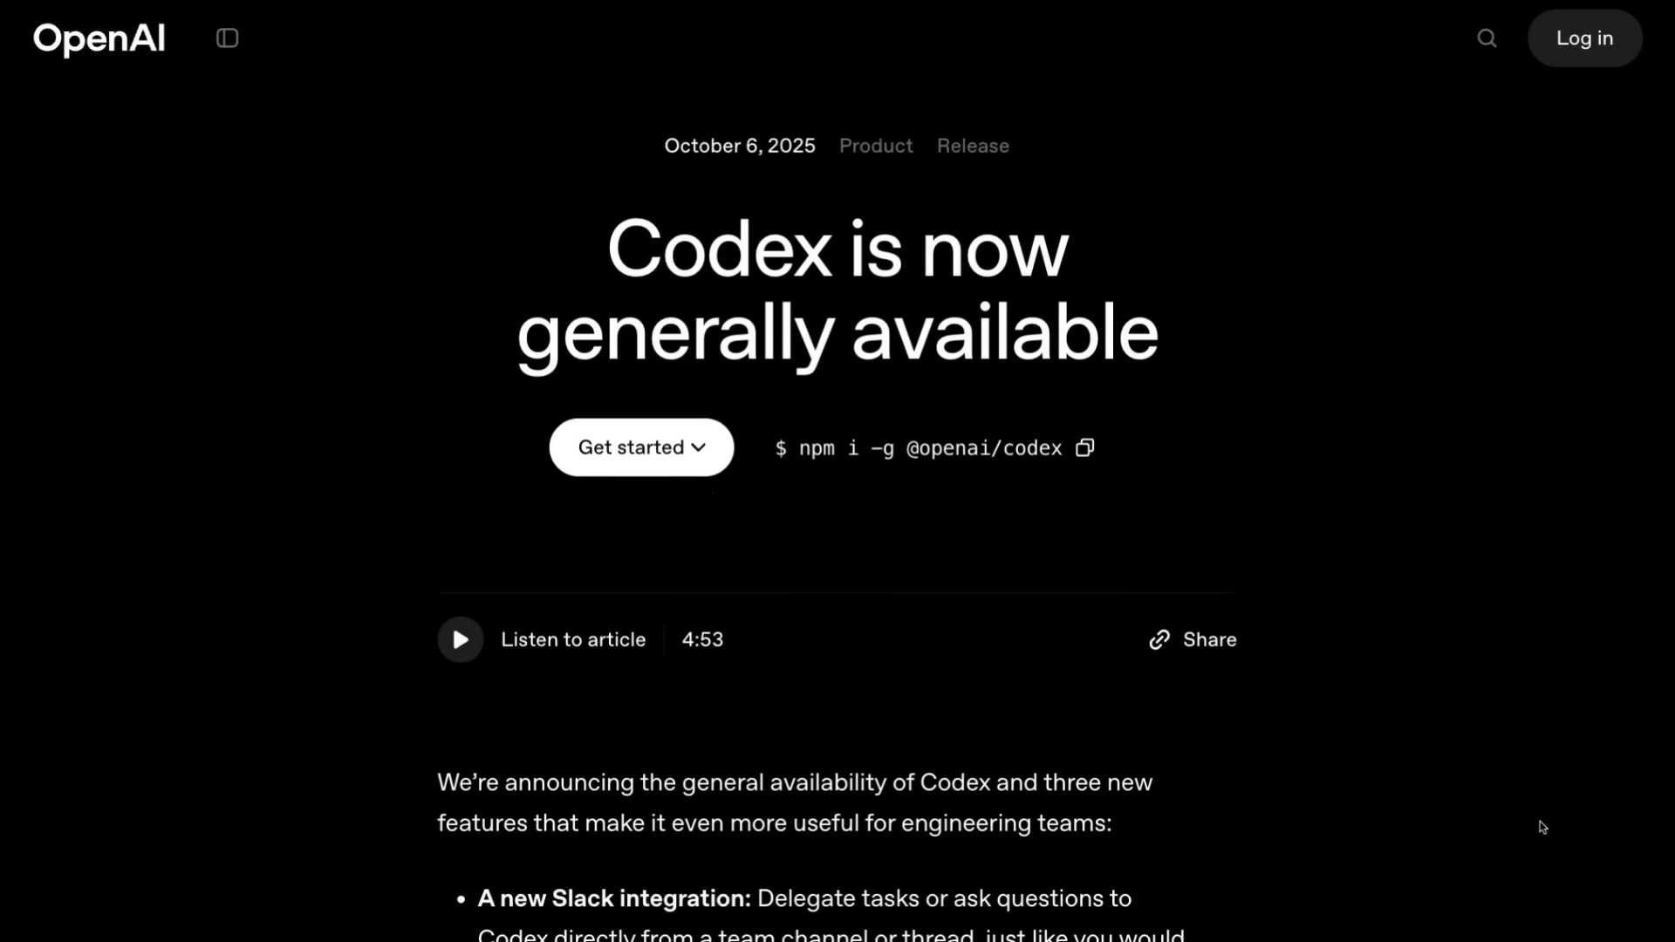
scroll(down, 3)
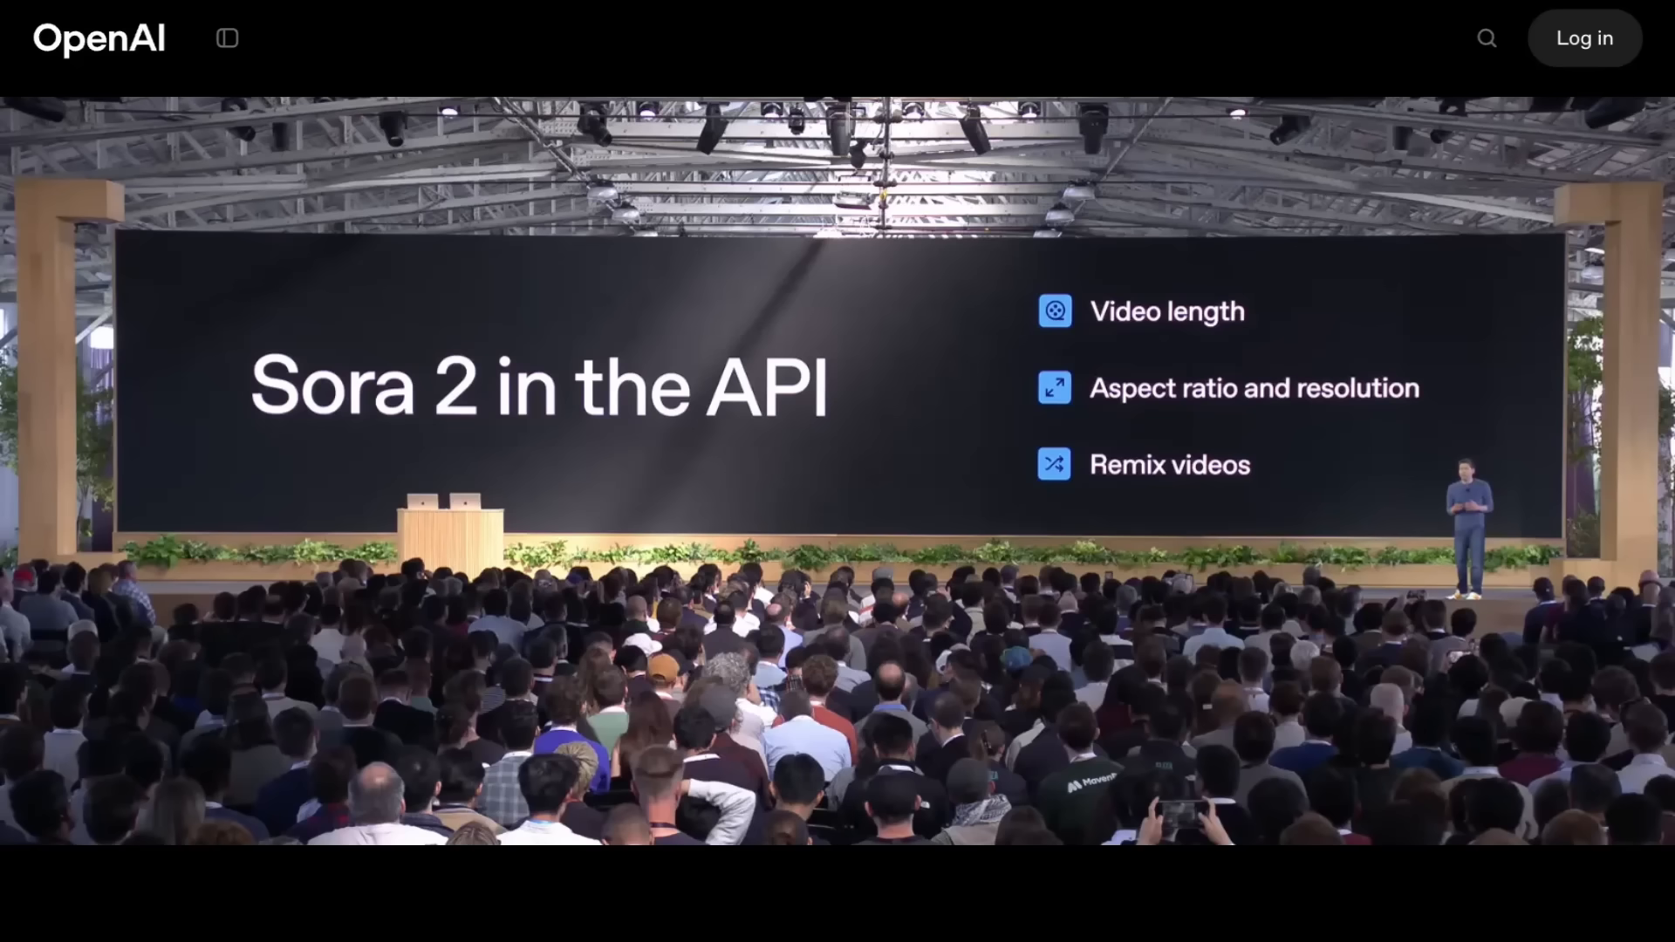
Scroll the pricing page to the Sora Video API table with sora-2 and sora-2-pro per-second prices.
scroll(down, 3)
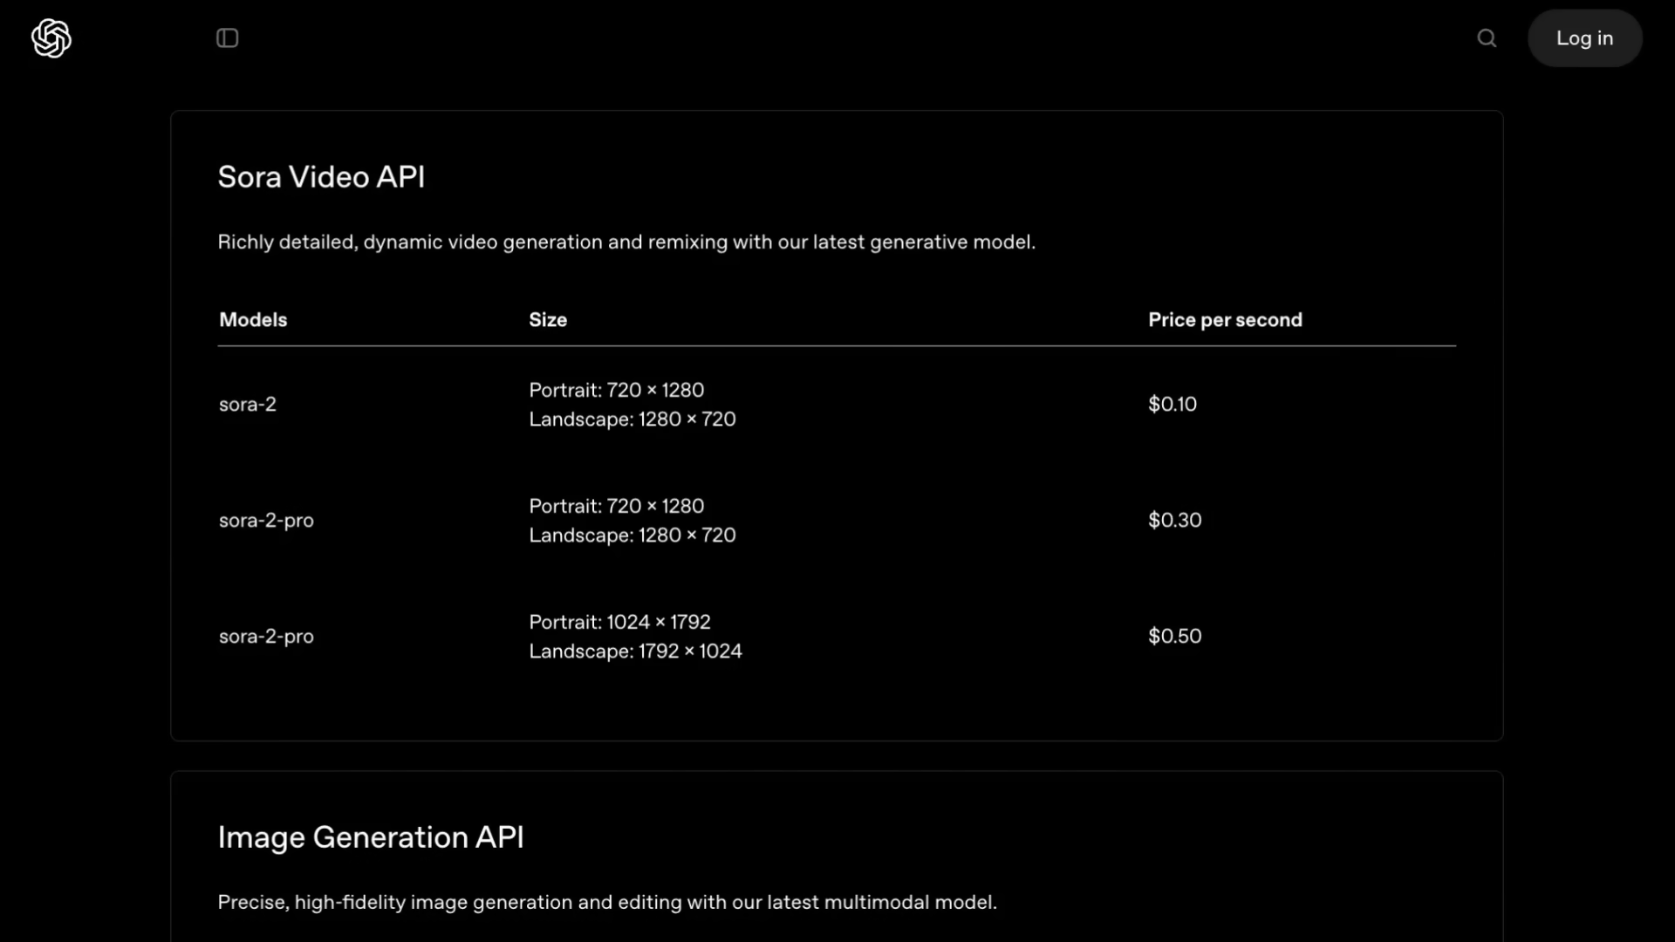
Scroll up to the Realtime API table with gpt-realtime and gpt-realtime-mini token prices.
scroll(up, 3)
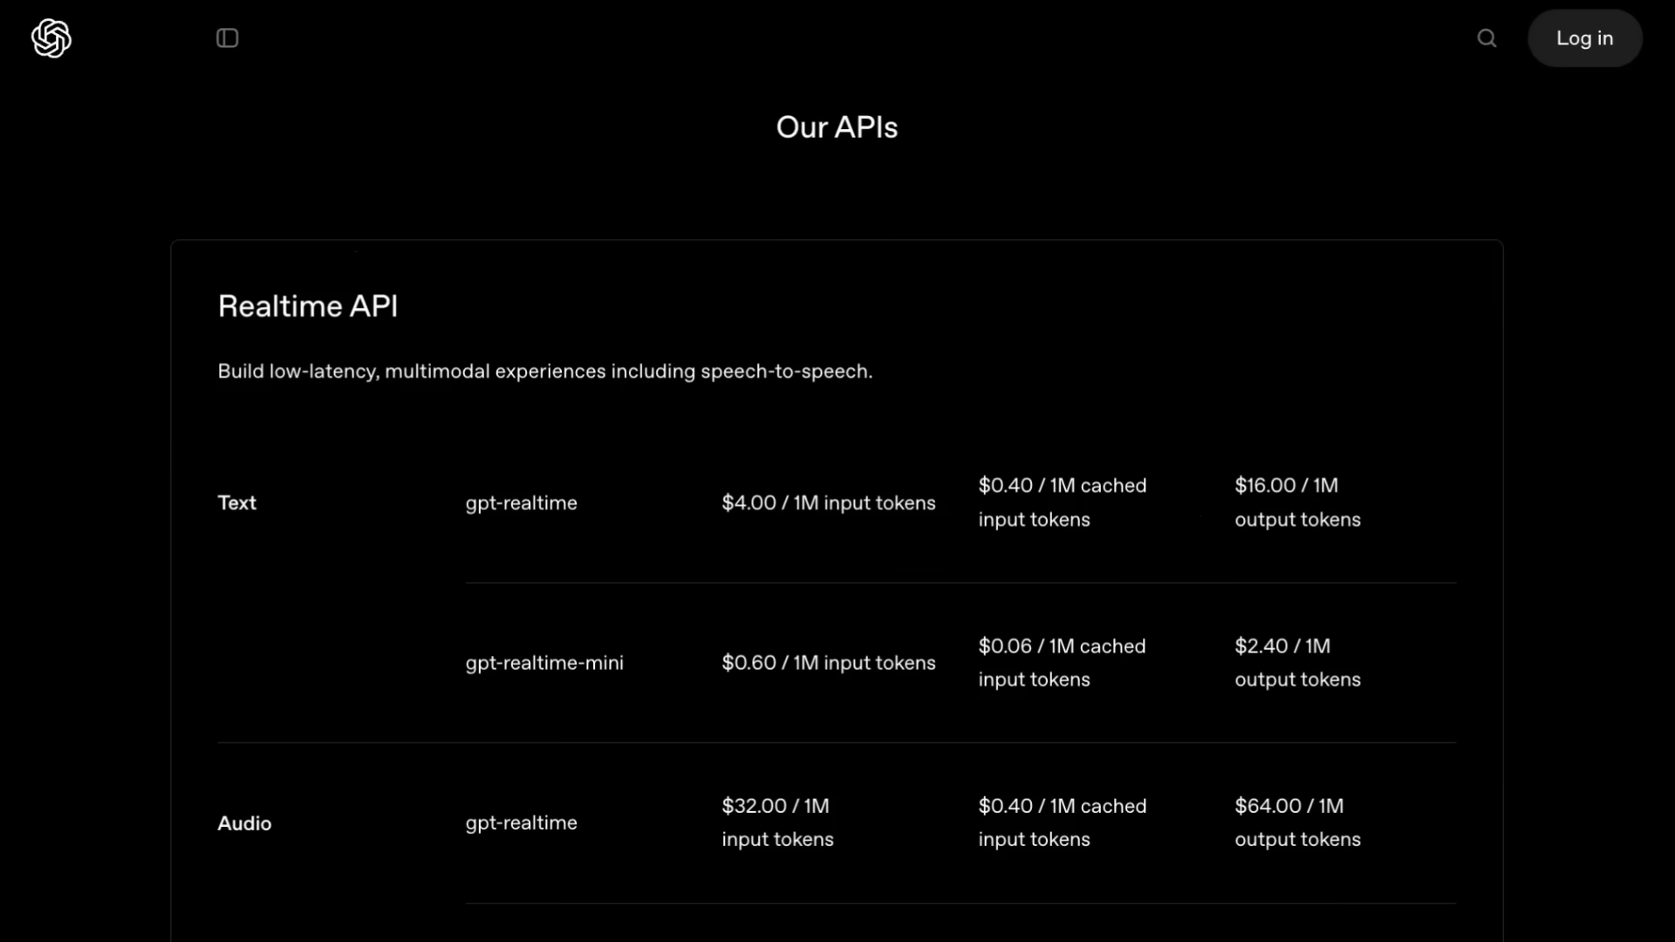
mouse_move(1577, 625)
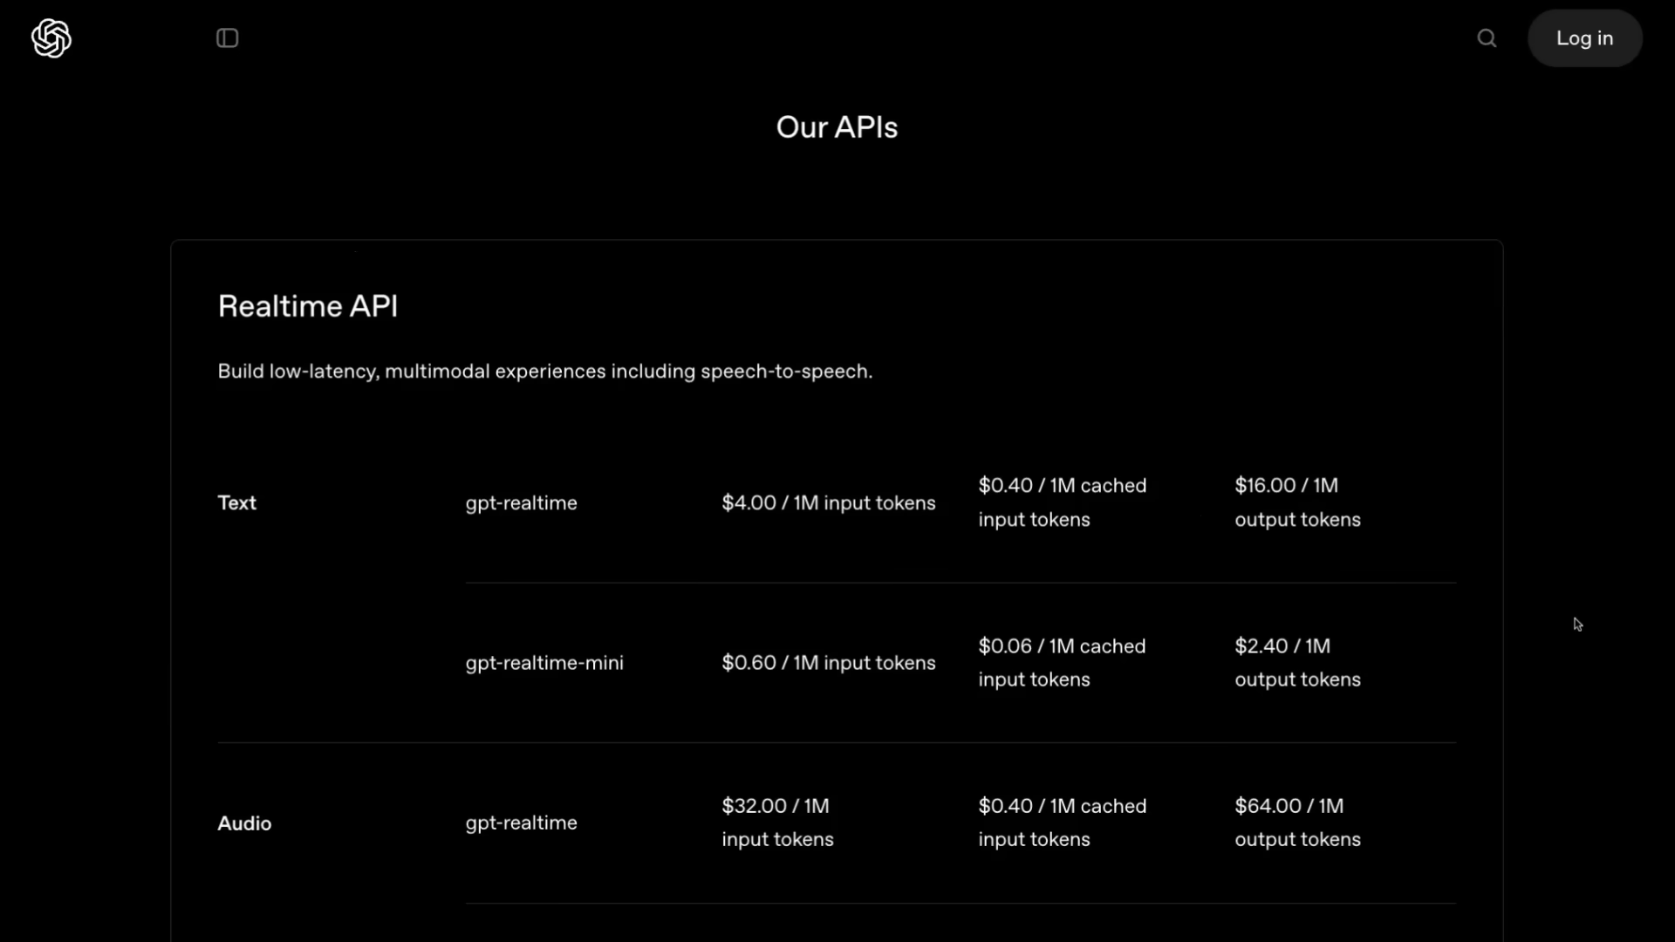
mouse_move(658, 691)
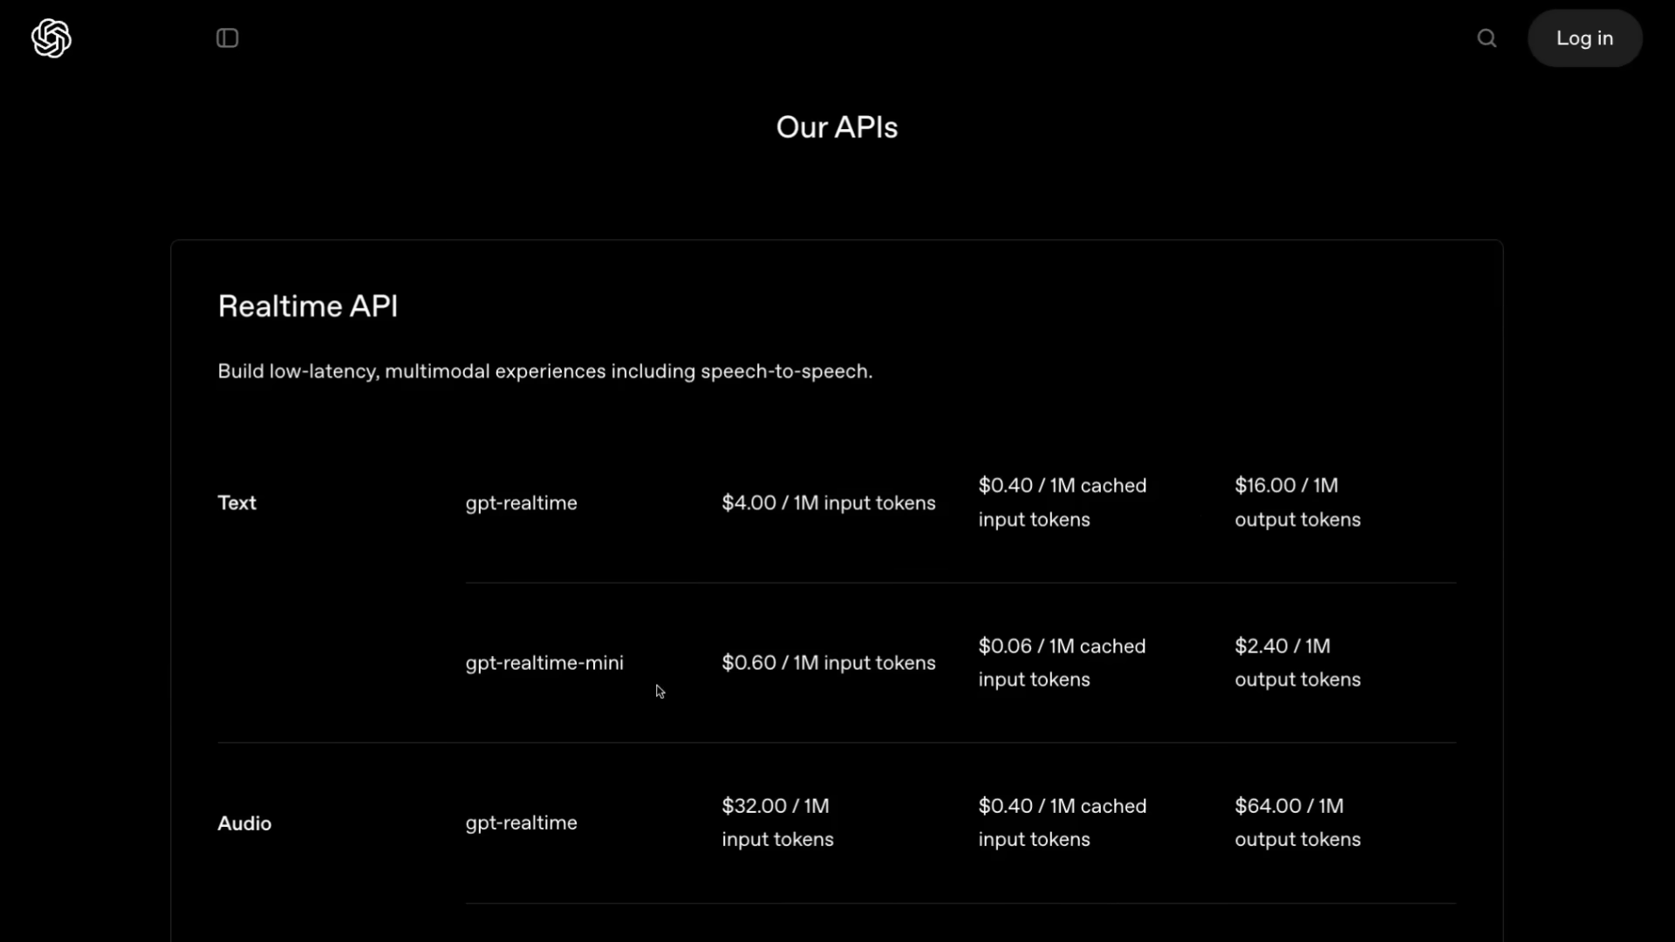
Scroll the Realtime API pricing table to the Audio and Image rows for gpt-realtime and gpt-realtime-mini.
scroll(down, 3)
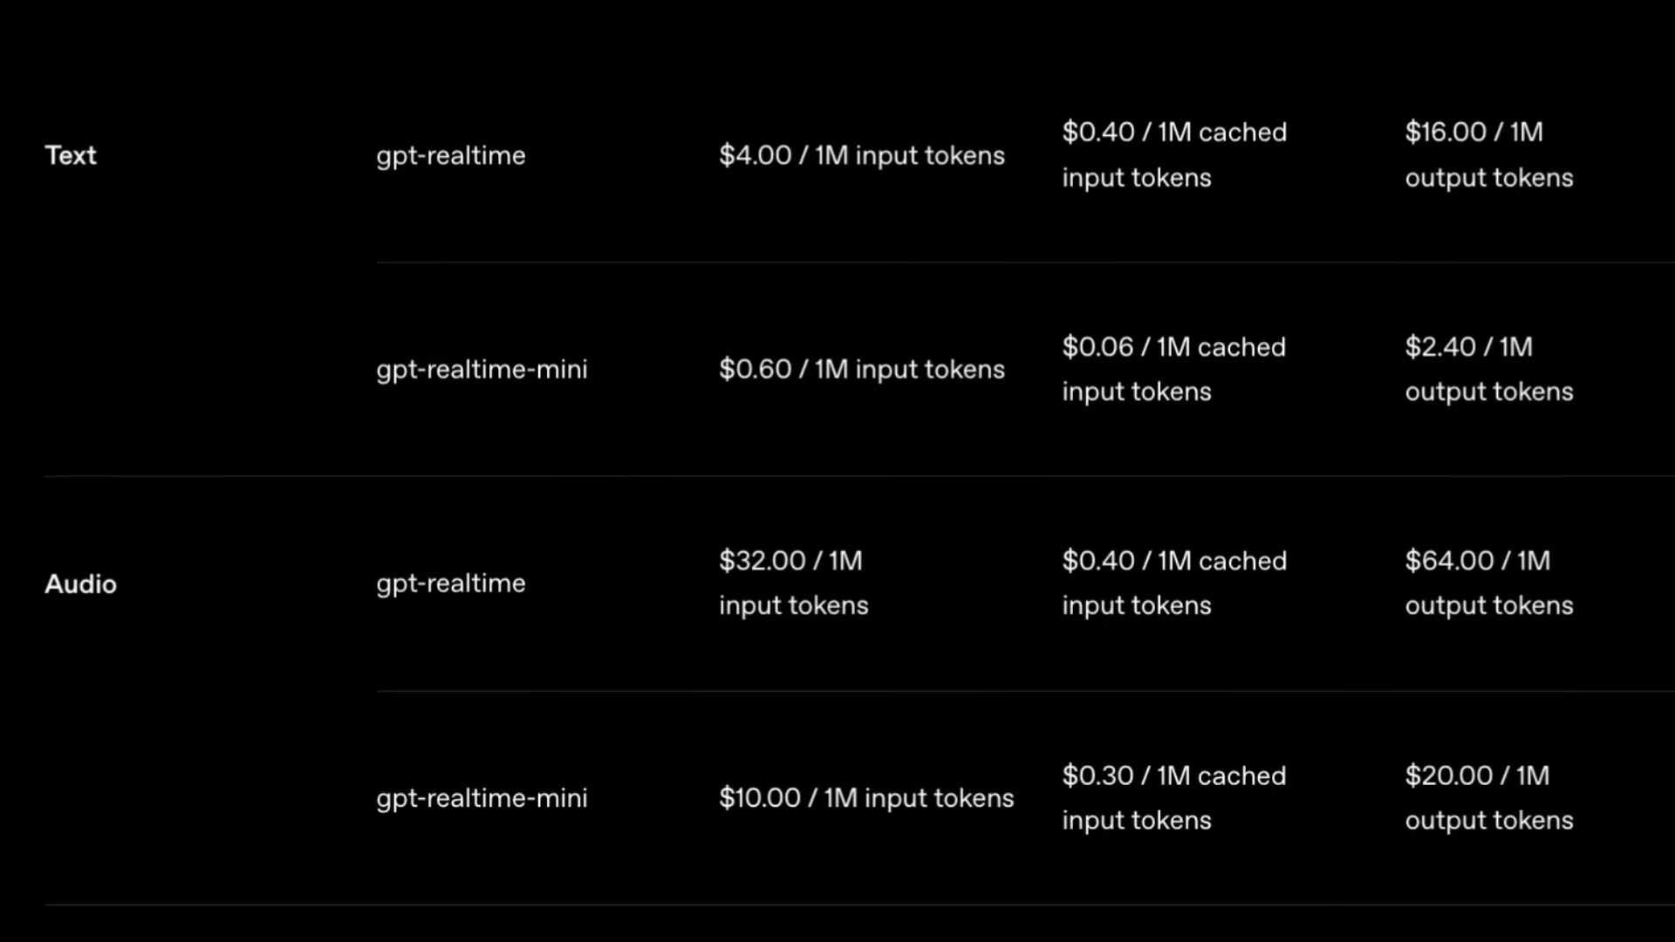
mouse_move(263, 623)
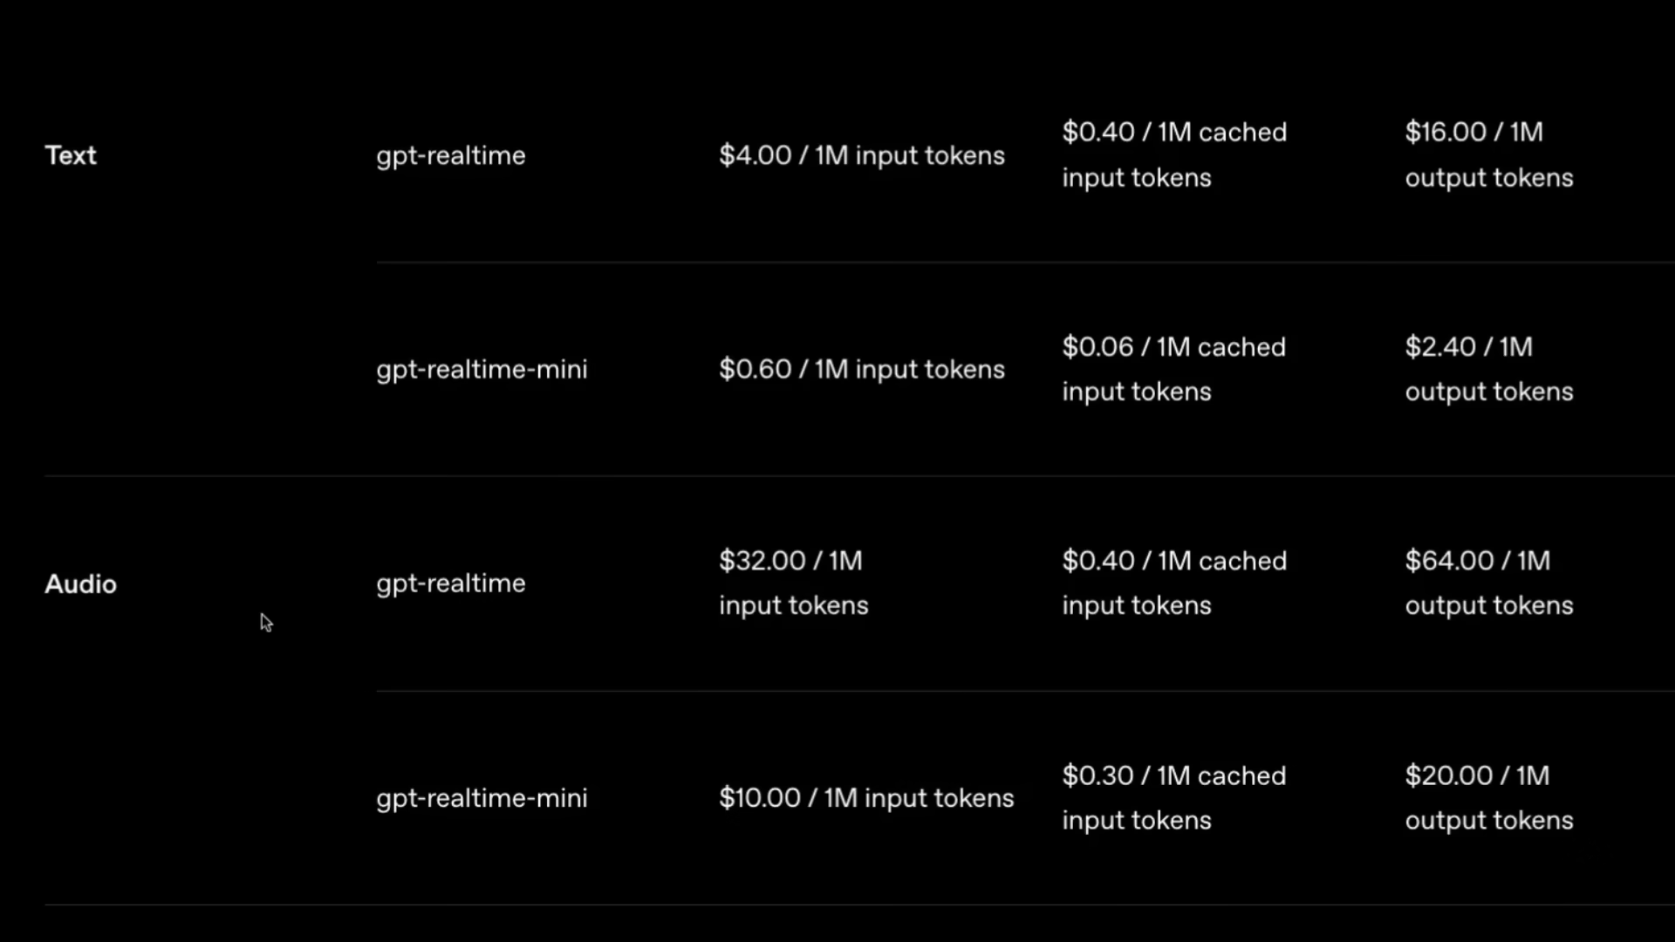
mouse_move(1396, 913)
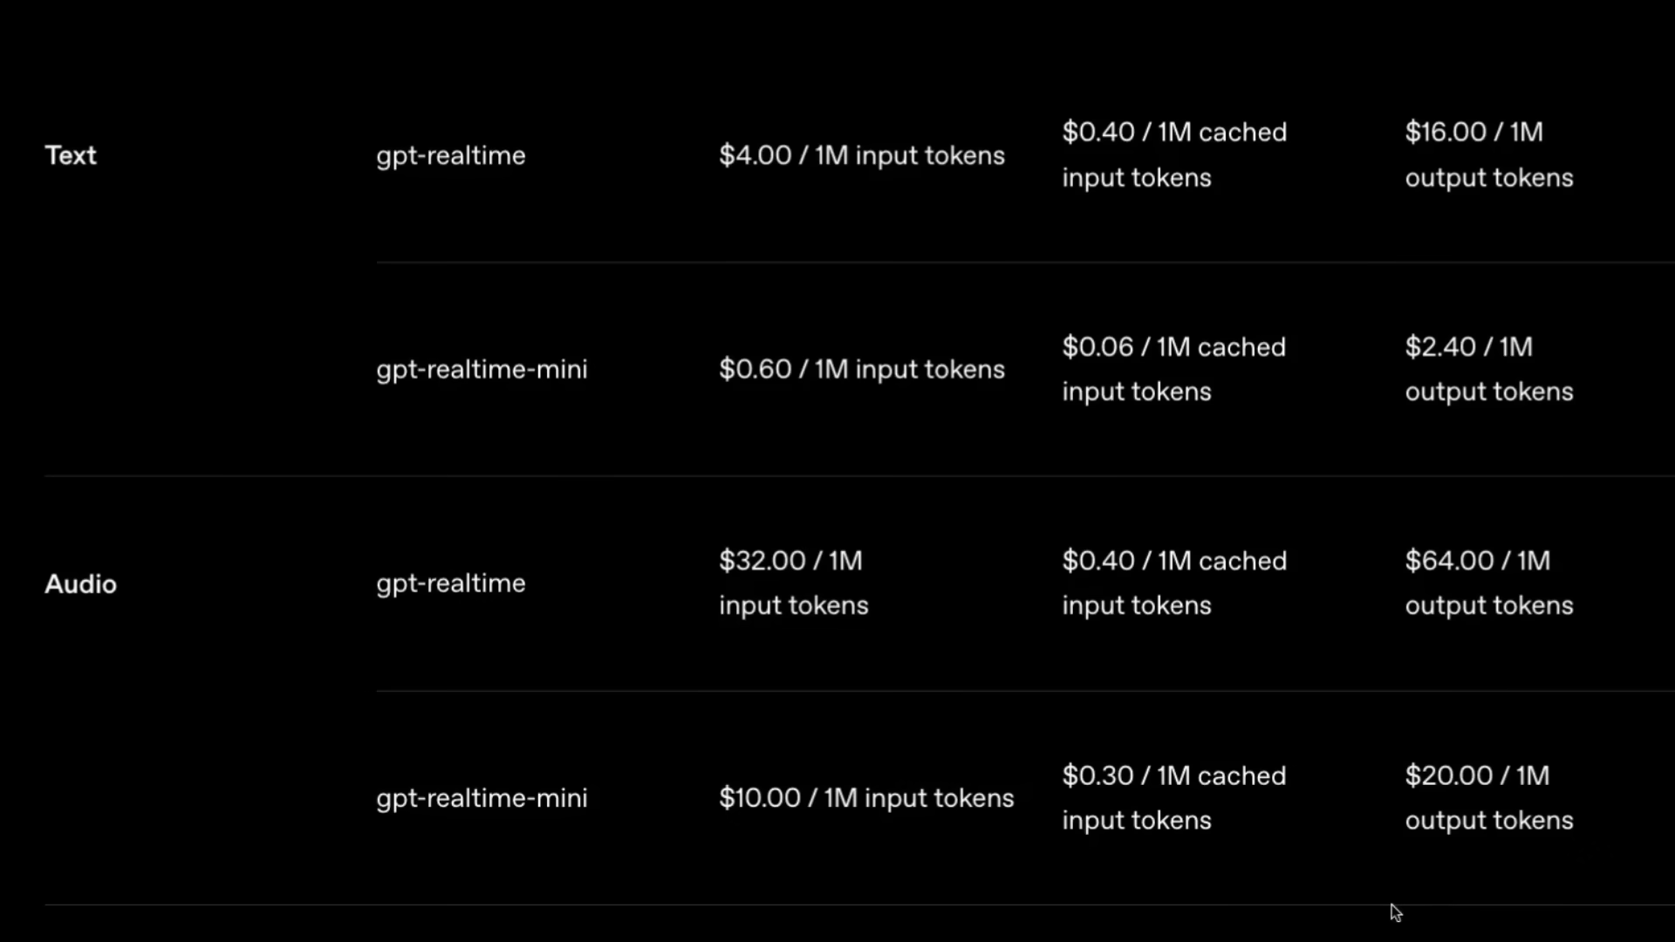
scroll(down, 3)
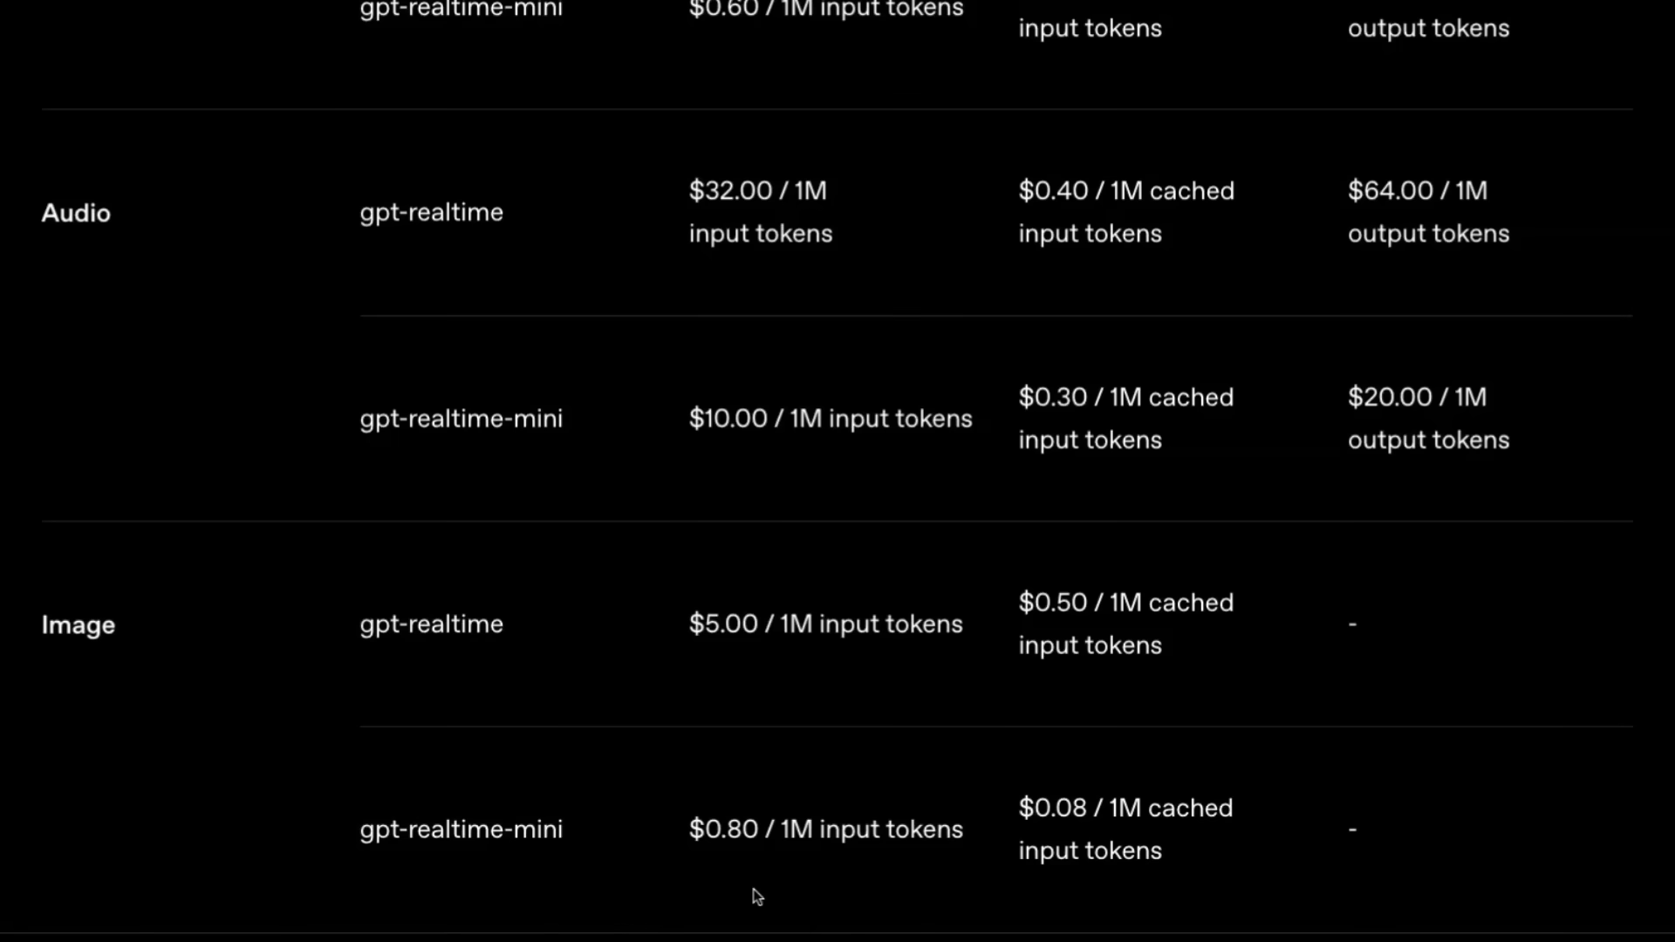
mouse_move(884, 895)
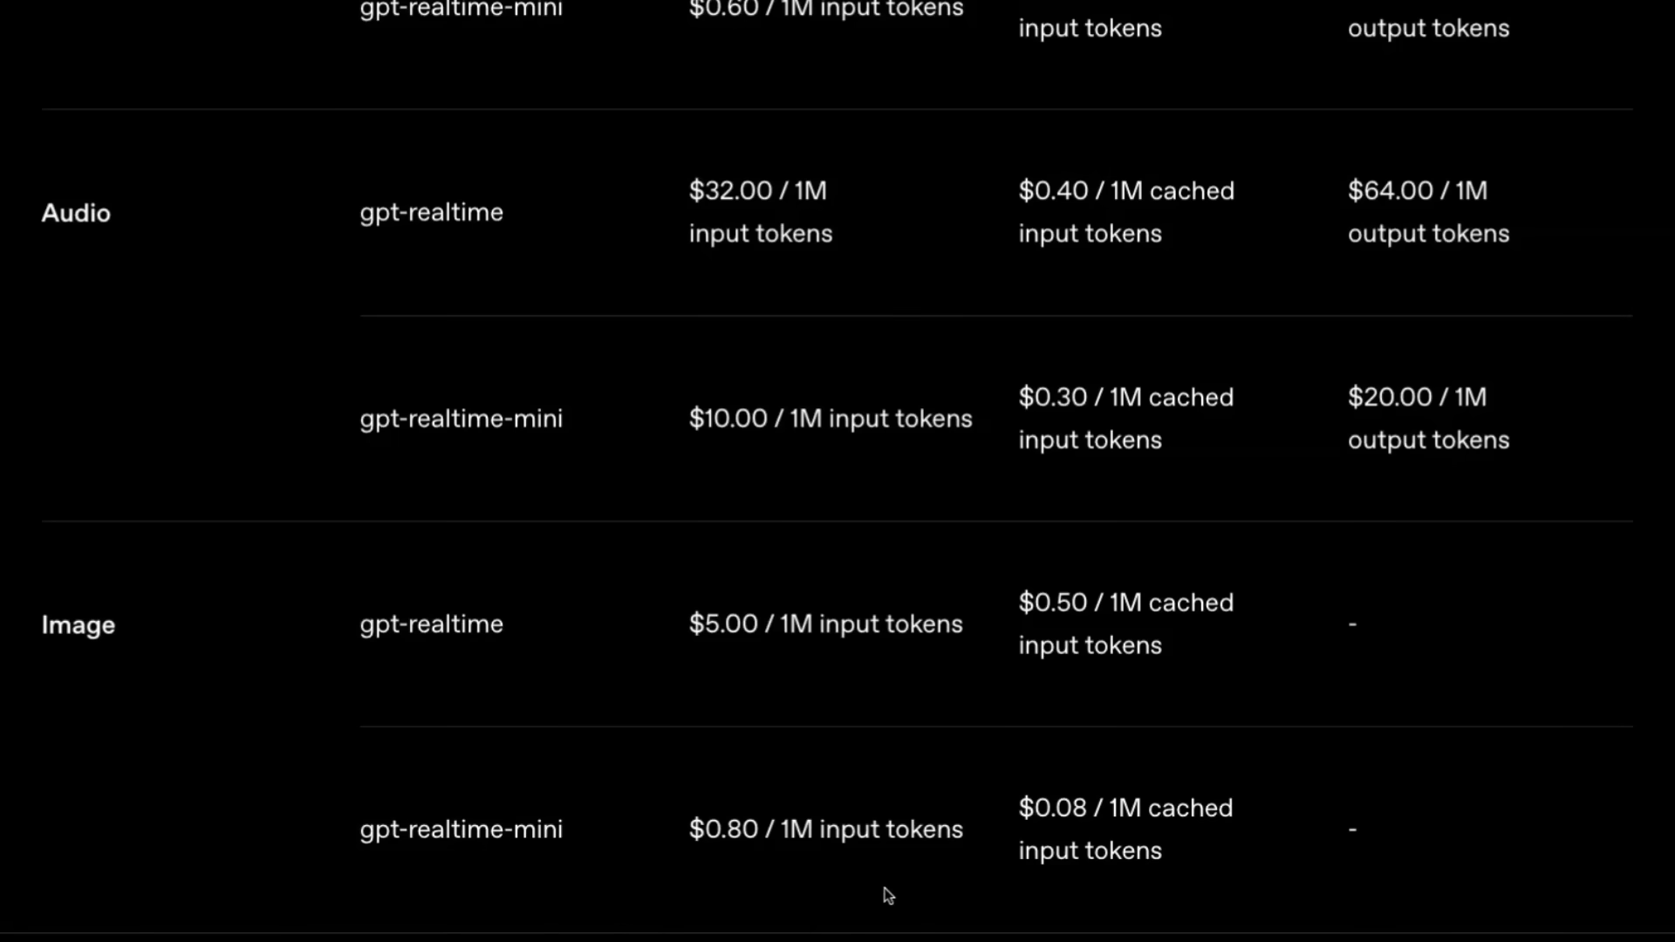
mouse_move(902, 891)
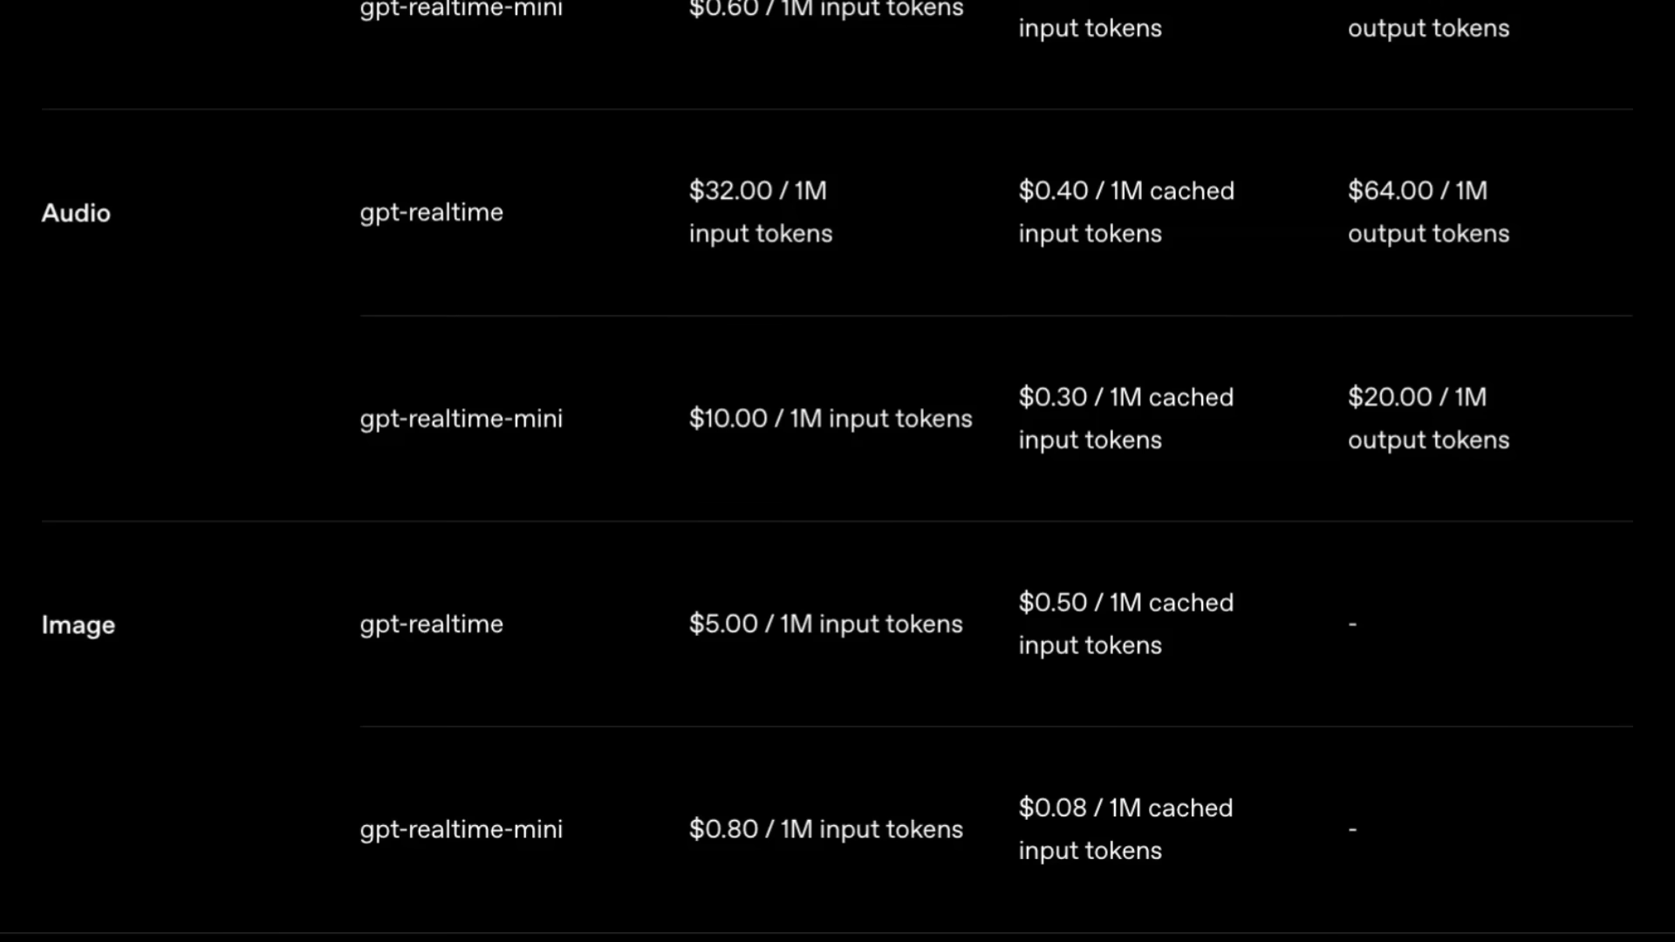
scroll(up, 3)
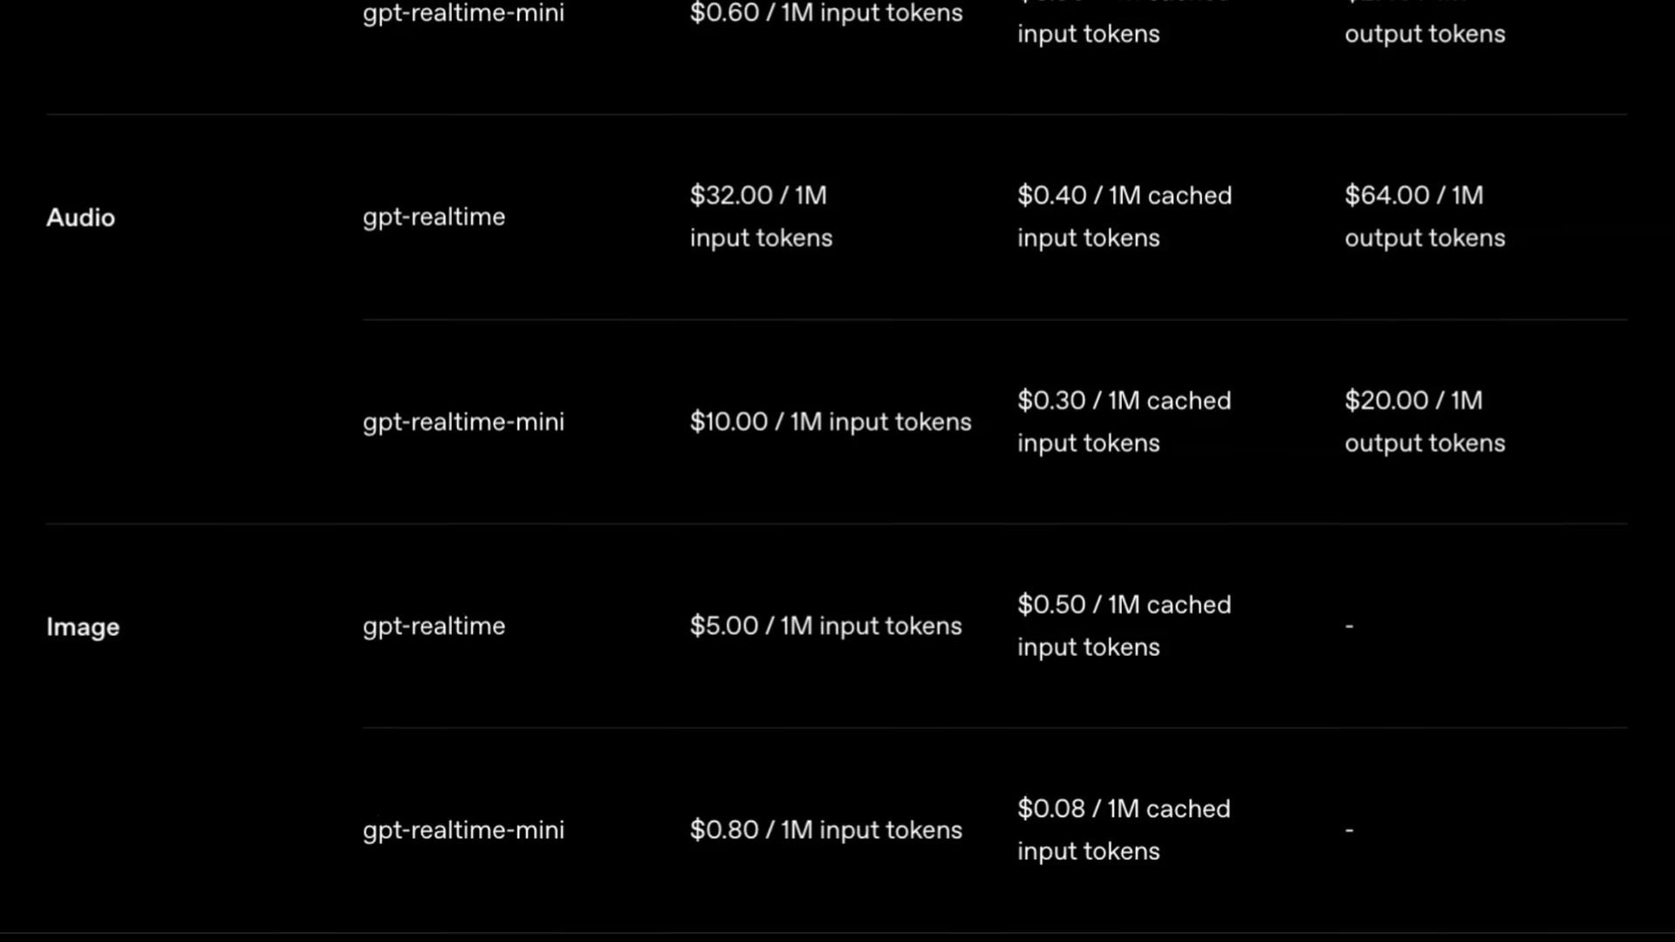